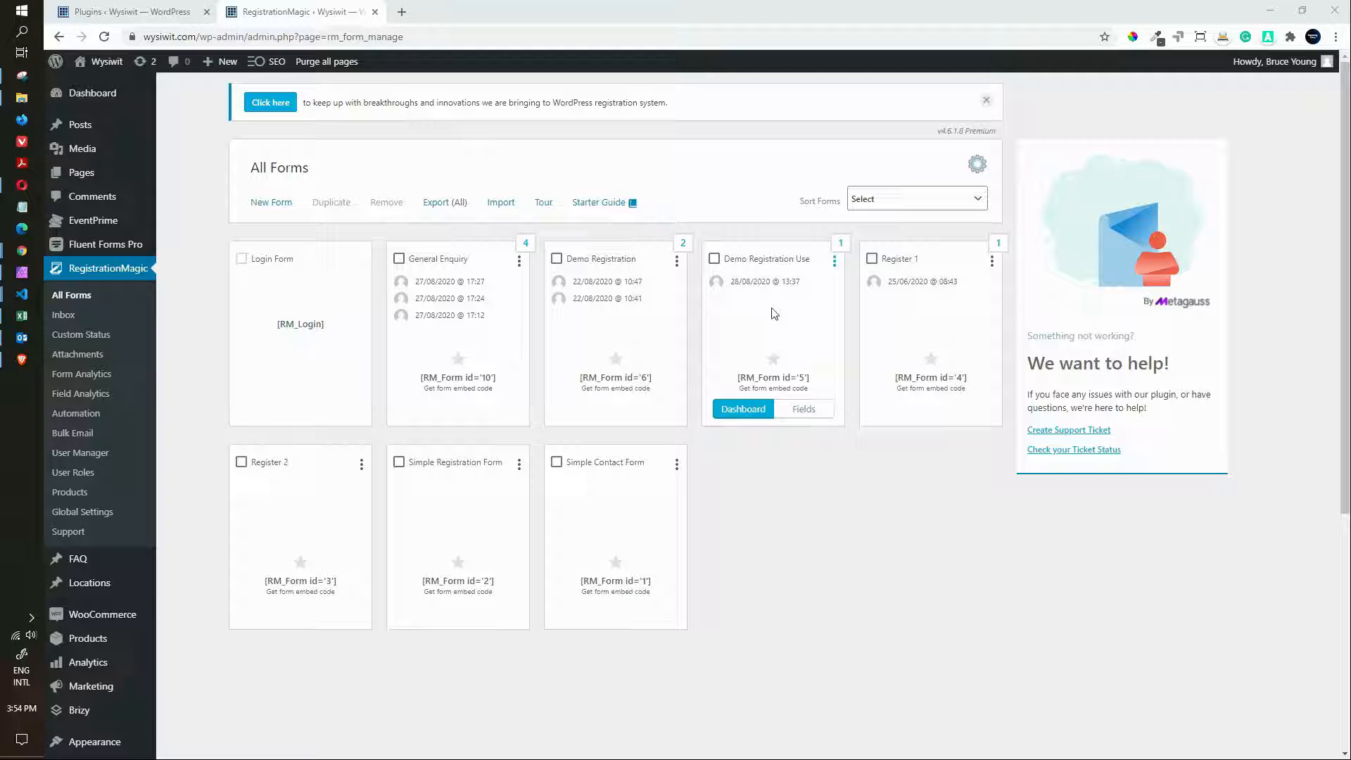
{"action": "mouse_move", "coordinate": [786, 268]}
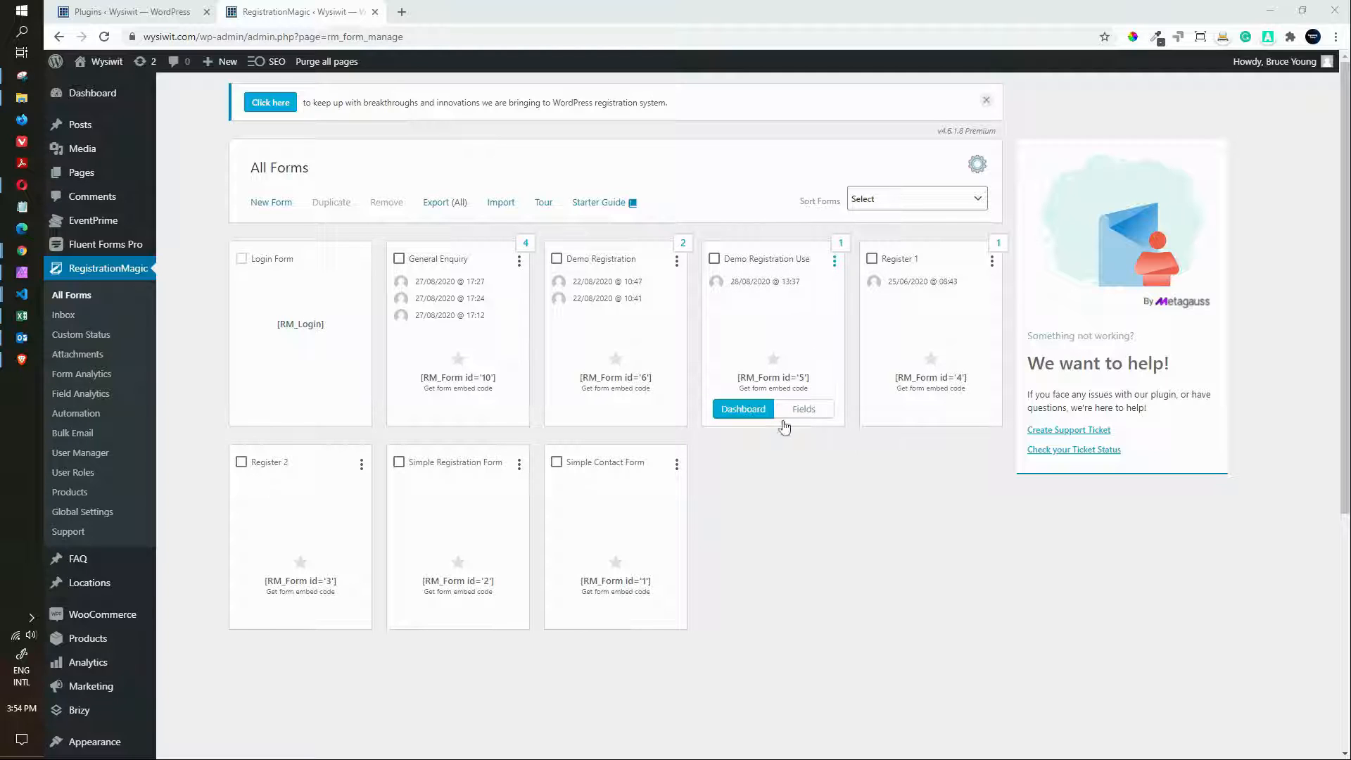
Show the fields of the Demo Registration Use form from its card on All Forms
{"action": "left_click", "coordinate": [803, 409]}
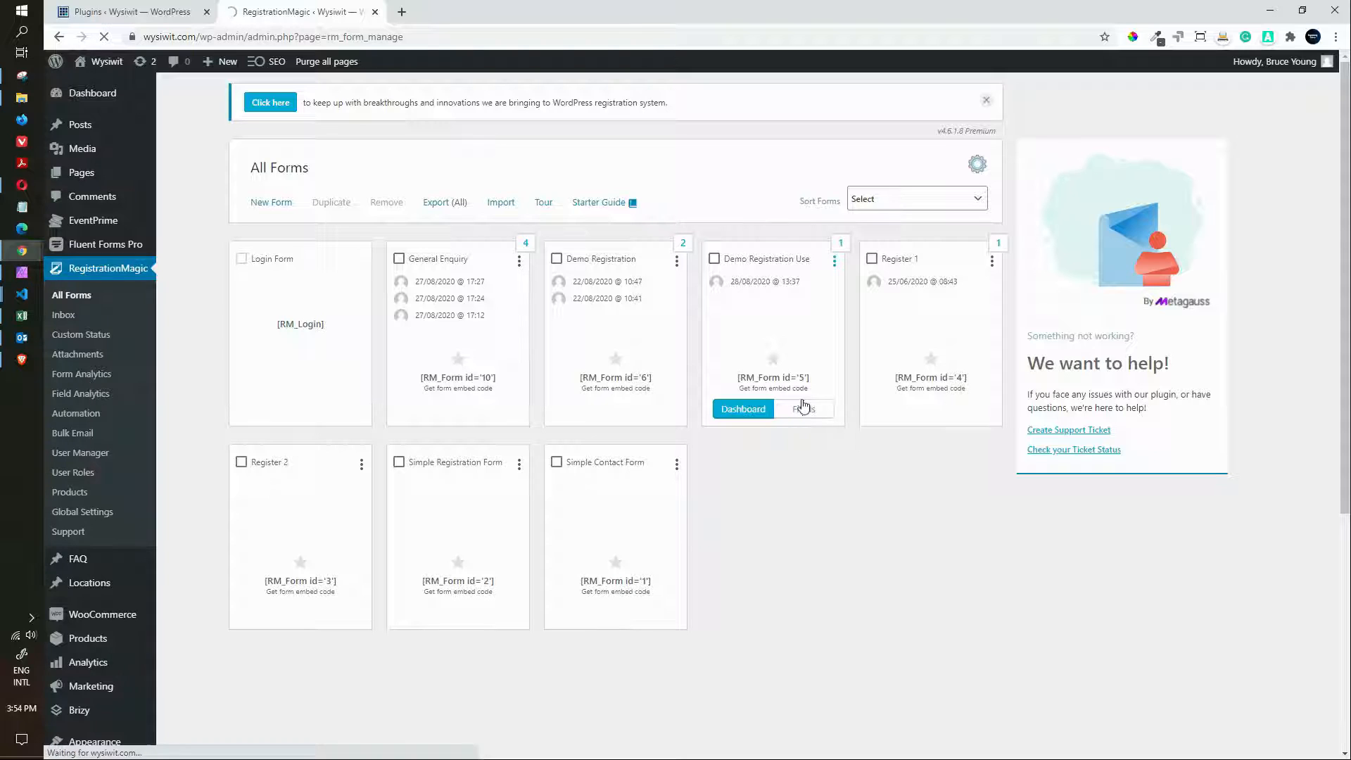
{"action": "left_click", "coordinate": [803, 408]}
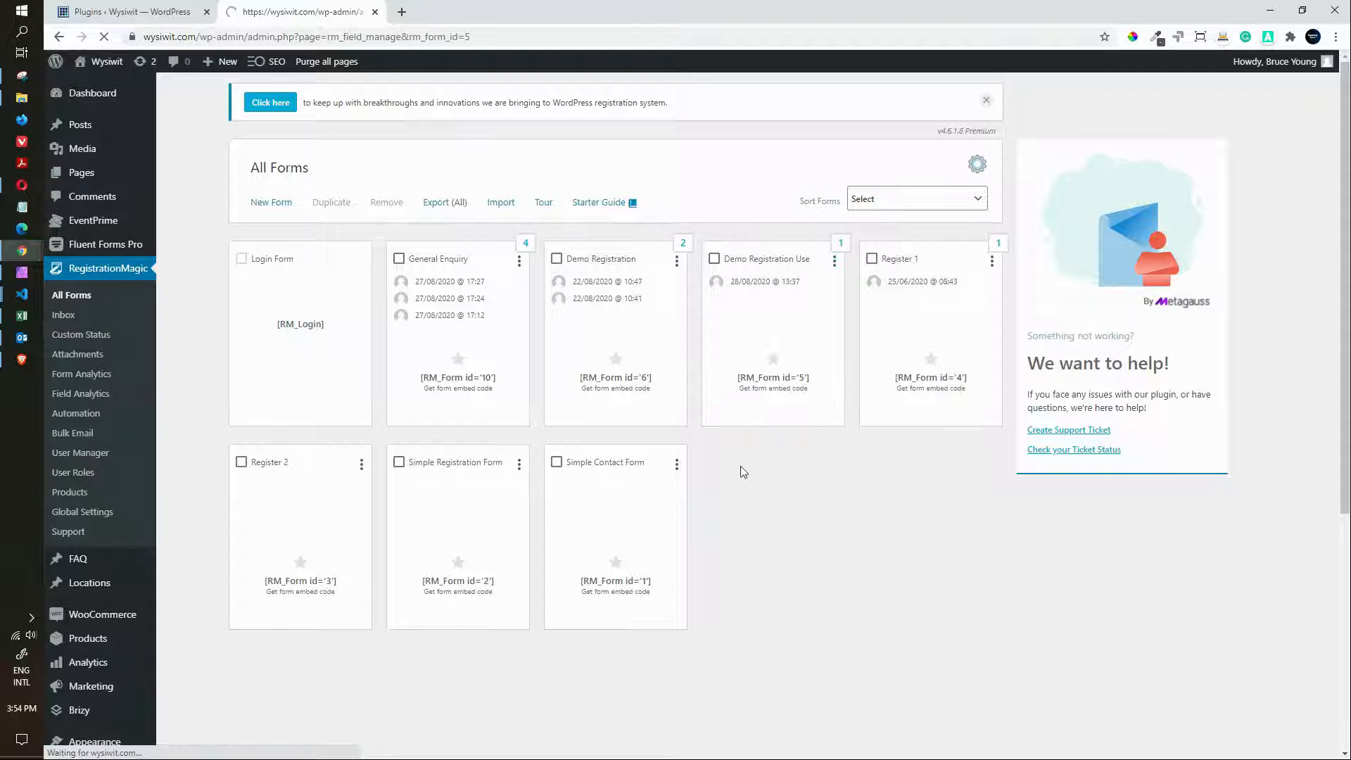
{"action": "left_click", "coordinate": [765, 259]}
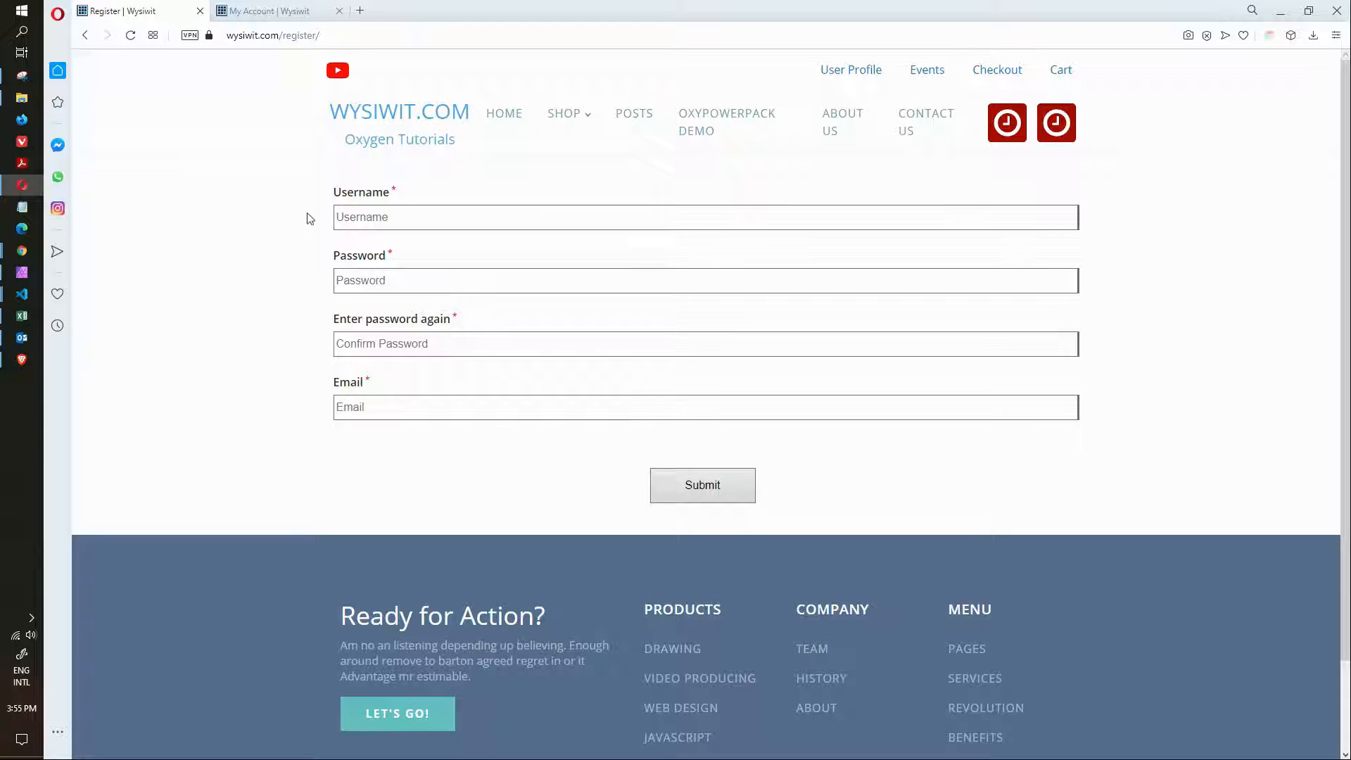
{"action": "left_click", "coordinate": [705, 343]}
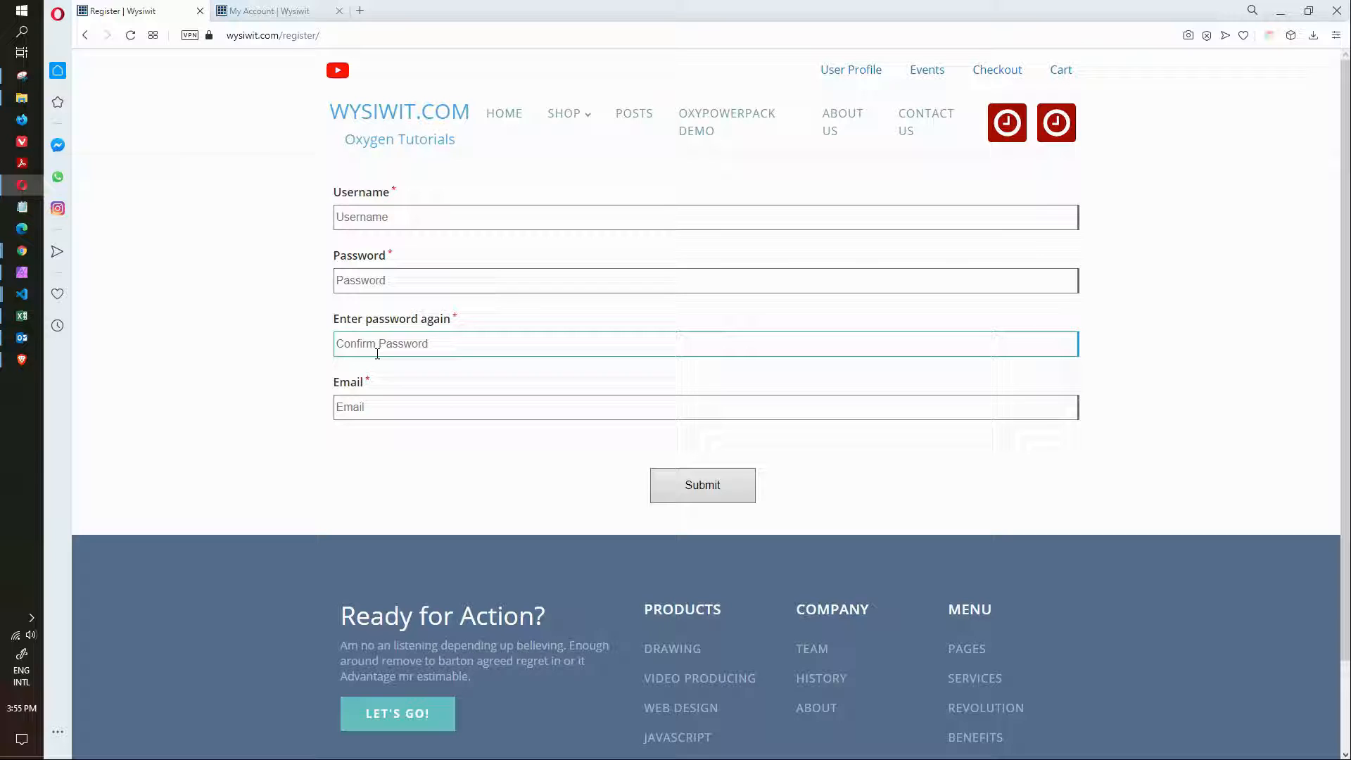
{"action": "left_click", "coordinate": [705, 406]}
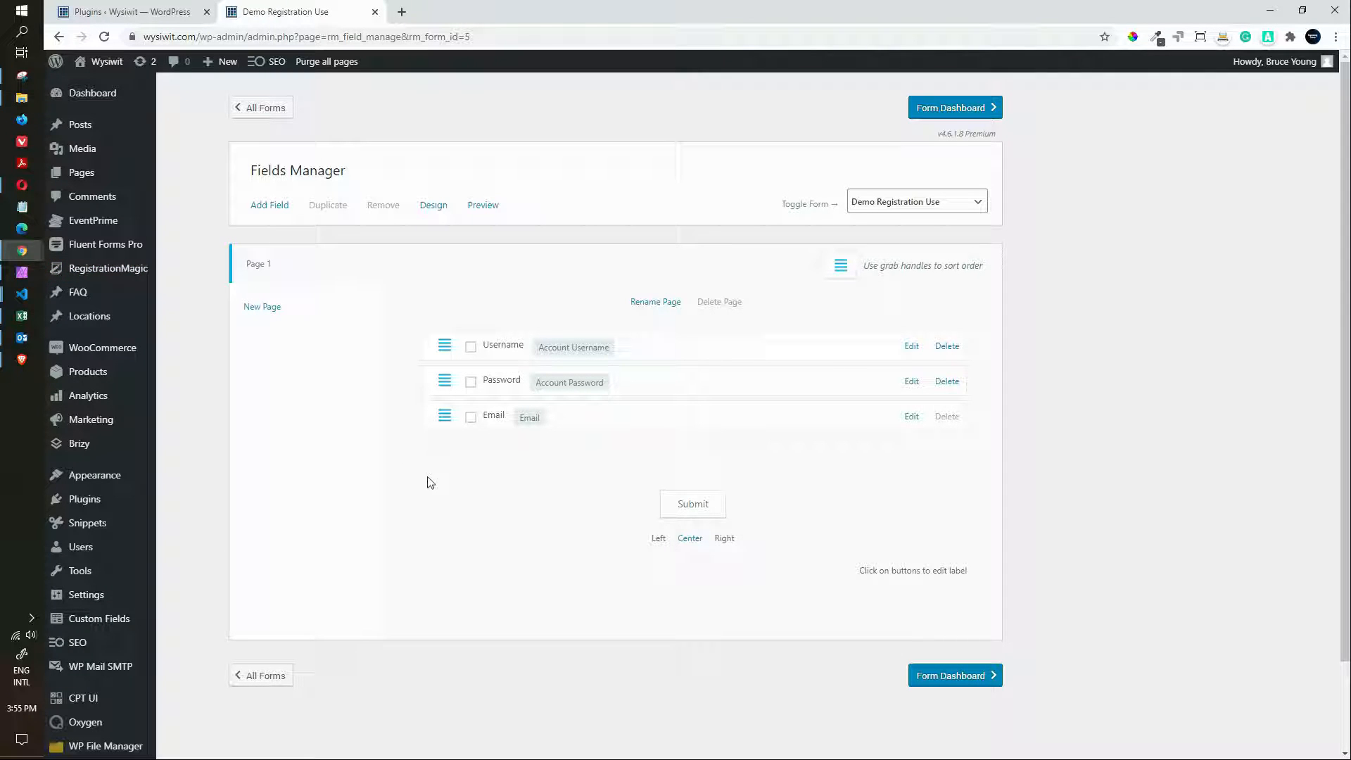
Drag the Email row above Username so Email is the form's first field
{"action": "left_click_drag", "start_coordinate": [445, 416], "coordinate": [445, 346]}
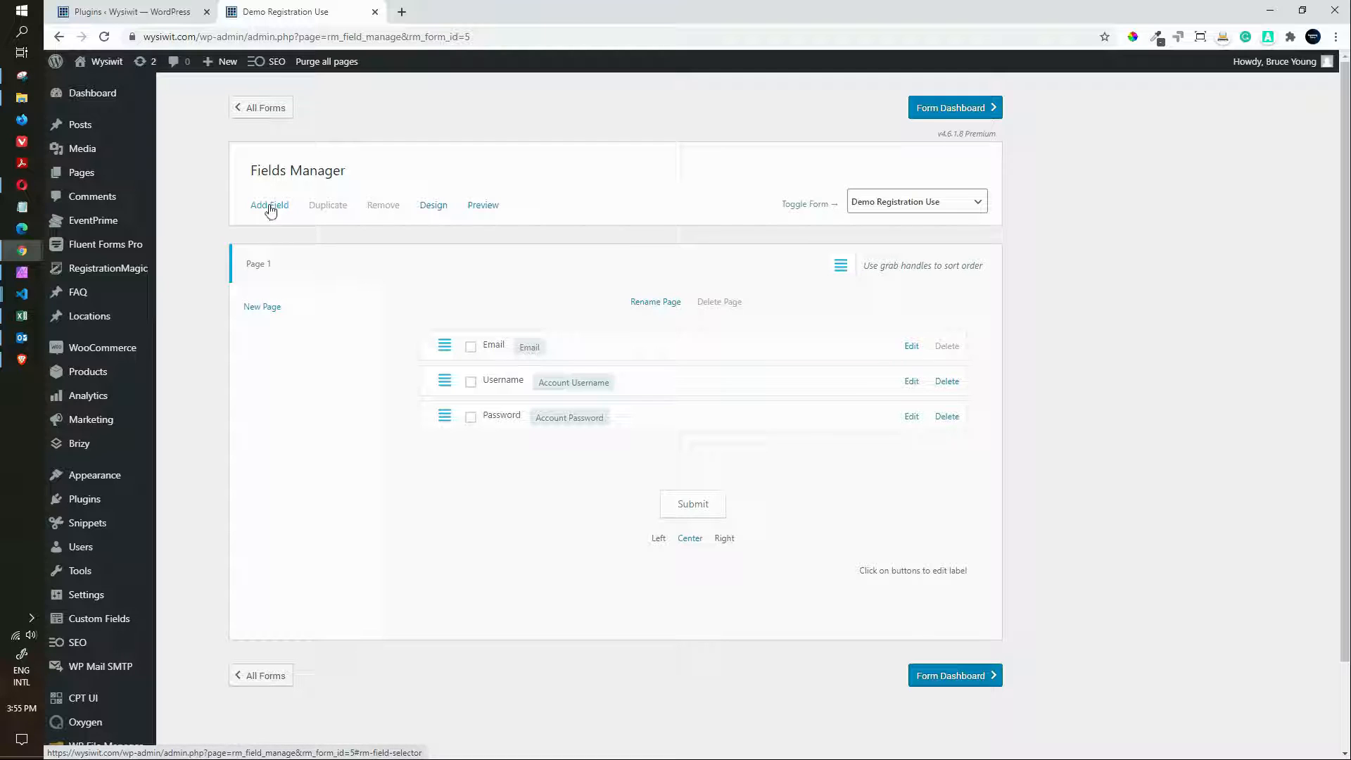
Add a new field of type Custom Field under Special Fields
{"action": "left_click", "coordinate": [269, 206]}
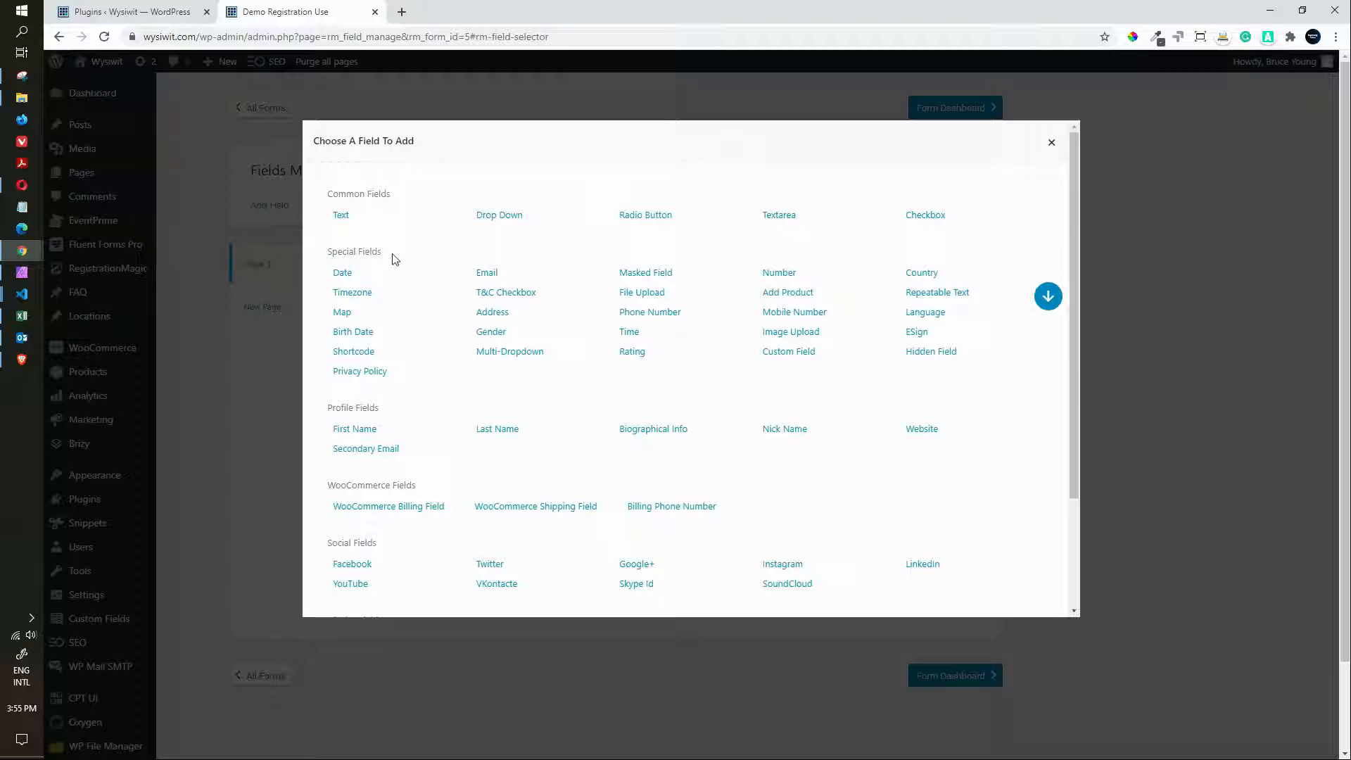
{"action": "mouse_move", "coordinate": [786, 356]}
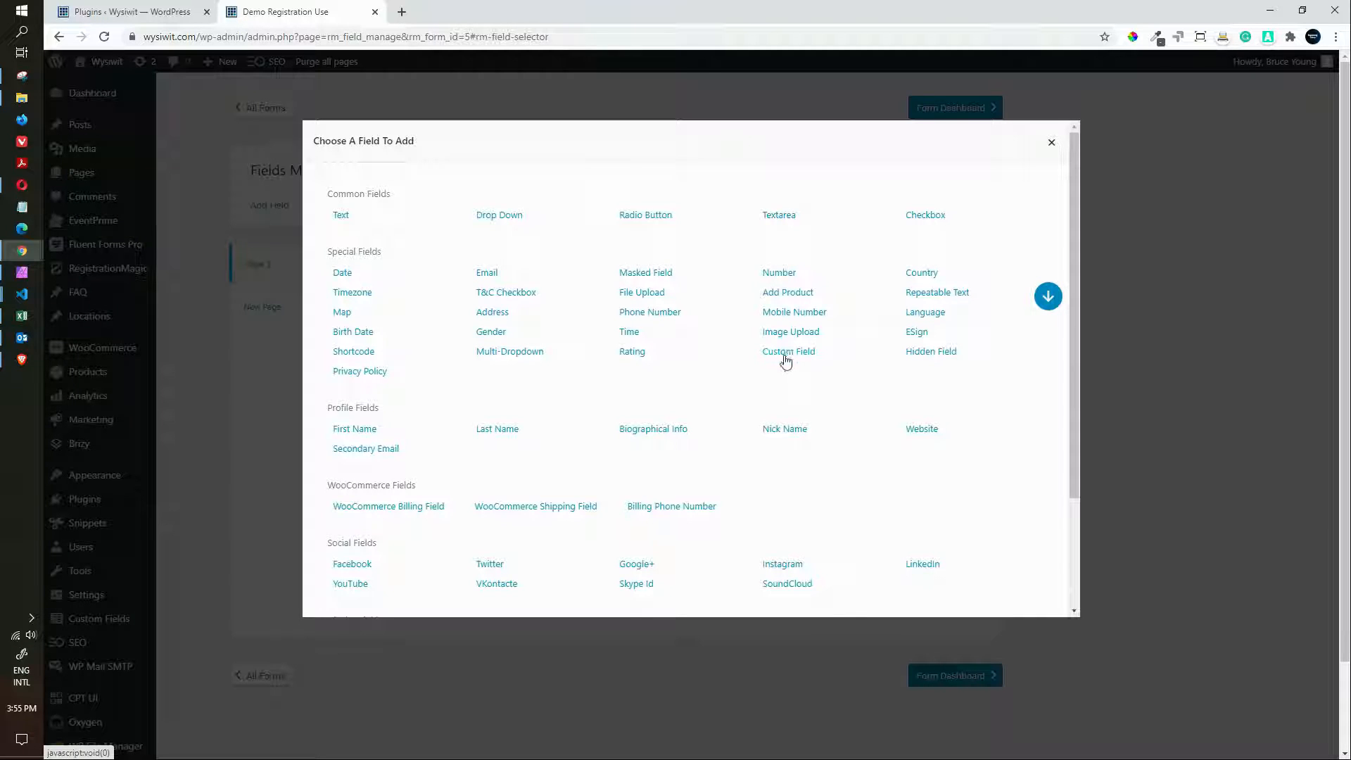
{"action": "left_click", "coordinate": [788, 351]}
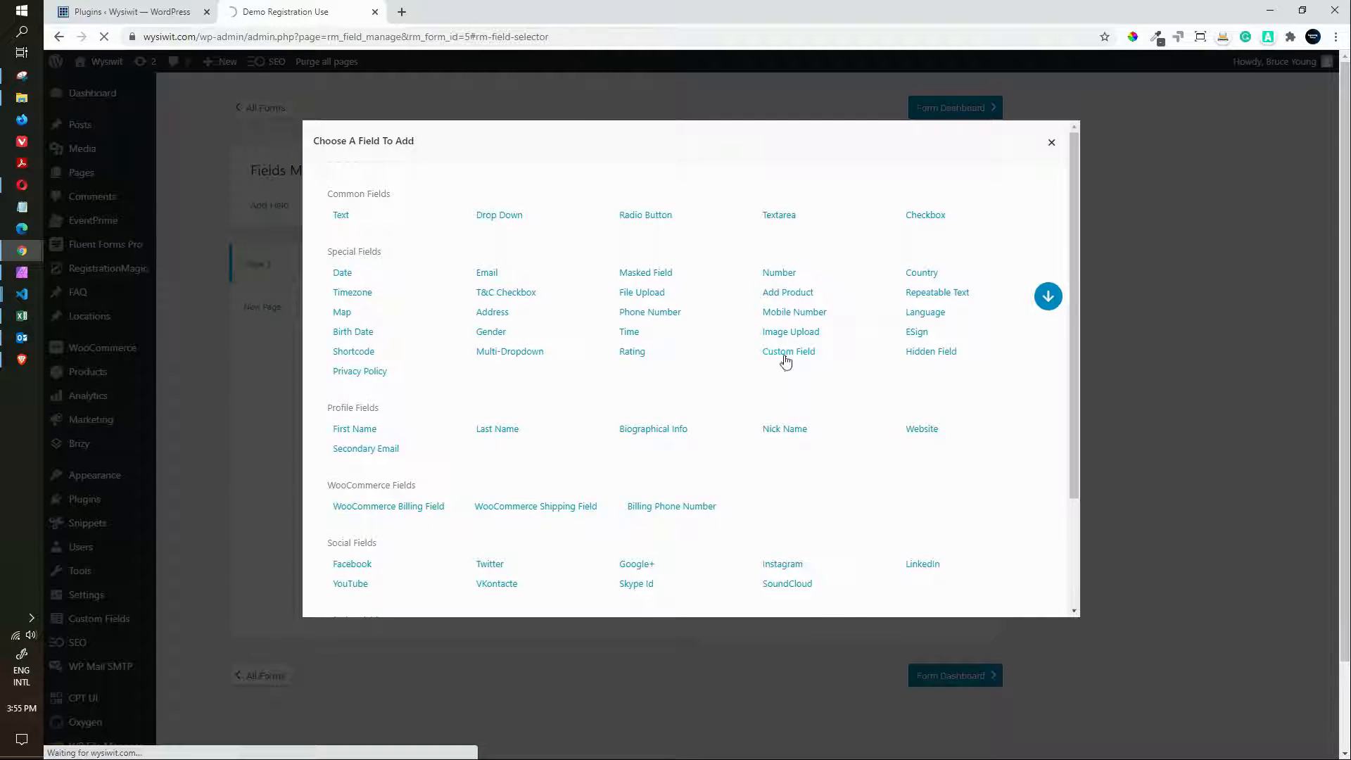
{"action": "left_click", "coordinate": [788, 350]}
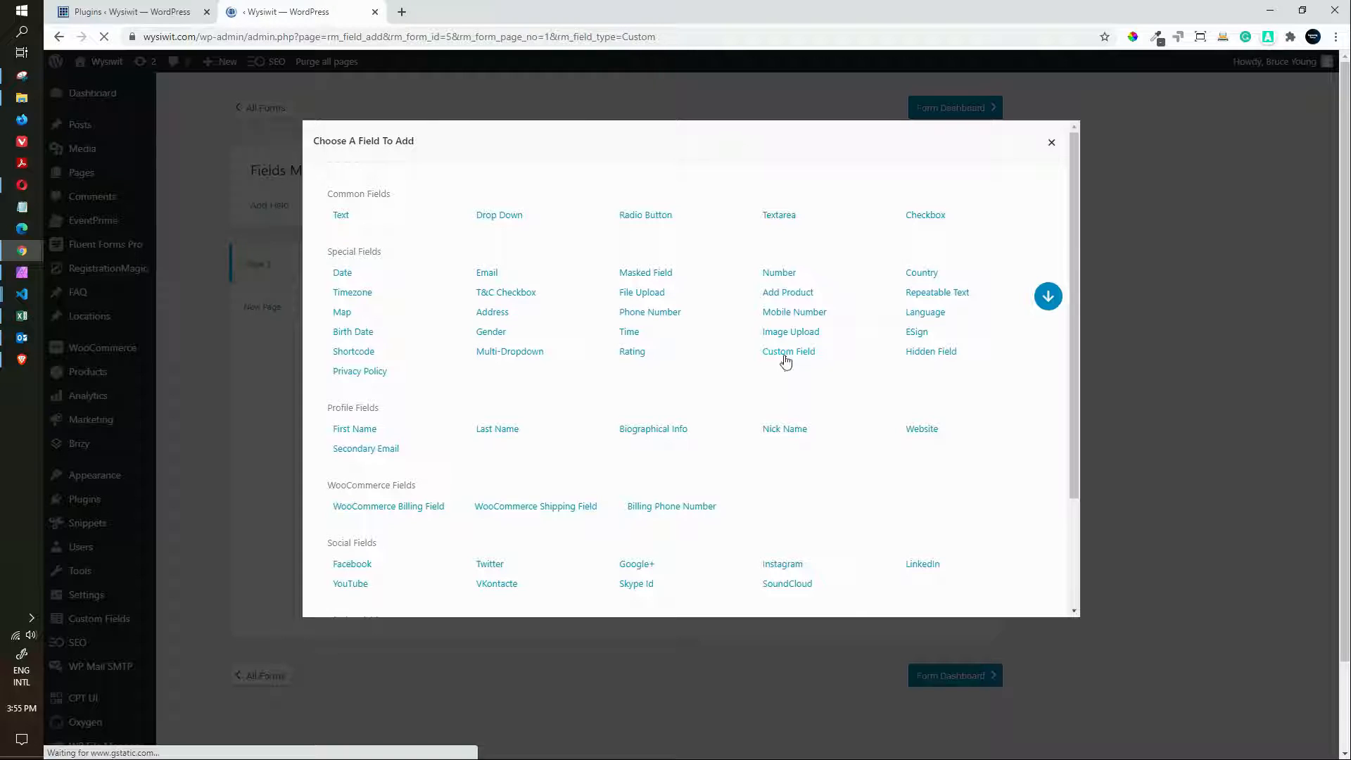
{"action": "left_click", "coordinate": [788, 350]}
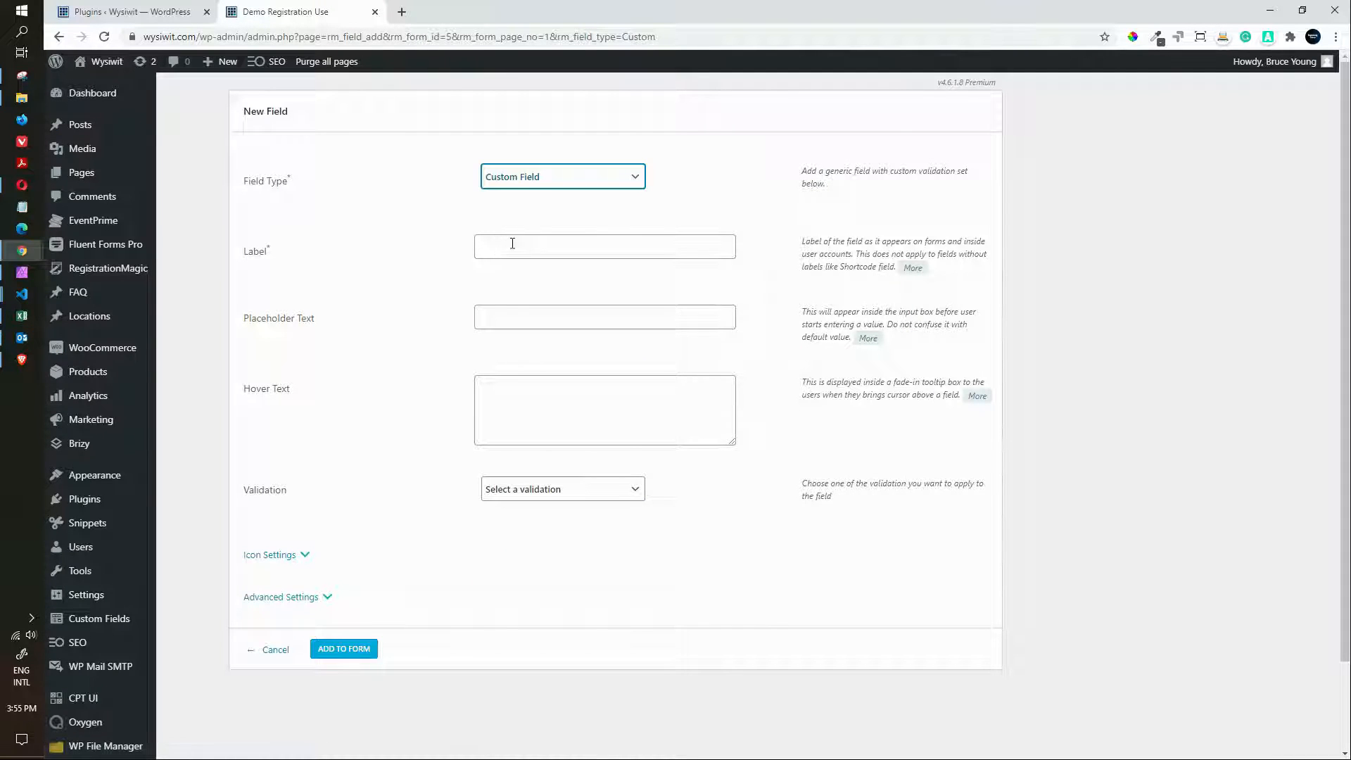
Enter Custom Field 1 as both the label and the placeholder text
{"action": "left_click", "coordinate": [604, 245]}
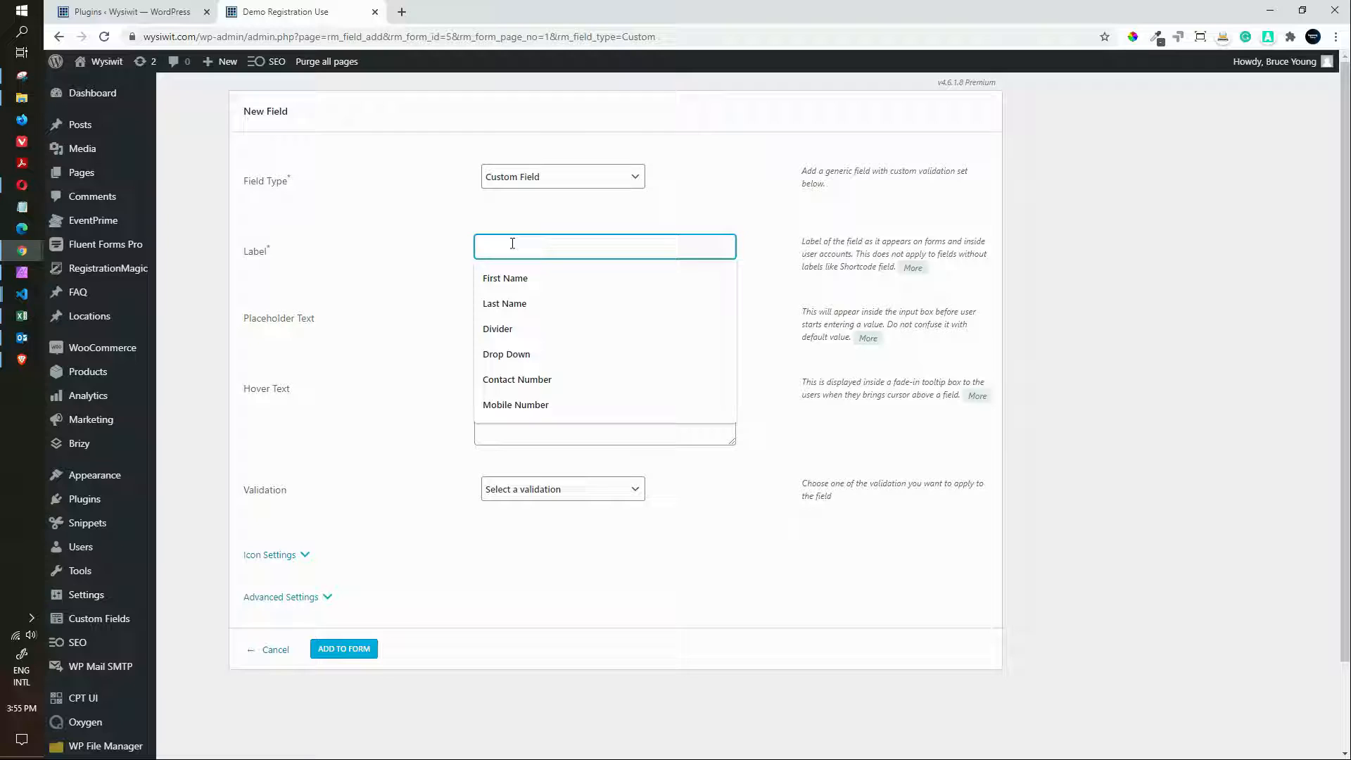
{"action": "type", "text": "Custom Field 1"}
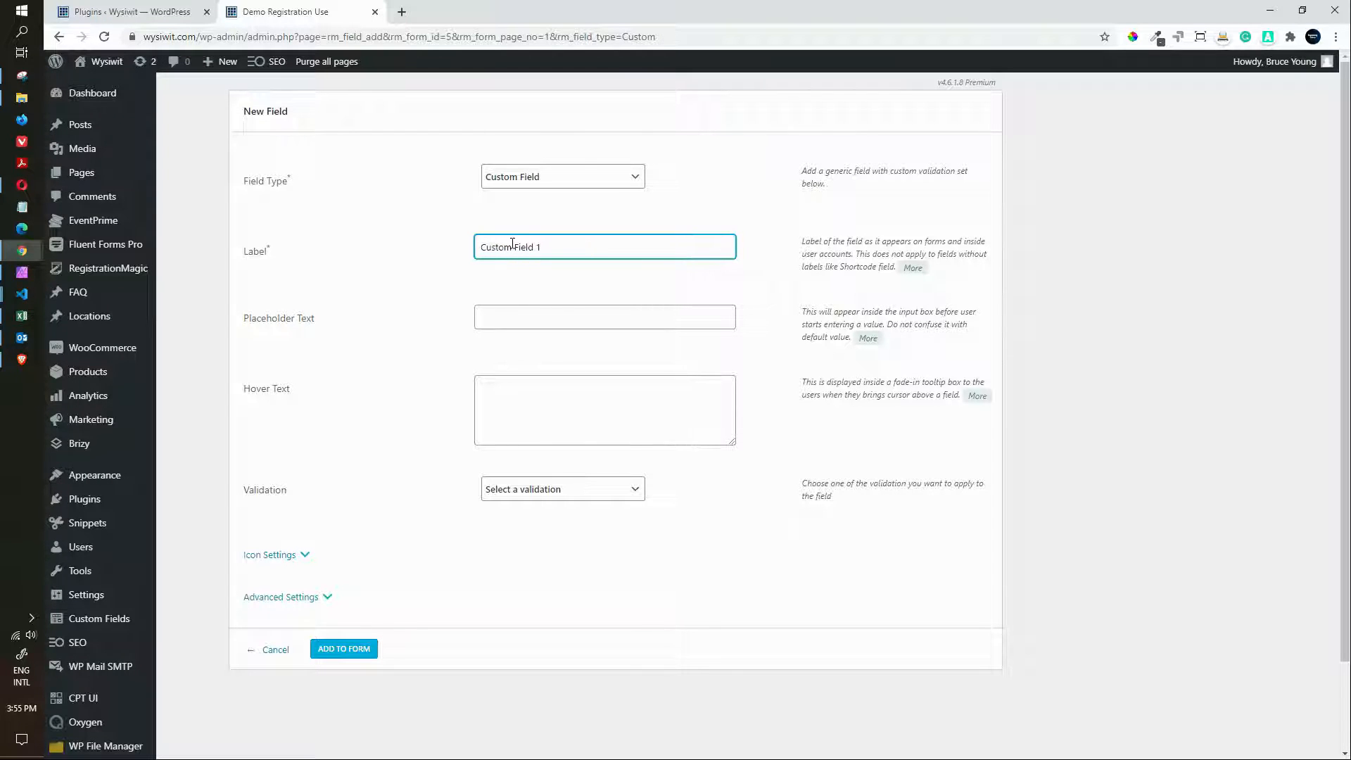
{"action": "mouse_move", "coordinate": [502, 386]}
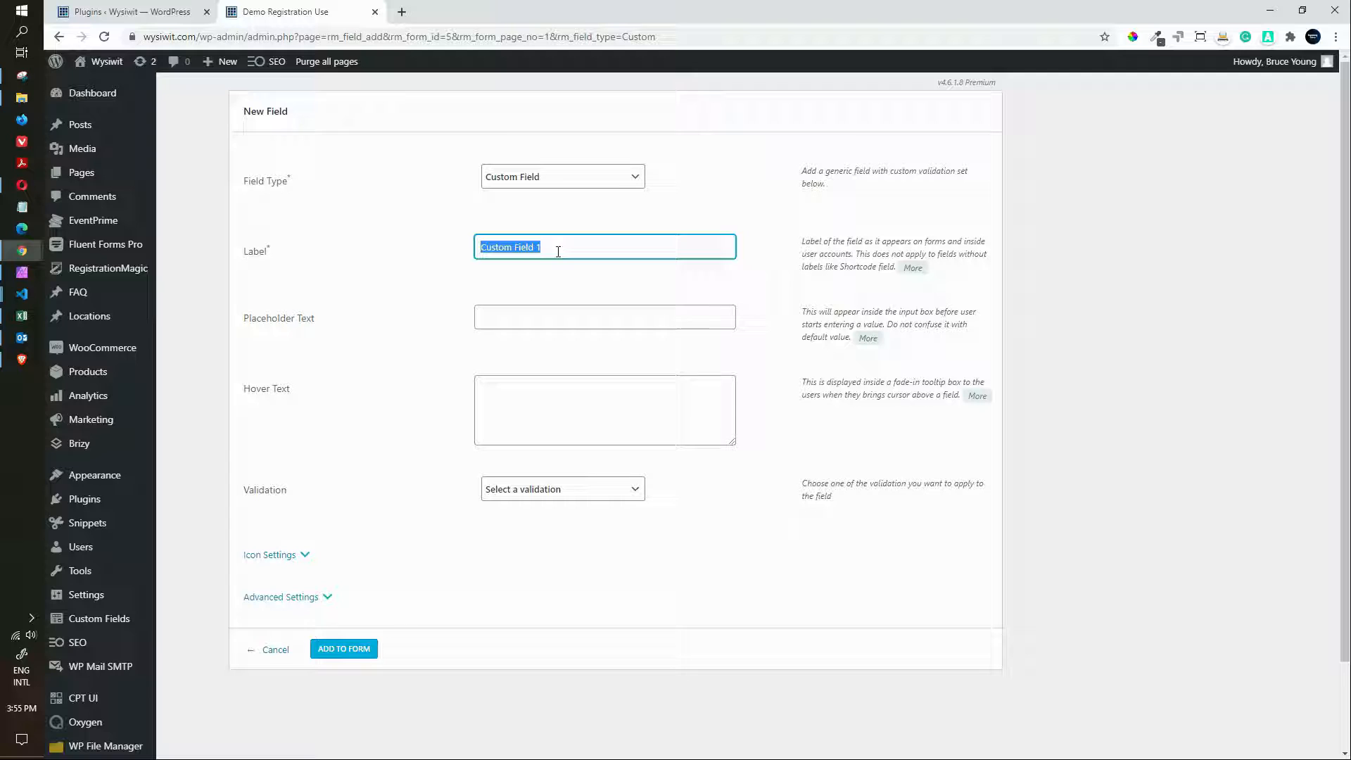
{"action": "type", "text": "Custom Field 1"}
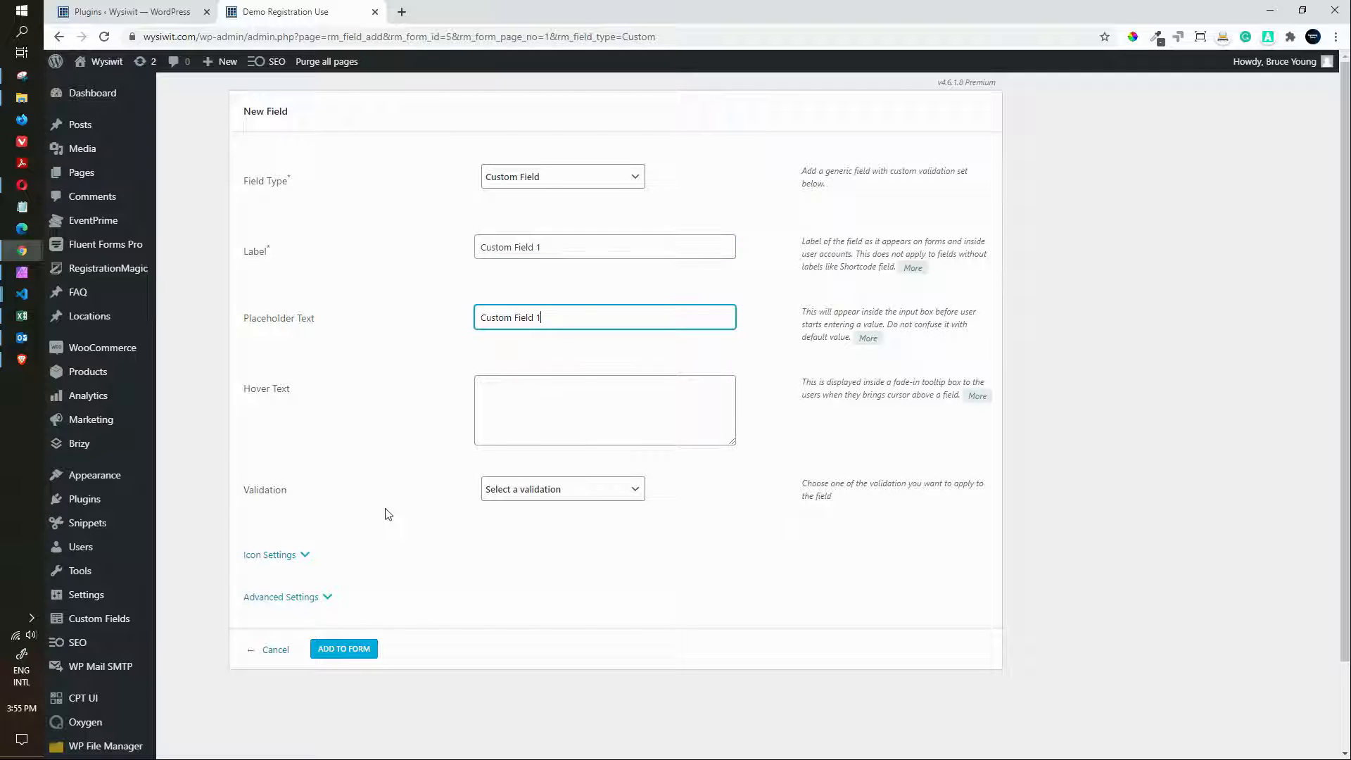
{"action": "scroll", "scroll_direction": "down", "scroll_amount": 3}
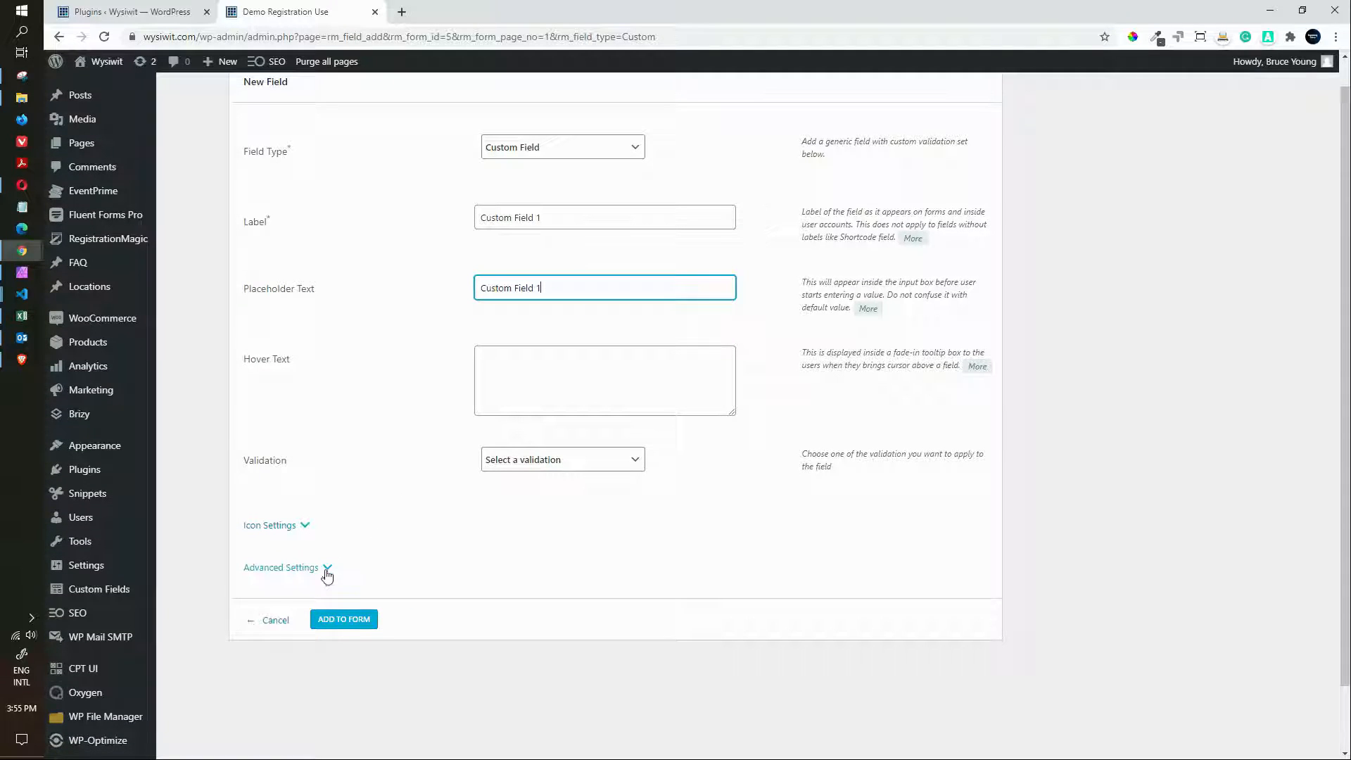
In advanced settings, store the value under a new user meta key named custom_field_1
{"action": "left_click", "coordinate": [282, 567]}
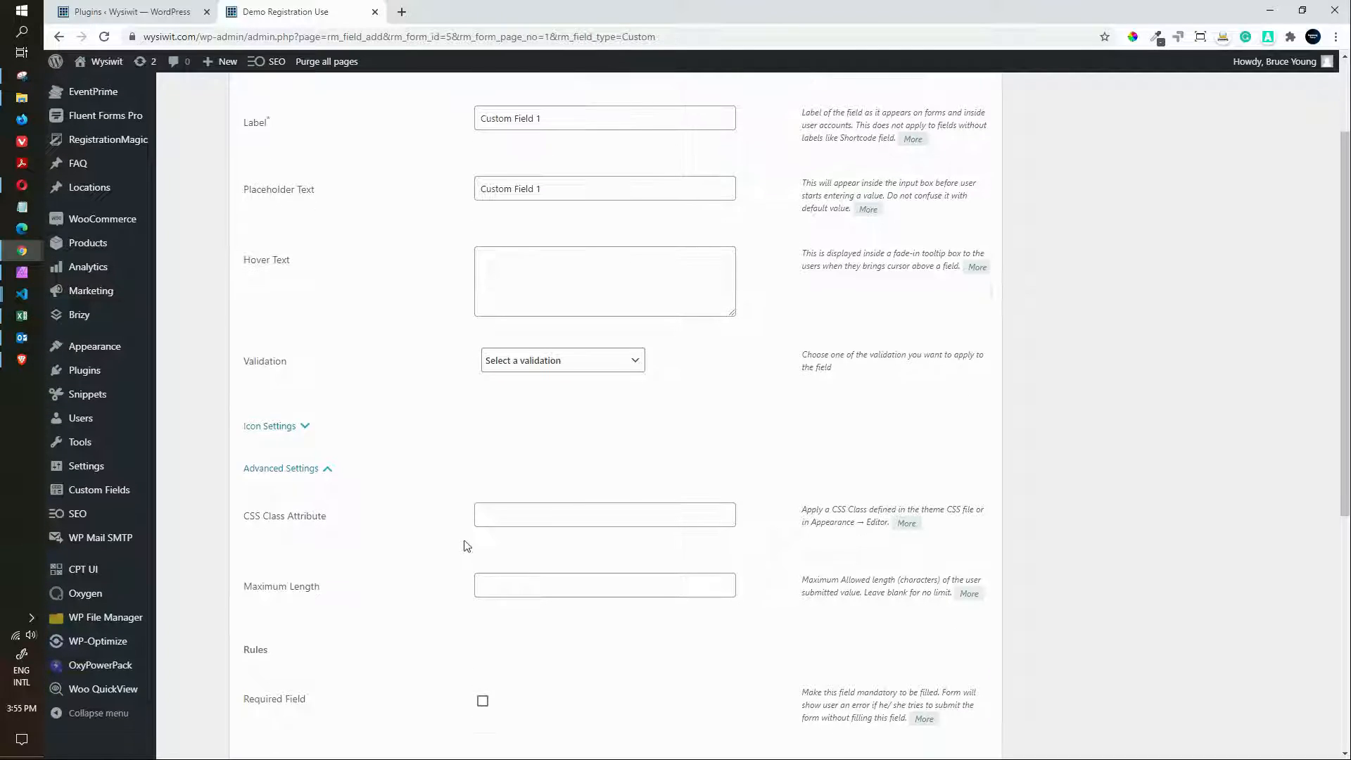
{"action": "scroll", "scroll_direction": "down", "scroll_amount": 3}
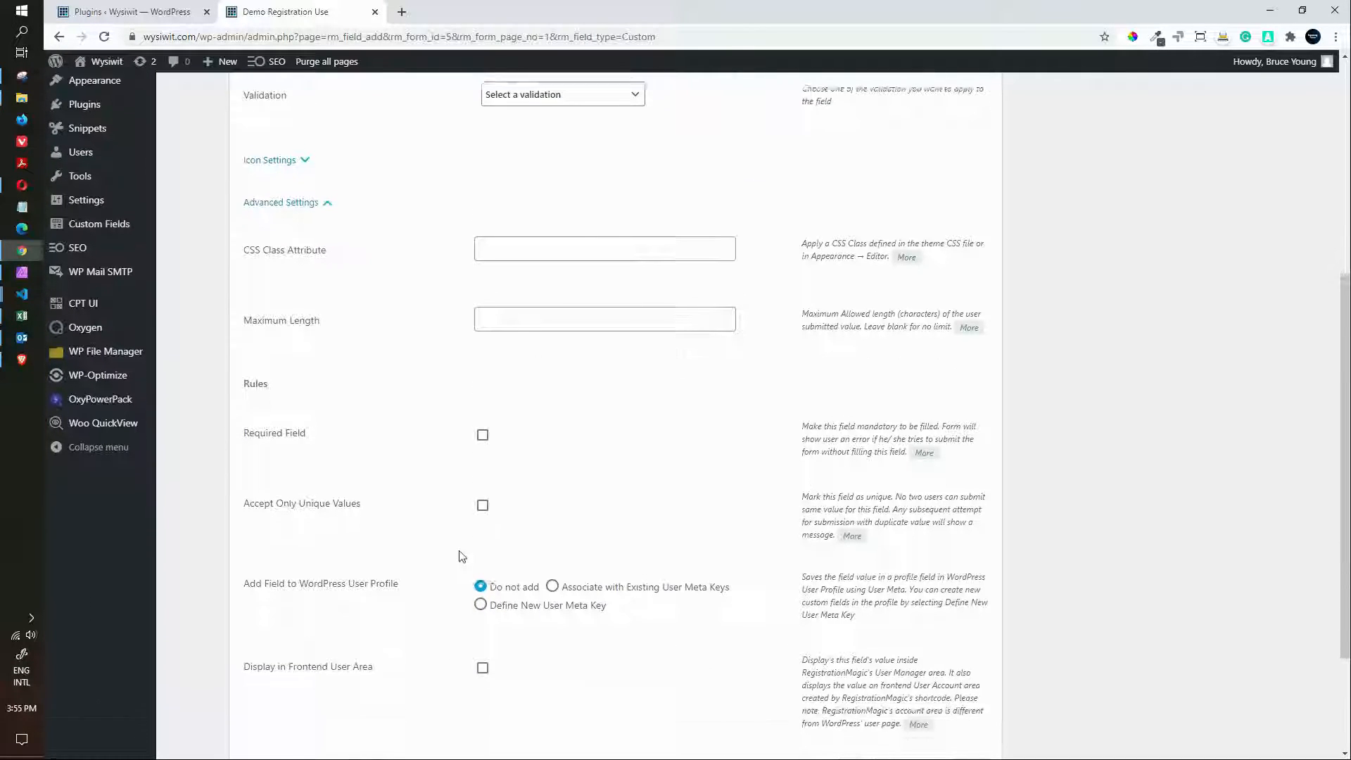
{"action": "scroll", "scroll_direction": "down", "scroll_amount": 3}
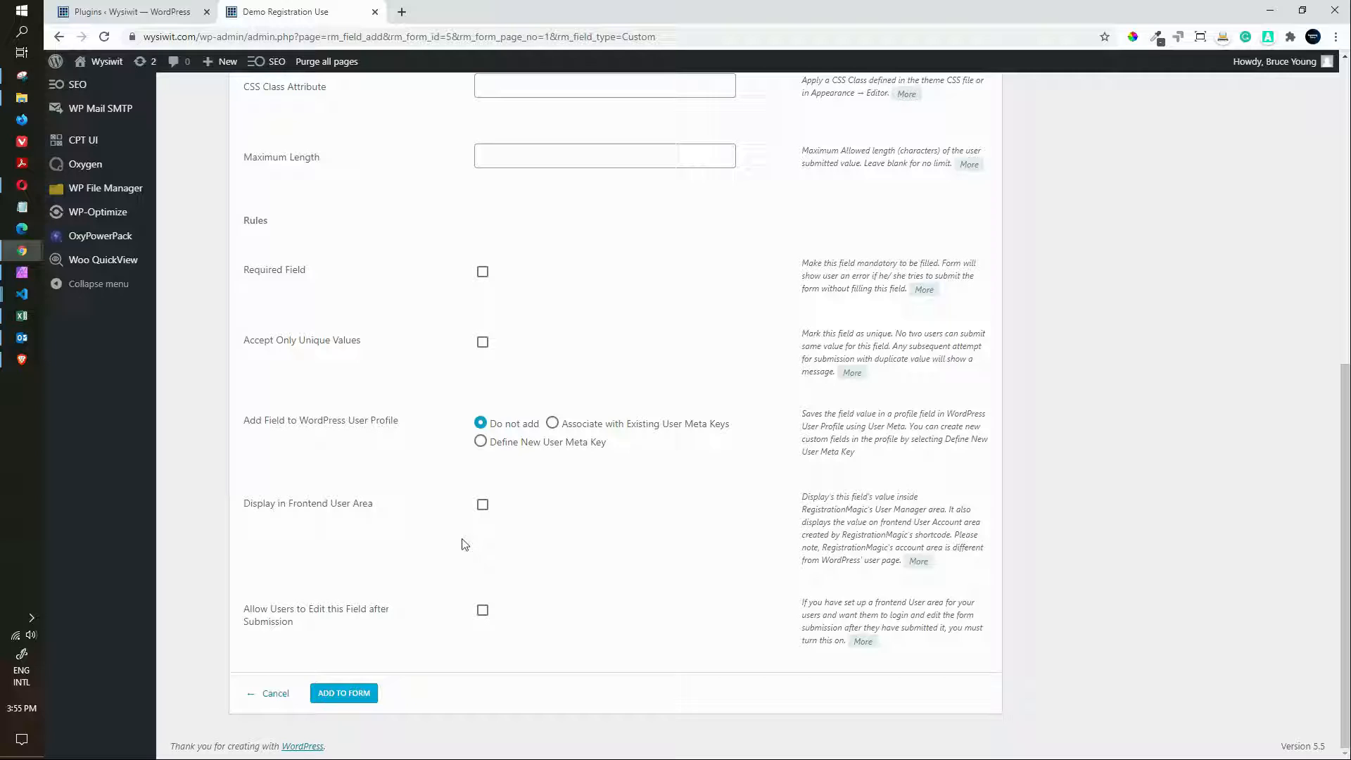
{"action": "mouse_move", "coordinate": [270, 427]}
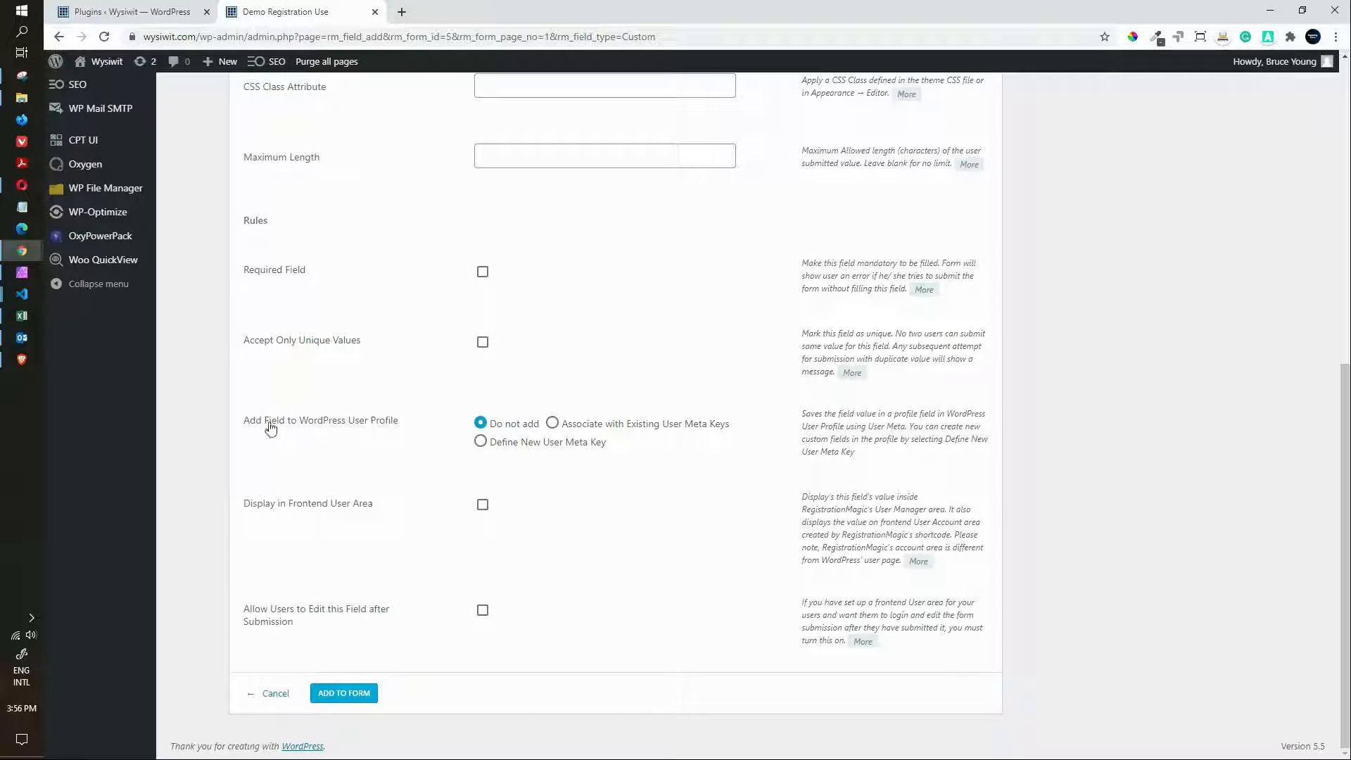
{"action": "mouse_move", "coordinate": [325, 430]}
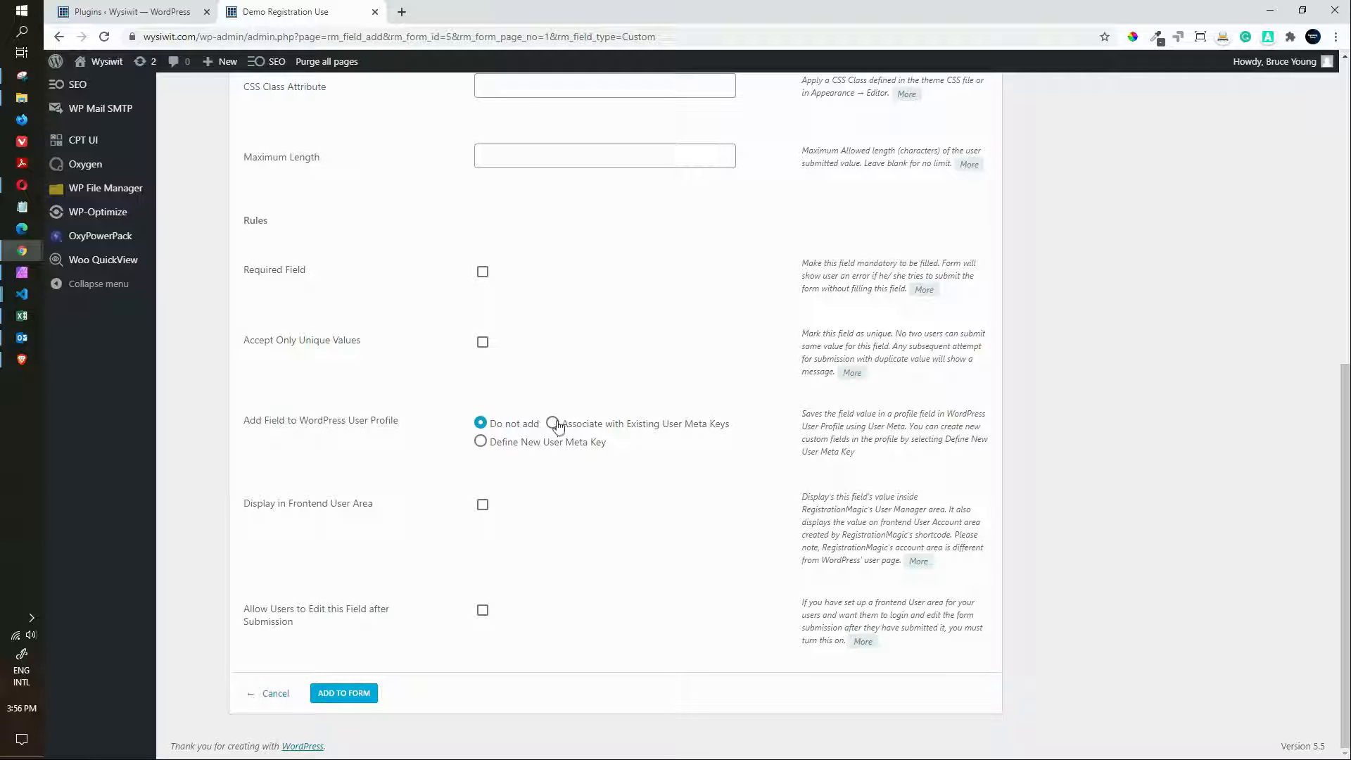
{"action": "left_click", "coordinate": [551, 424]}
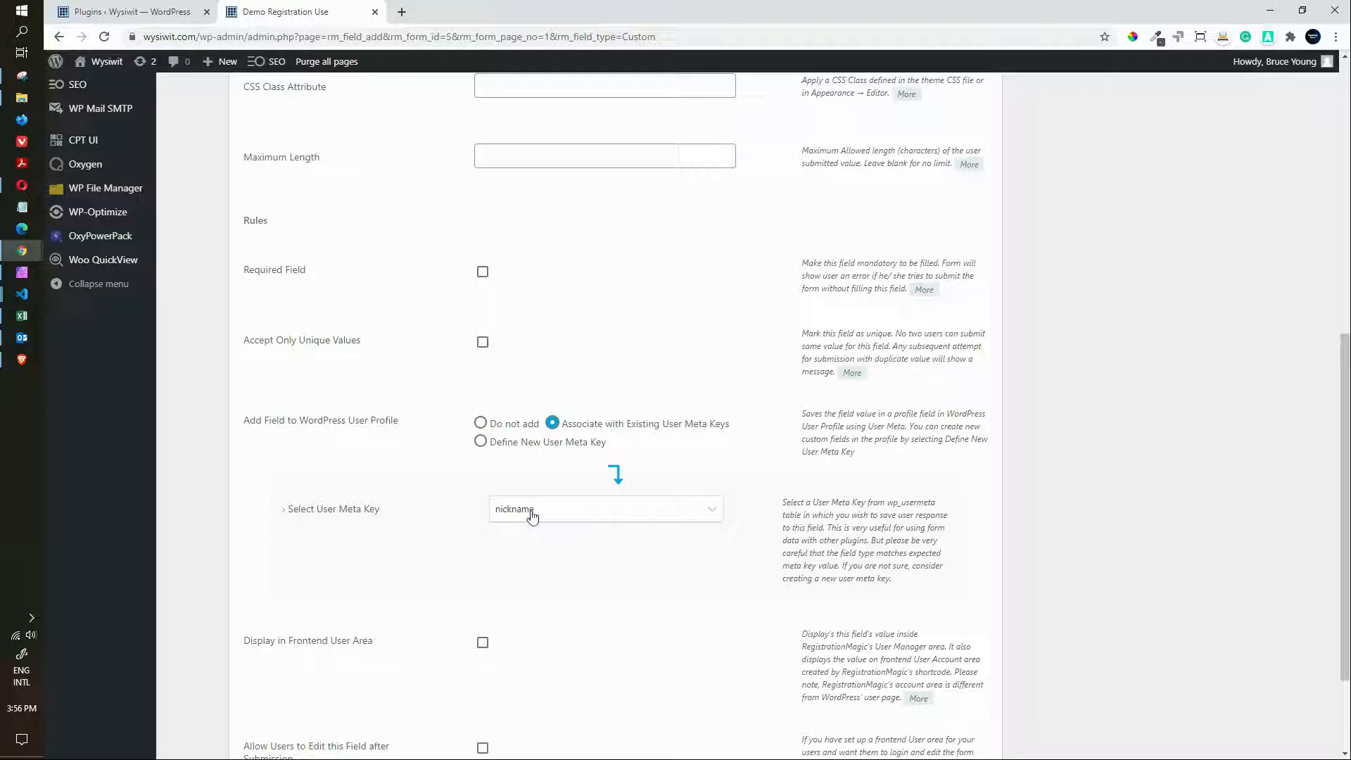
{"action": "left_click", "coordinate": [603, 510]}
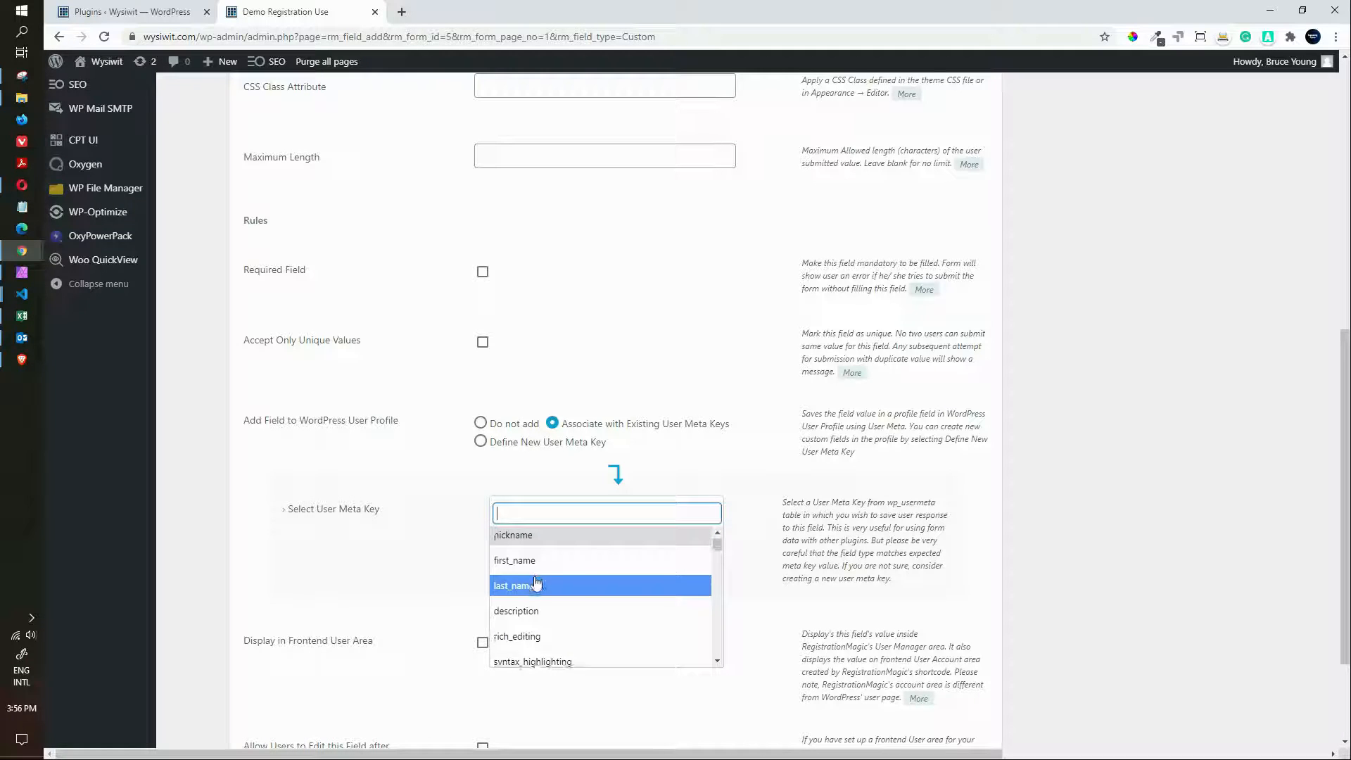
{"action": "scroll", "scroll_direction": "down", "scroll_amount": 3}
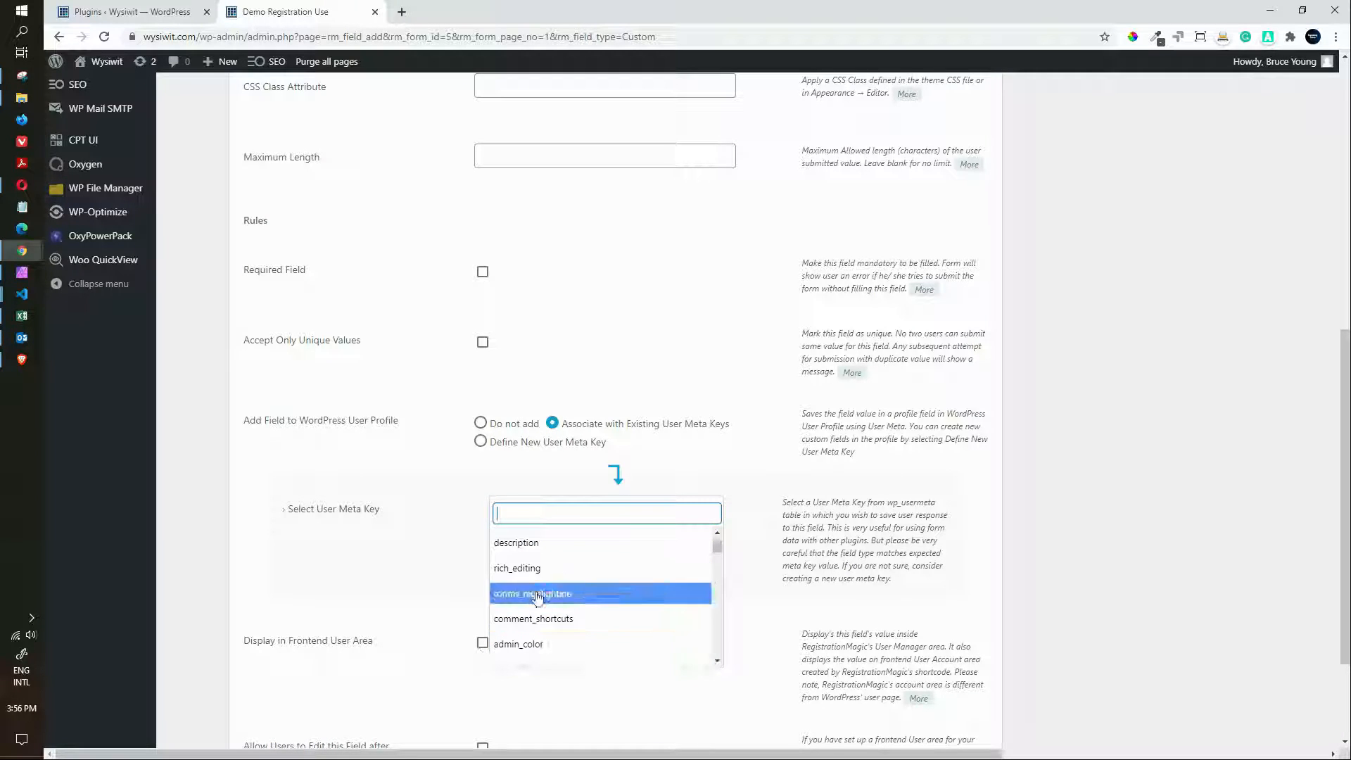
{"action": "left_click", "coordinate": [479, 440]}
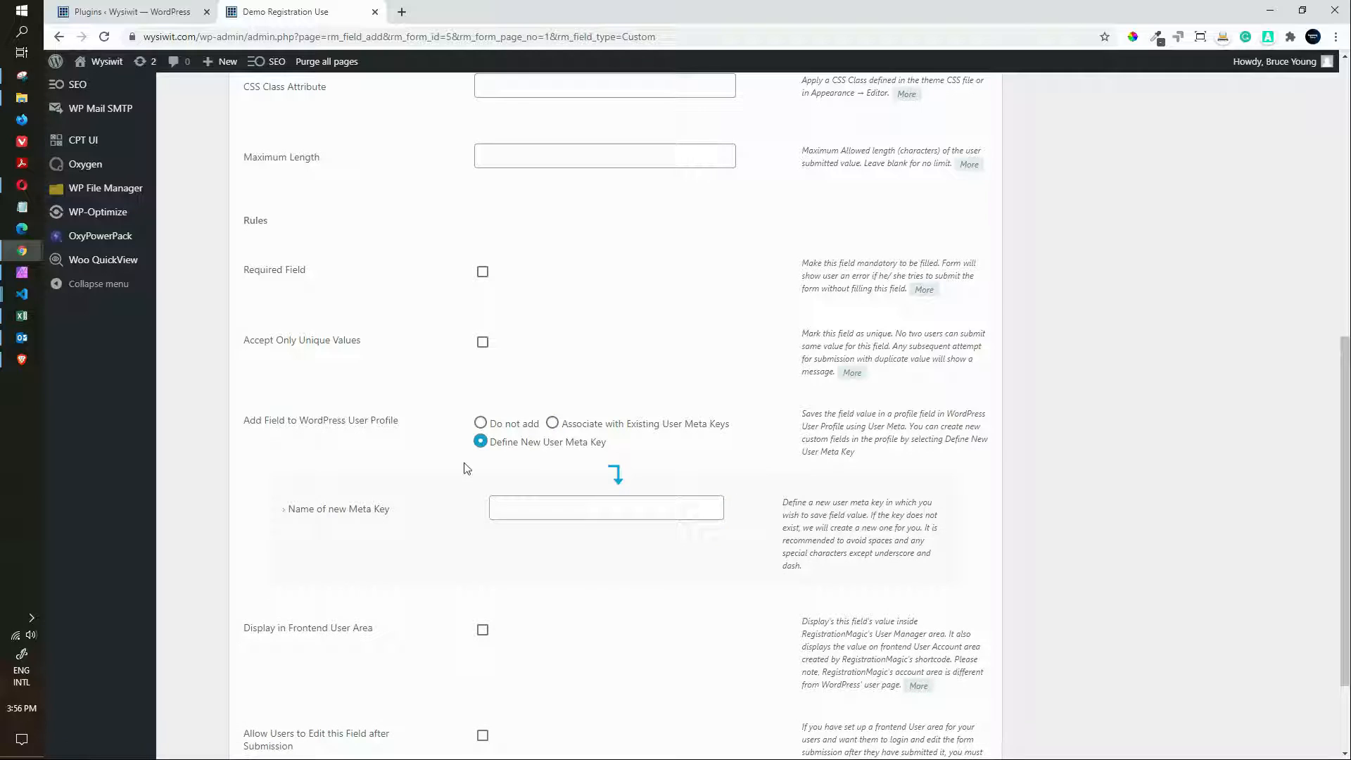
{"action": "left_click", "coordinate": [605, 508]}
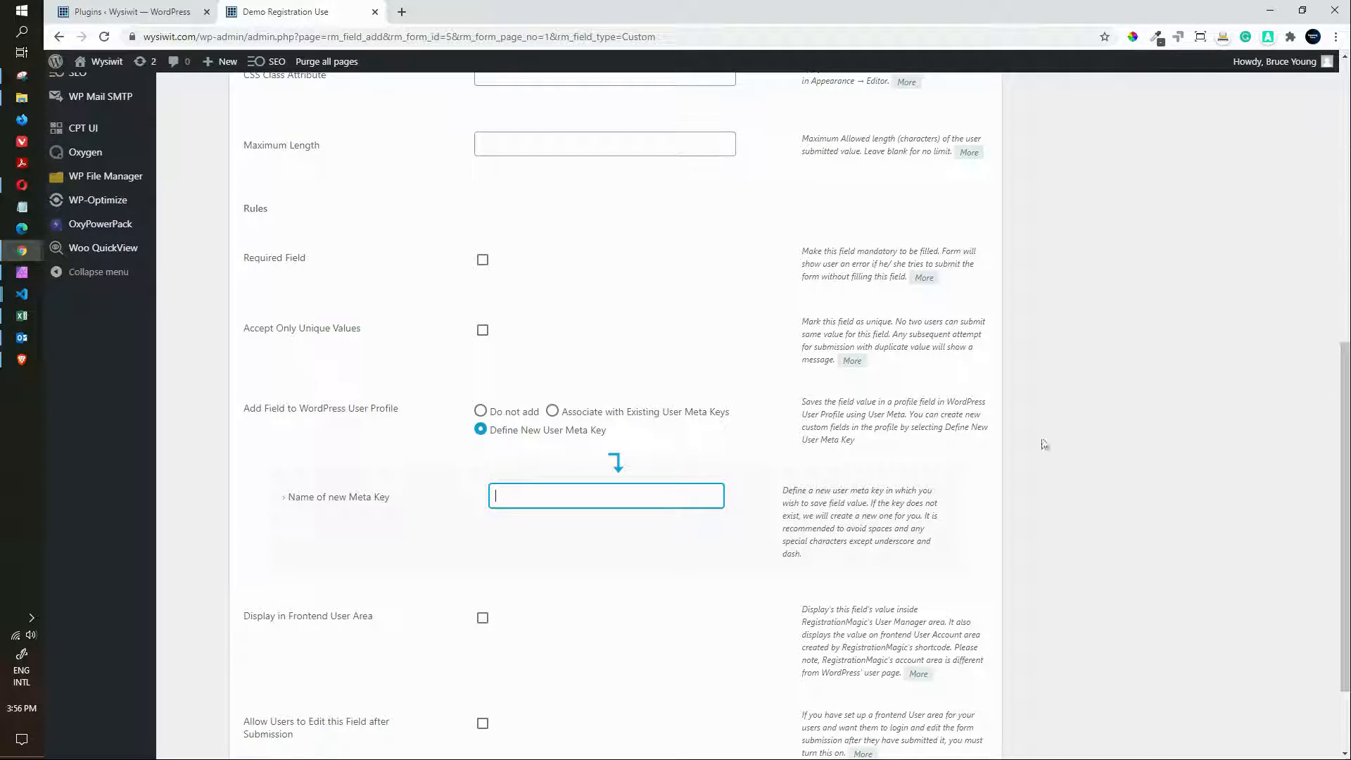
{"action": "type", "text": "custom_field_1"}
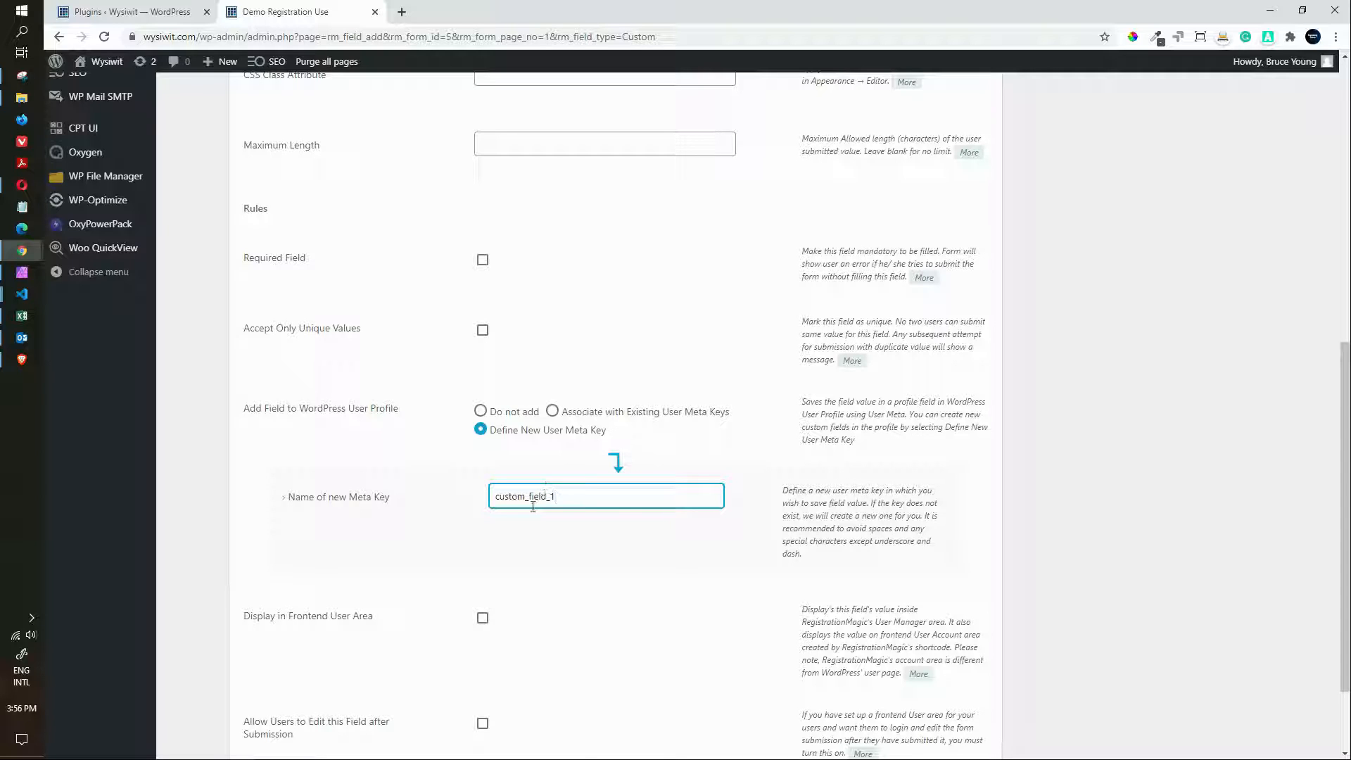
Enable Display in Frontend User Area and Allow Users to Edit after Submission
{"action": "scroll", "scroll_direction": "down", "scroll_amount": 3}
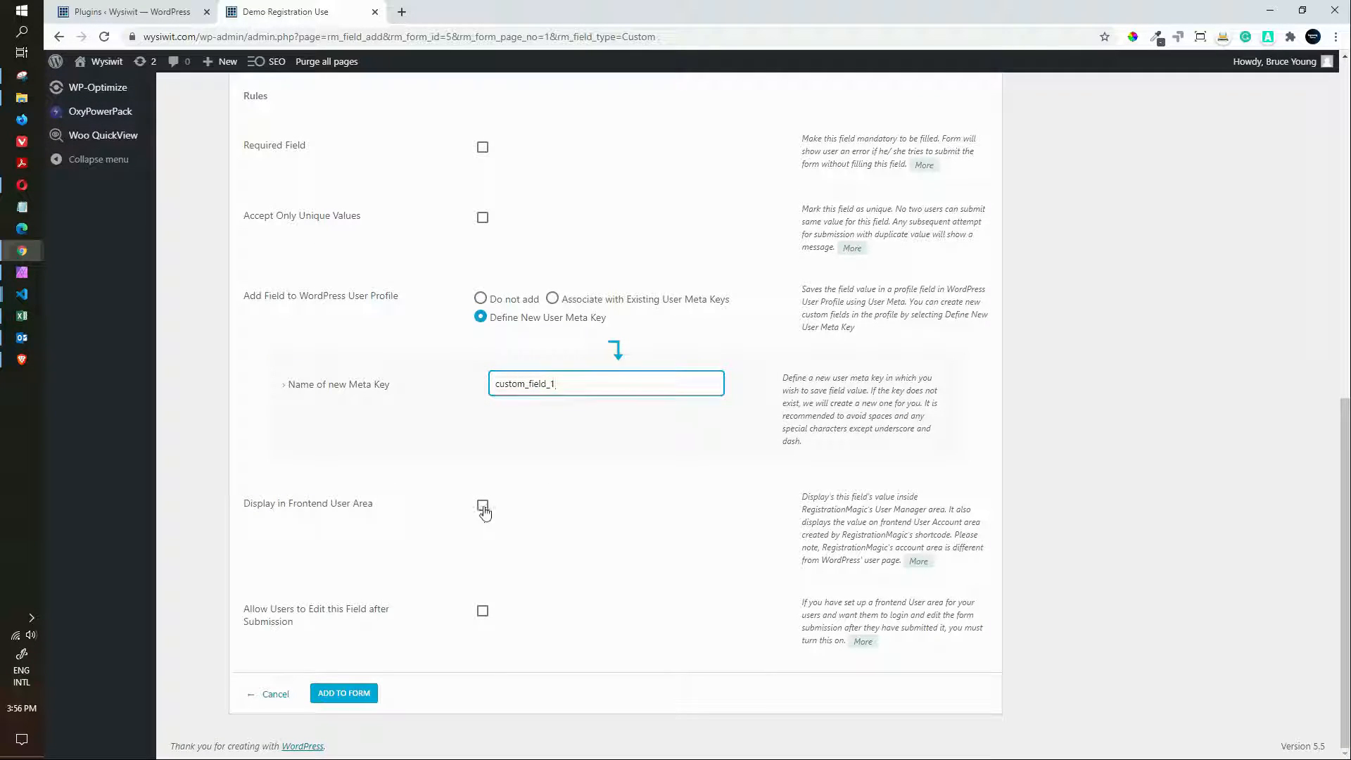
{"action": "left_click", "coordinate": [483, 505]}
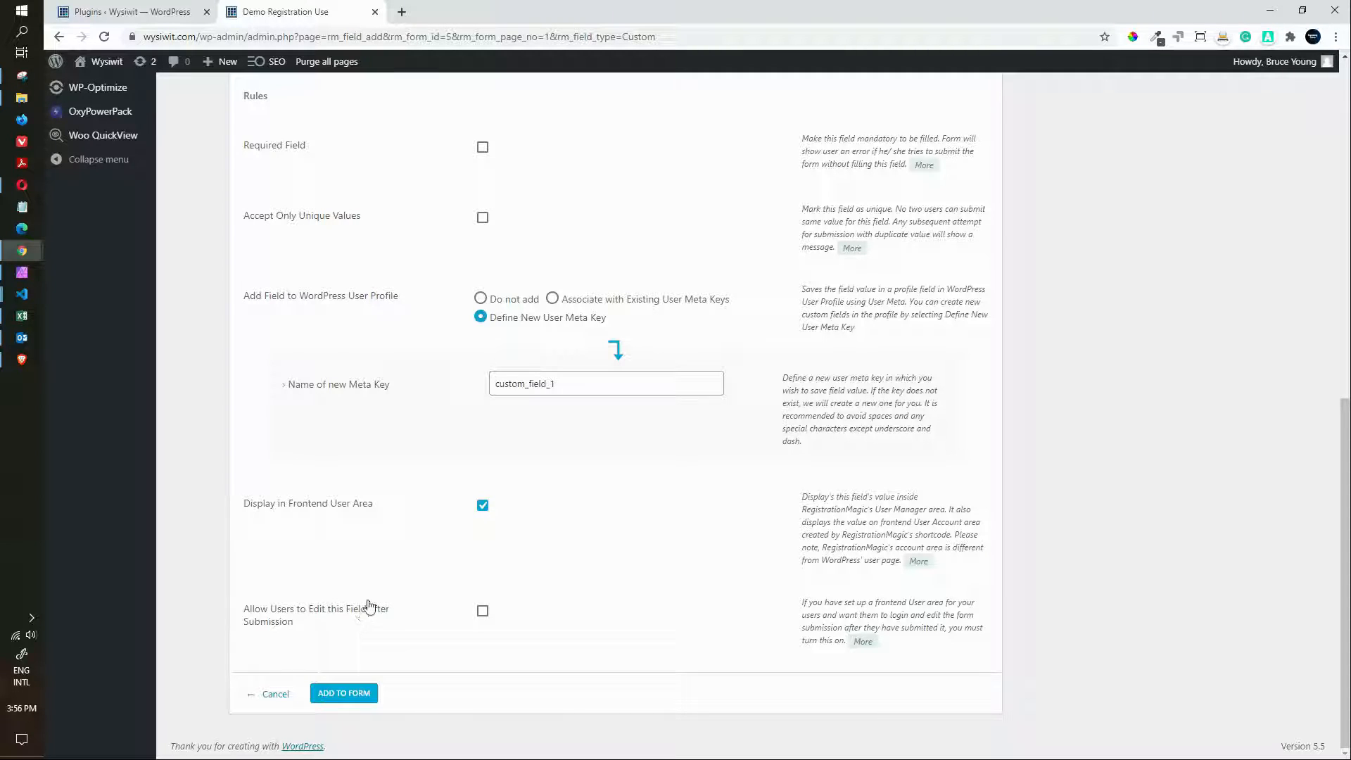
{"action": "left_click", "coordinate": [483, 609]}
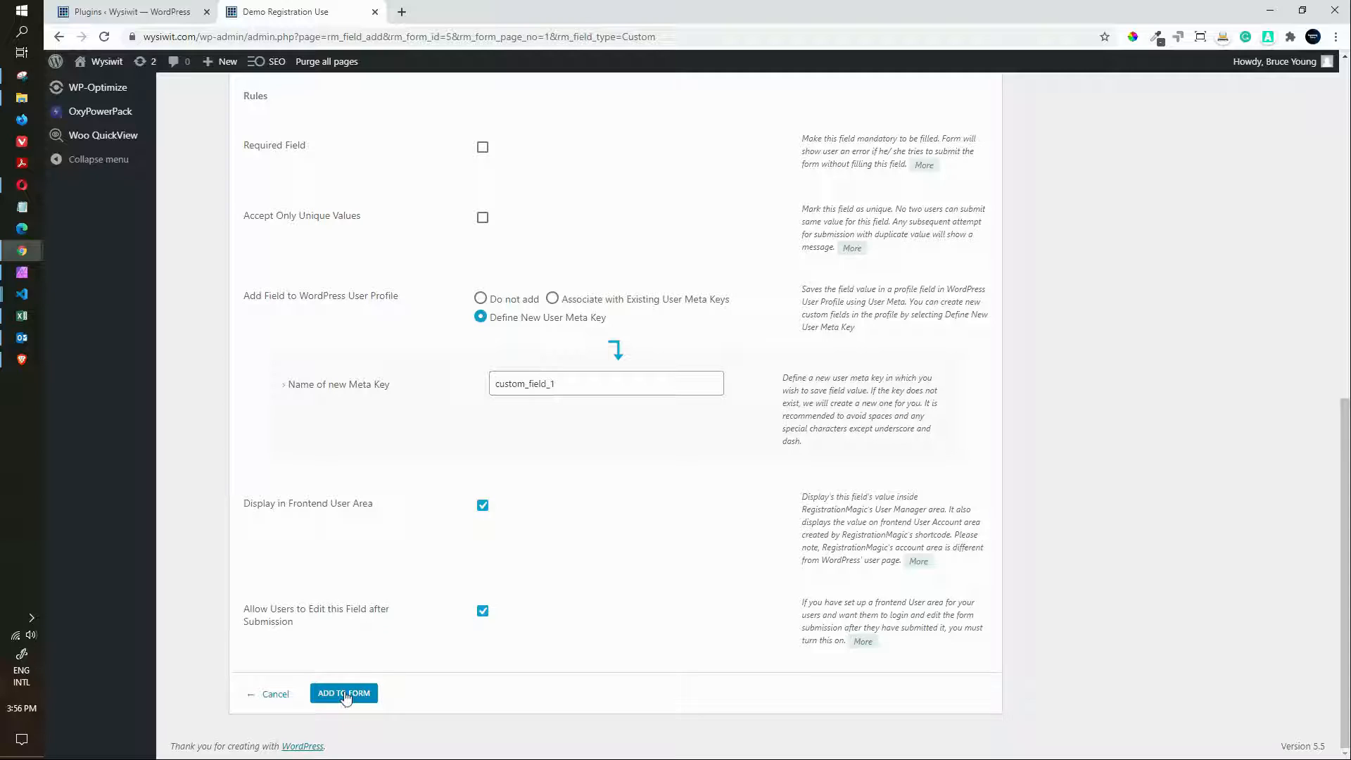
Add the configured custom field to the form with ADD TO FORM
{"action": "left_click", "coordinate": [343, 692]}
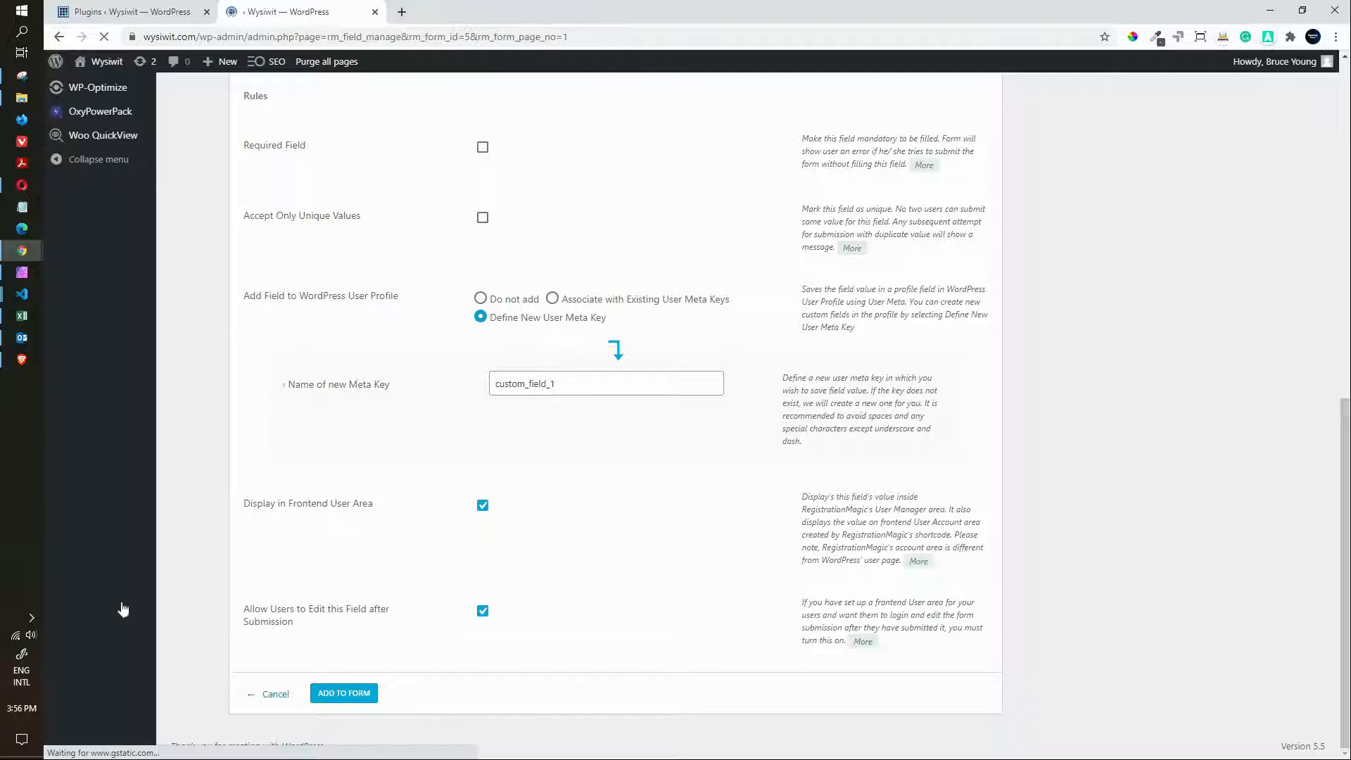
{"action": "left_click", "coordinate": [343, 692]}
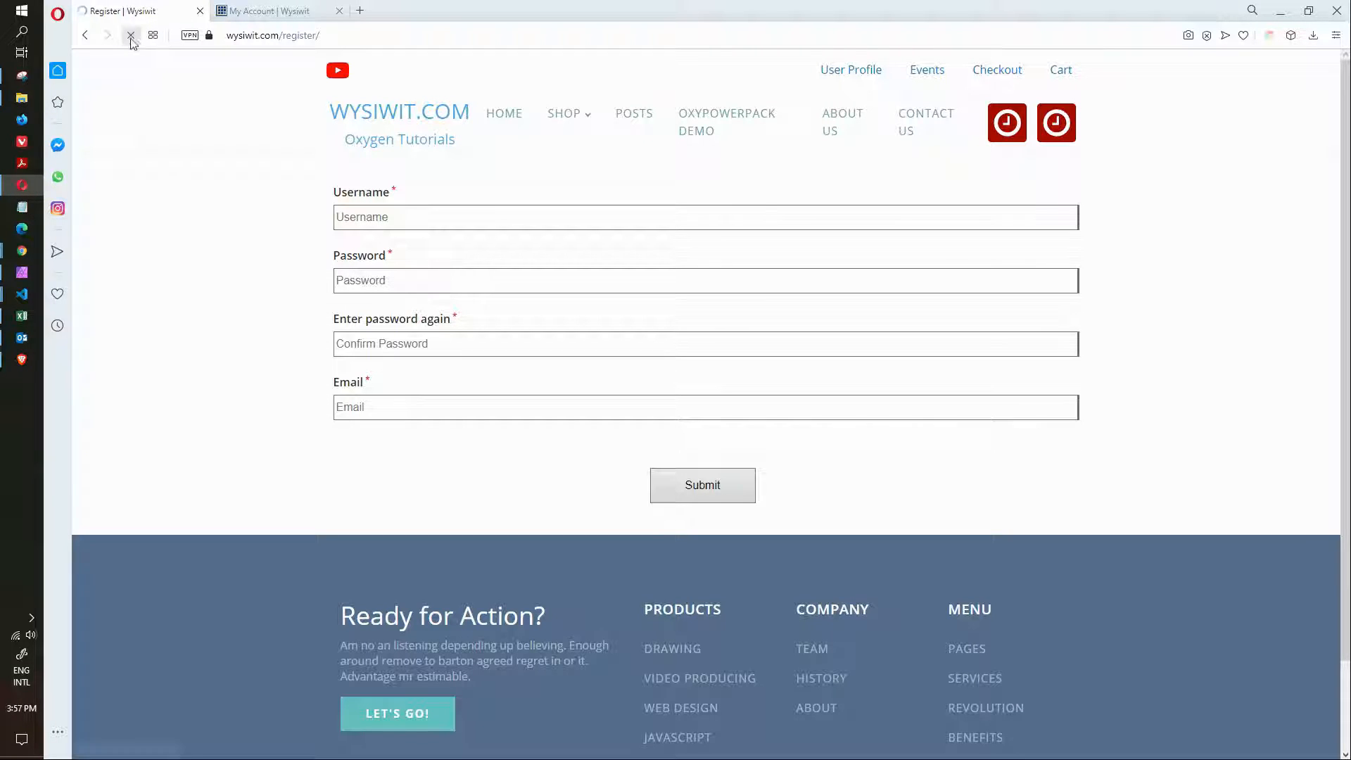
Reload wysiwit.com/register so Custom Field 1 shows at the top of the form
{"action": "left_click", "coordinate": [131, 35]}
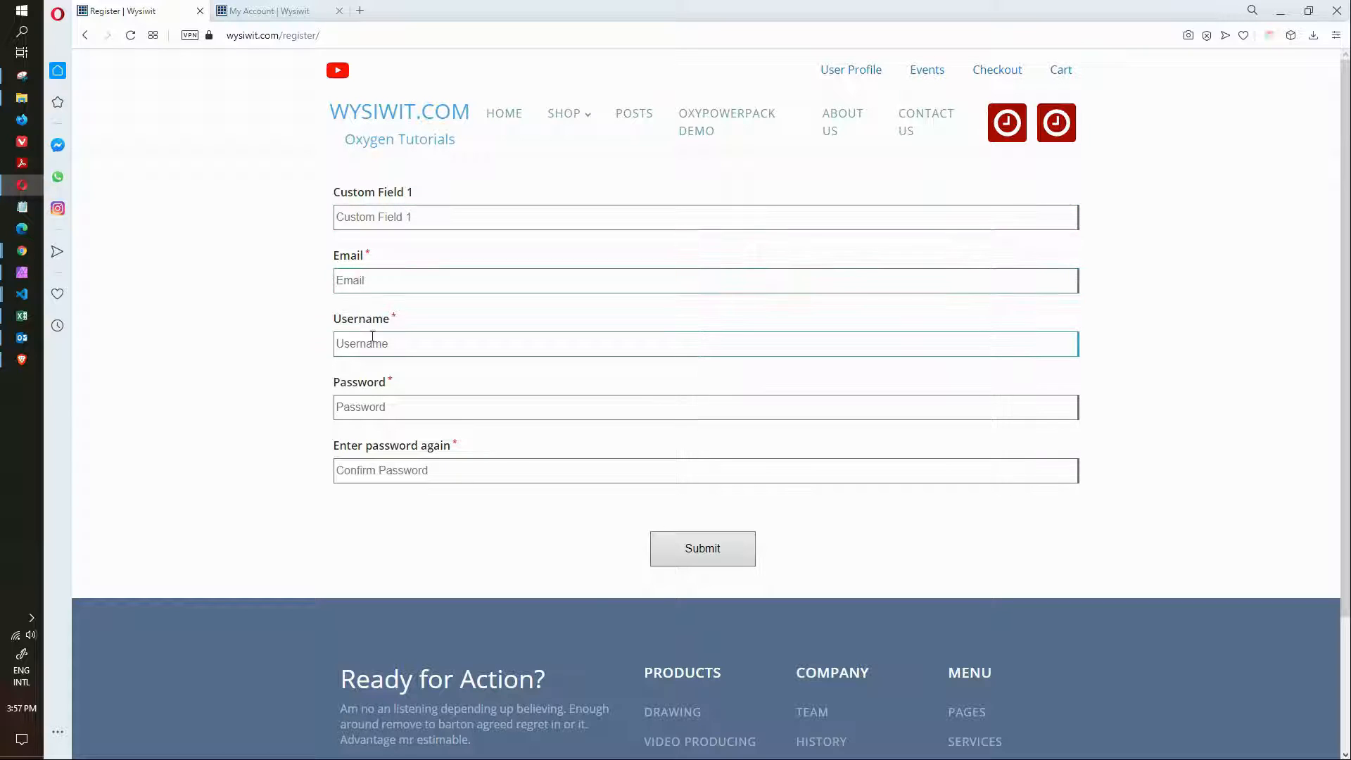
{"action": "left_click", "coordinate": [703, 470]}
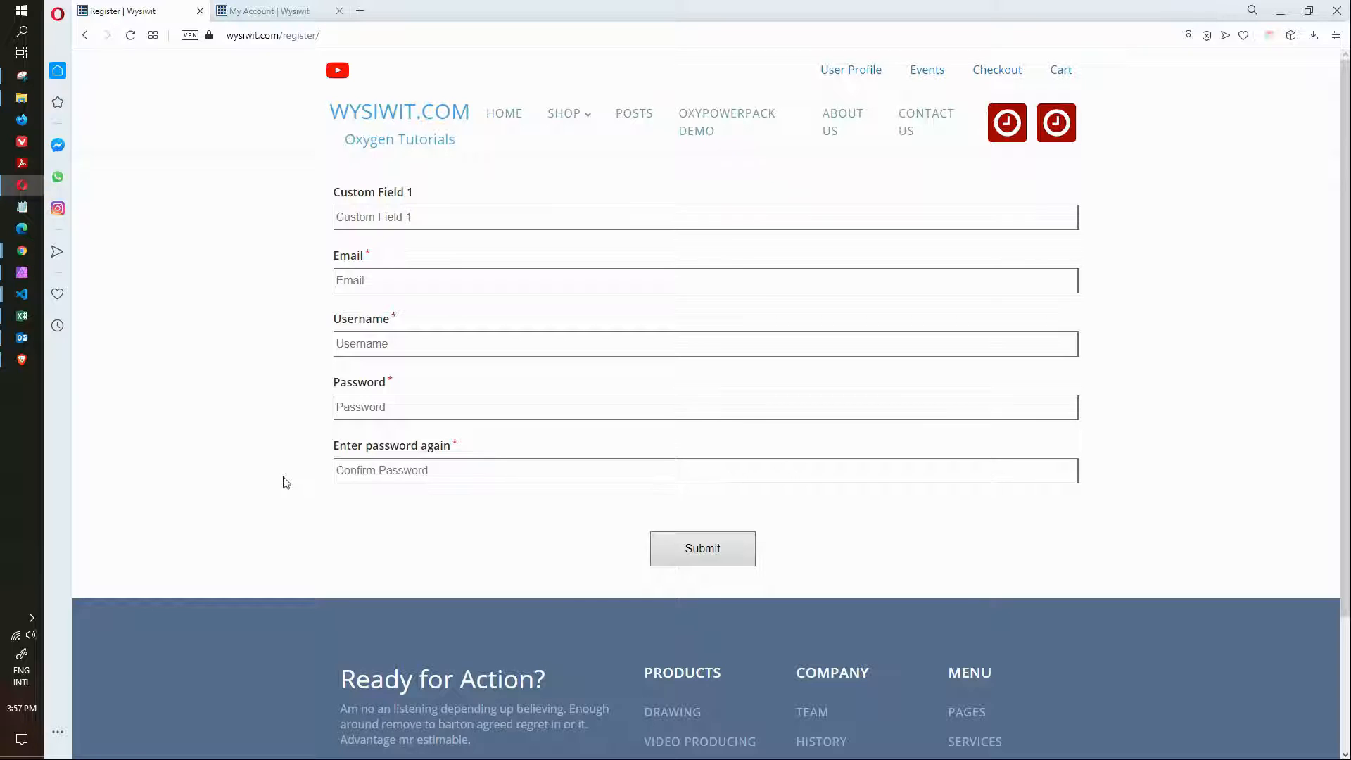
{"action": "mouse_move", "coordinate": [297, 470]}
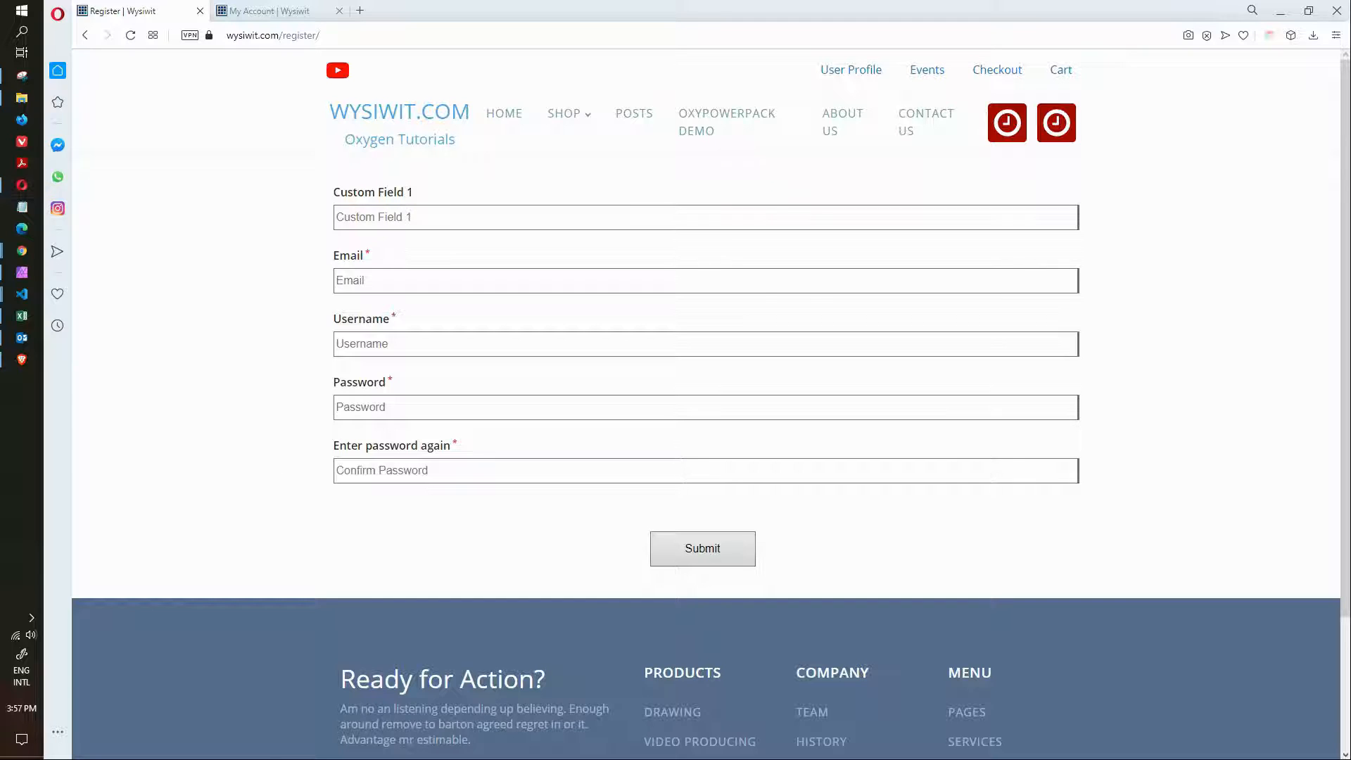
{"action": "left_click", "coordinate": [704, 217]}
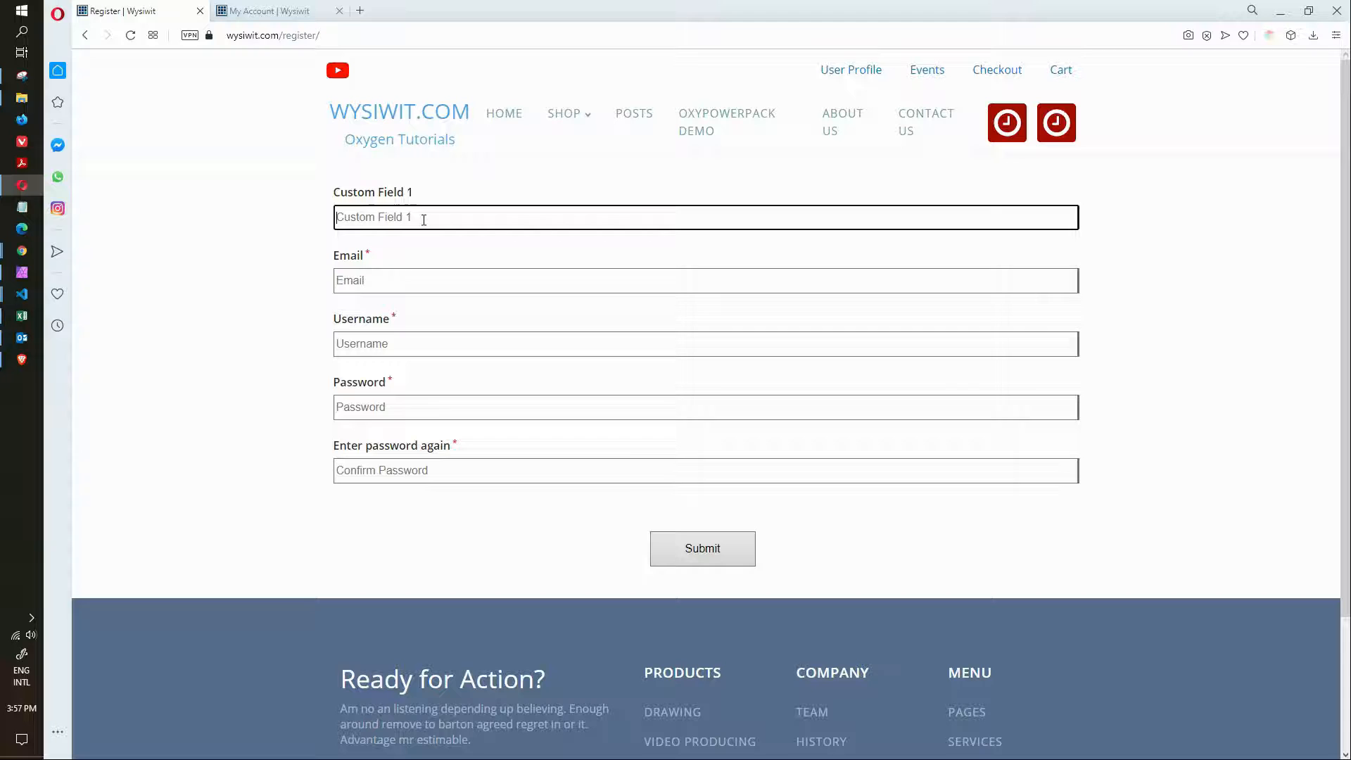
{"action": "type", "text": "Custom Entry"}
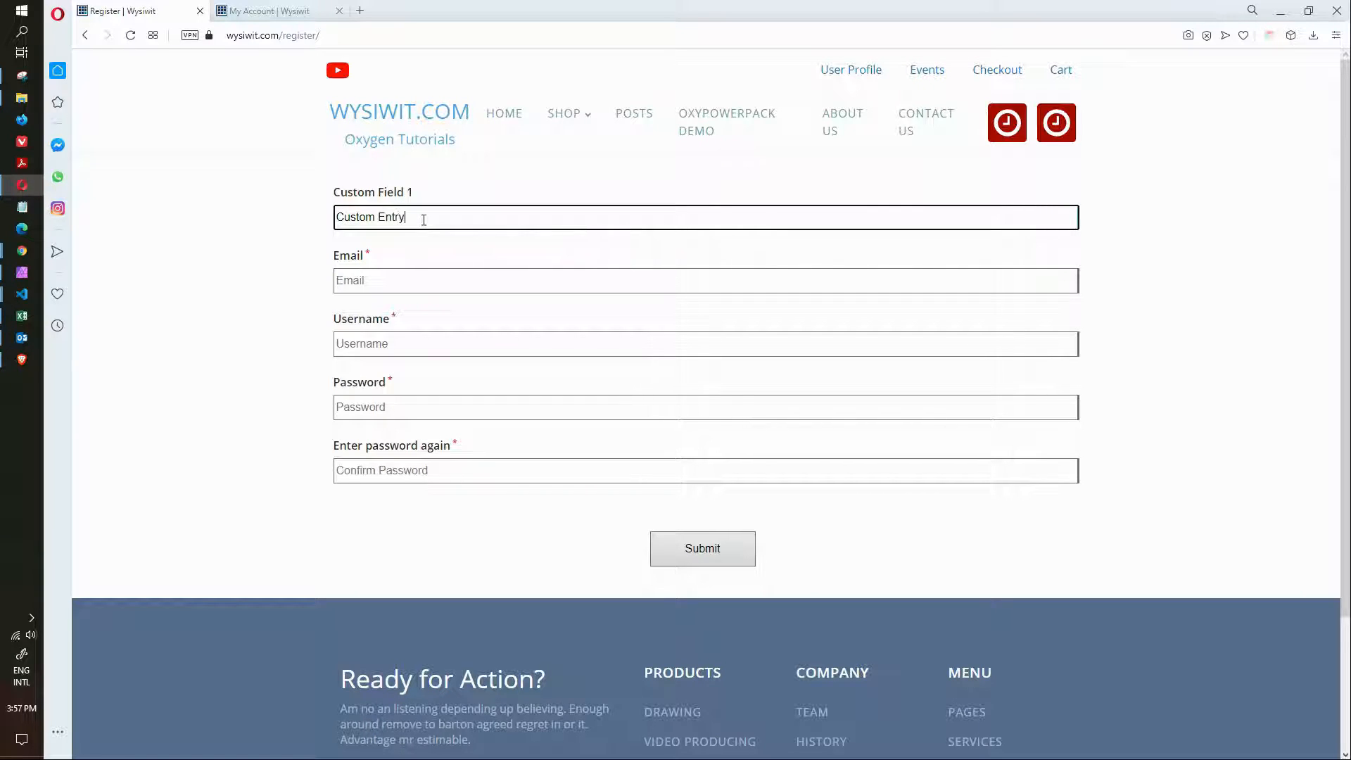
{"action": "left_click", "coordinate": [704, 280]}
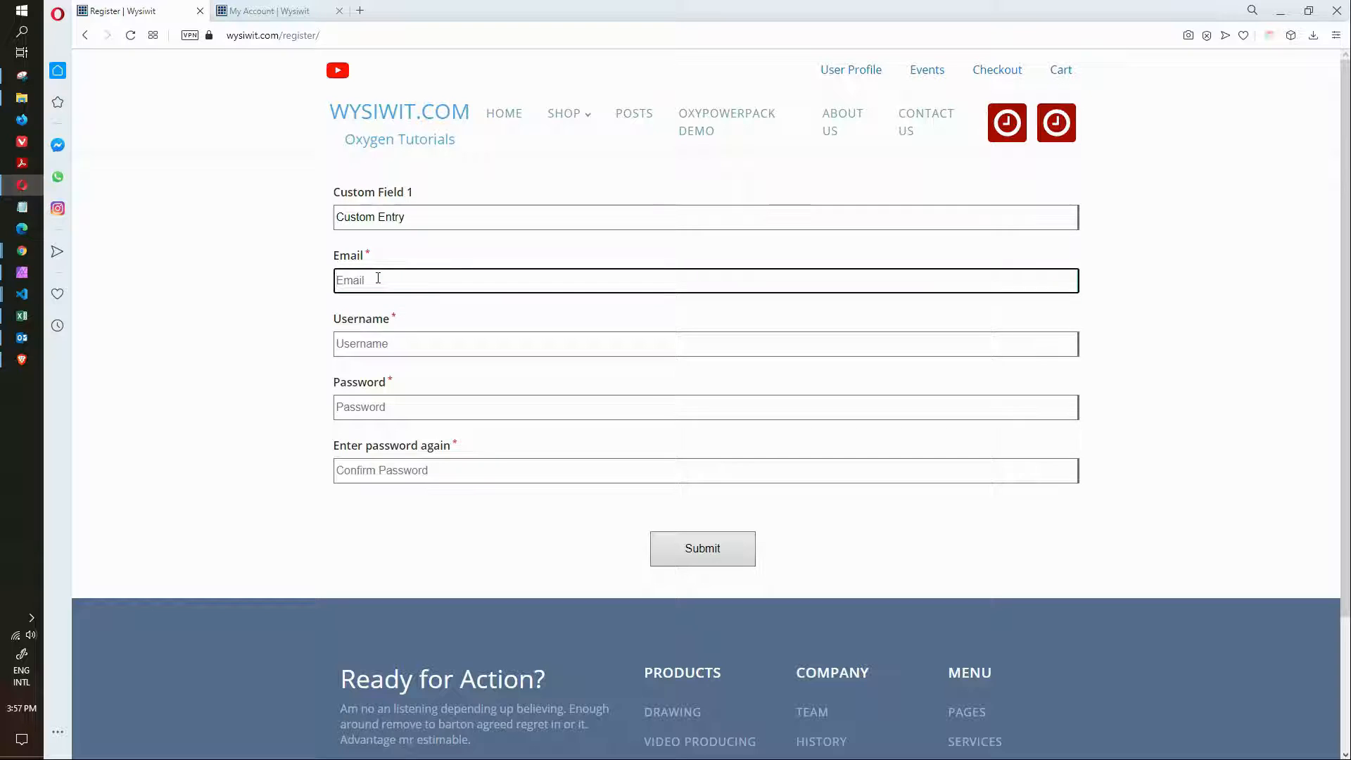
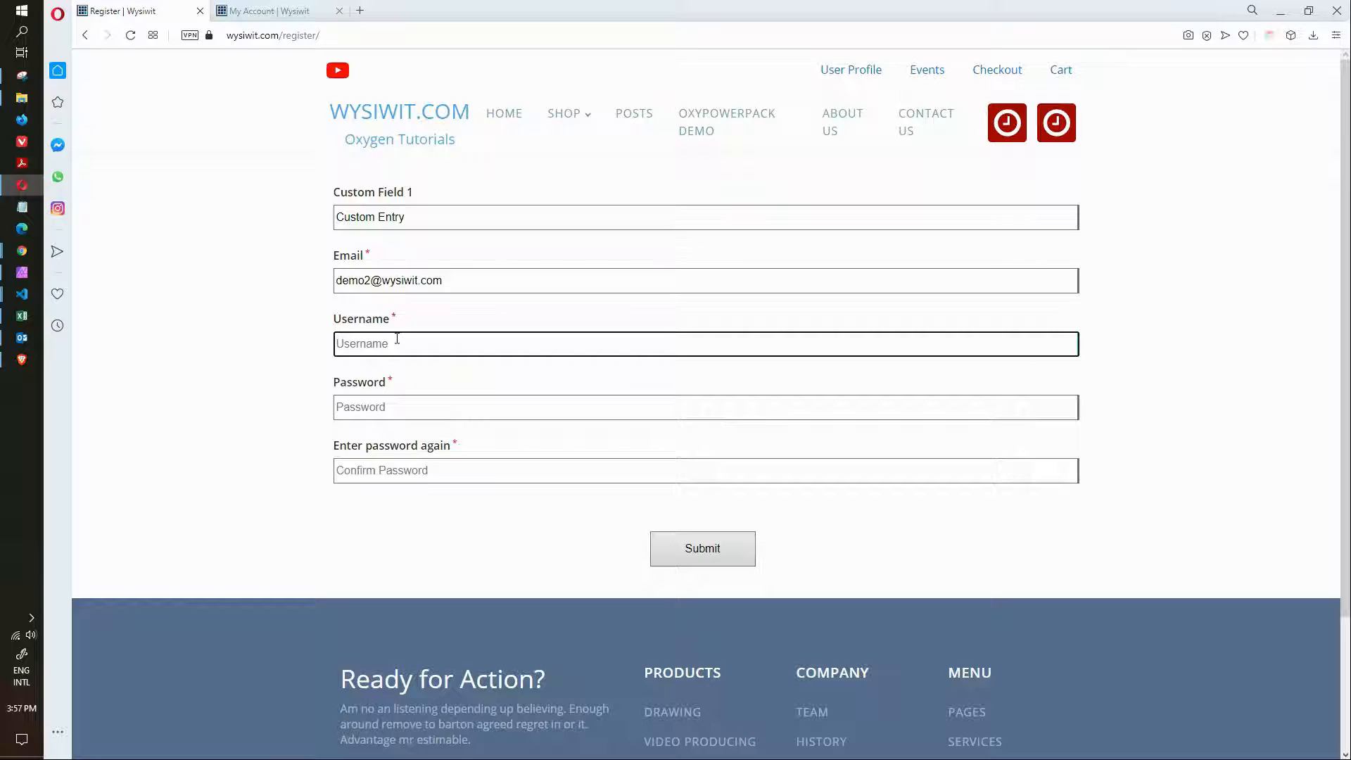
{"action": "type", "text": "del"}
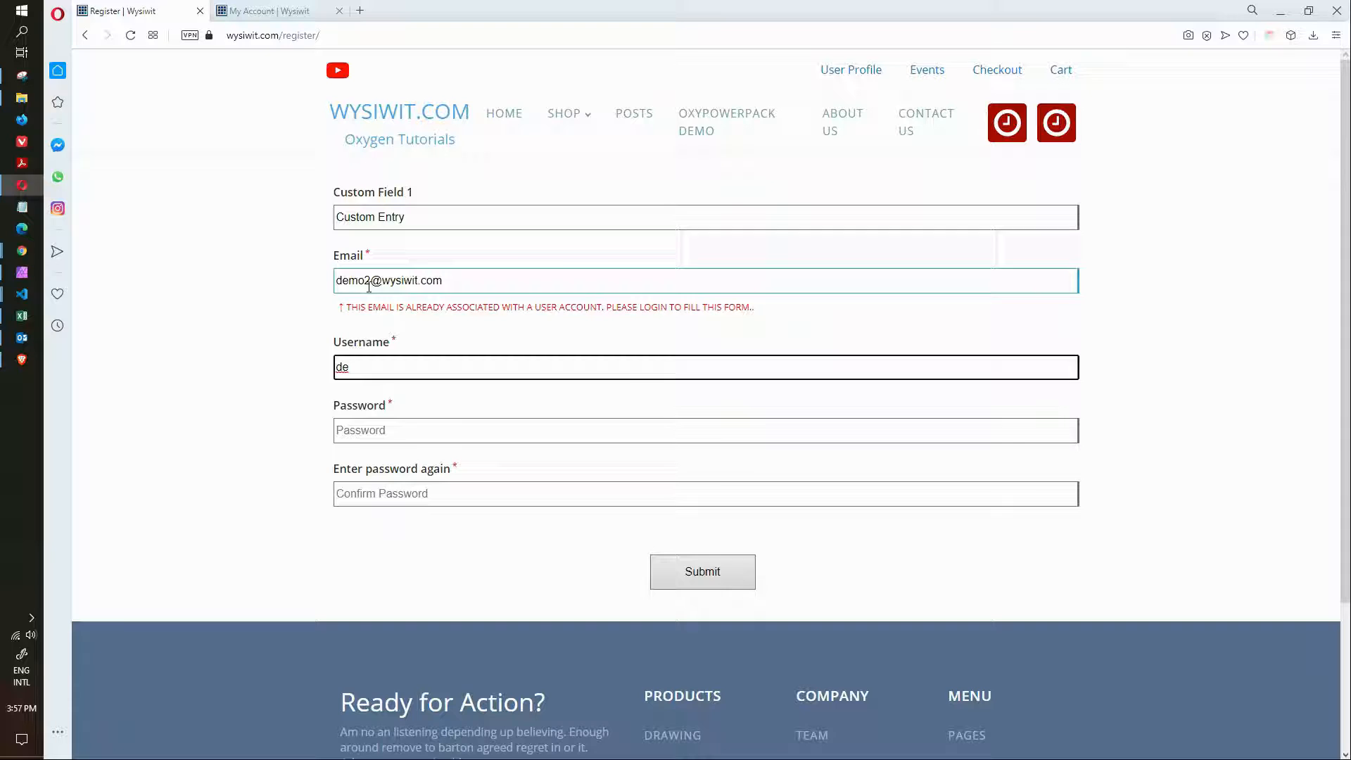
{"action": "left_click", "coordinate": [388, 281]}
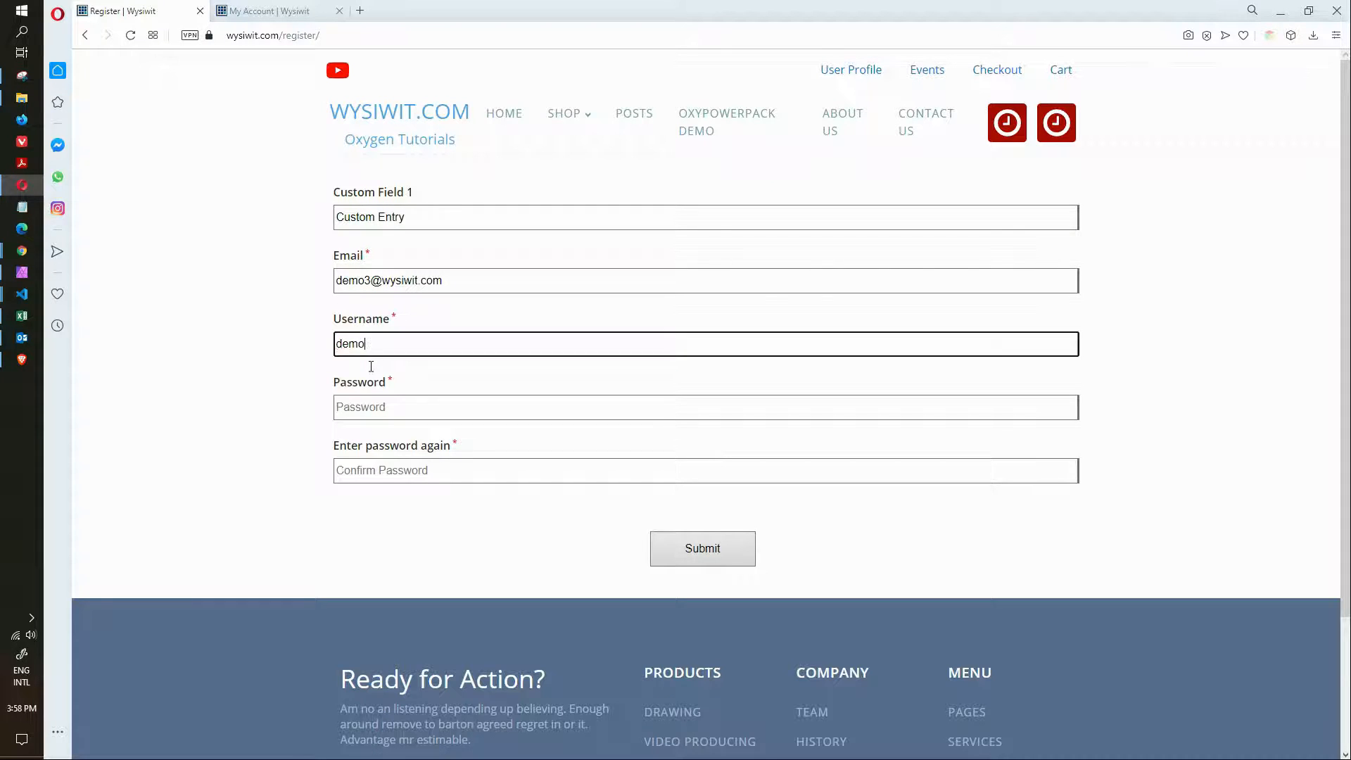
Fill username demo3 and the password twice, then submit the registration
{"action": "left_click", "coordinate": [705, 406]}
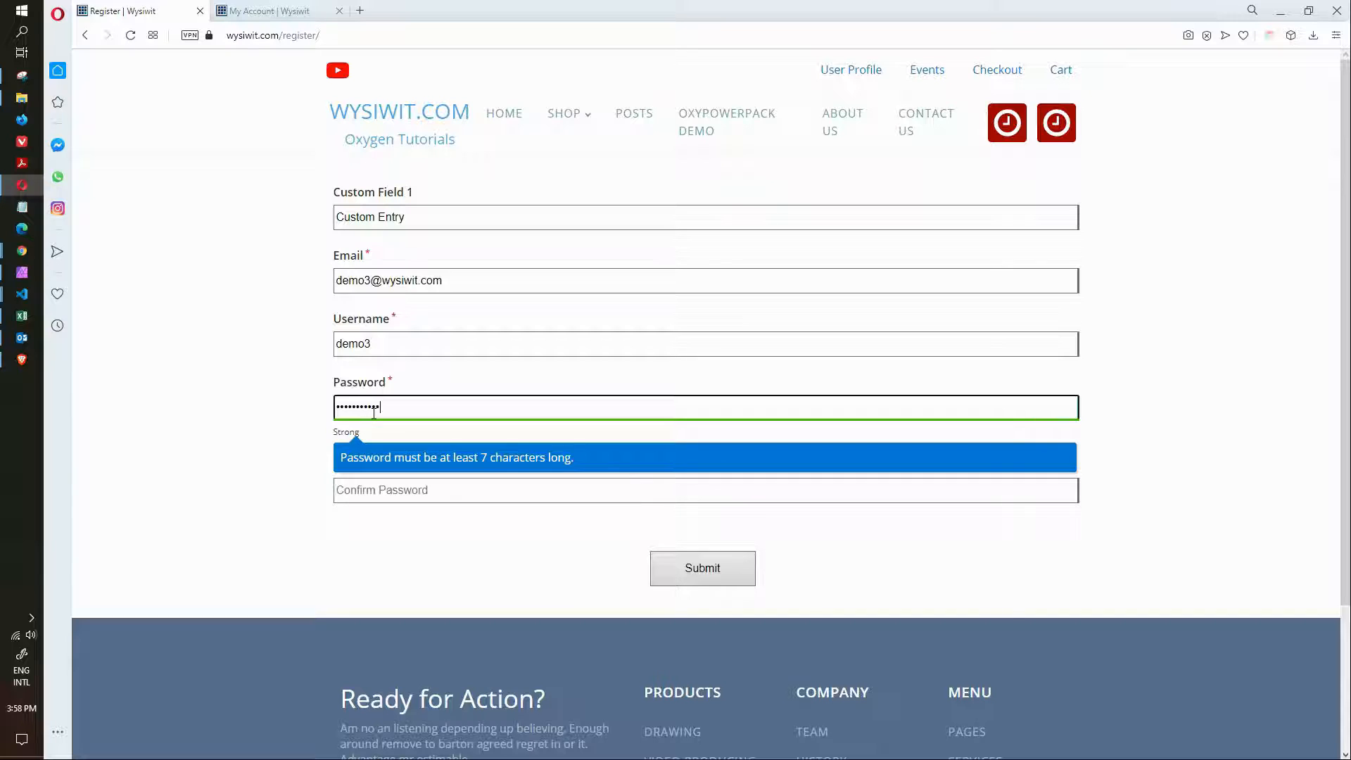
{"action": "left_click", "coordinate": [704, 490]}
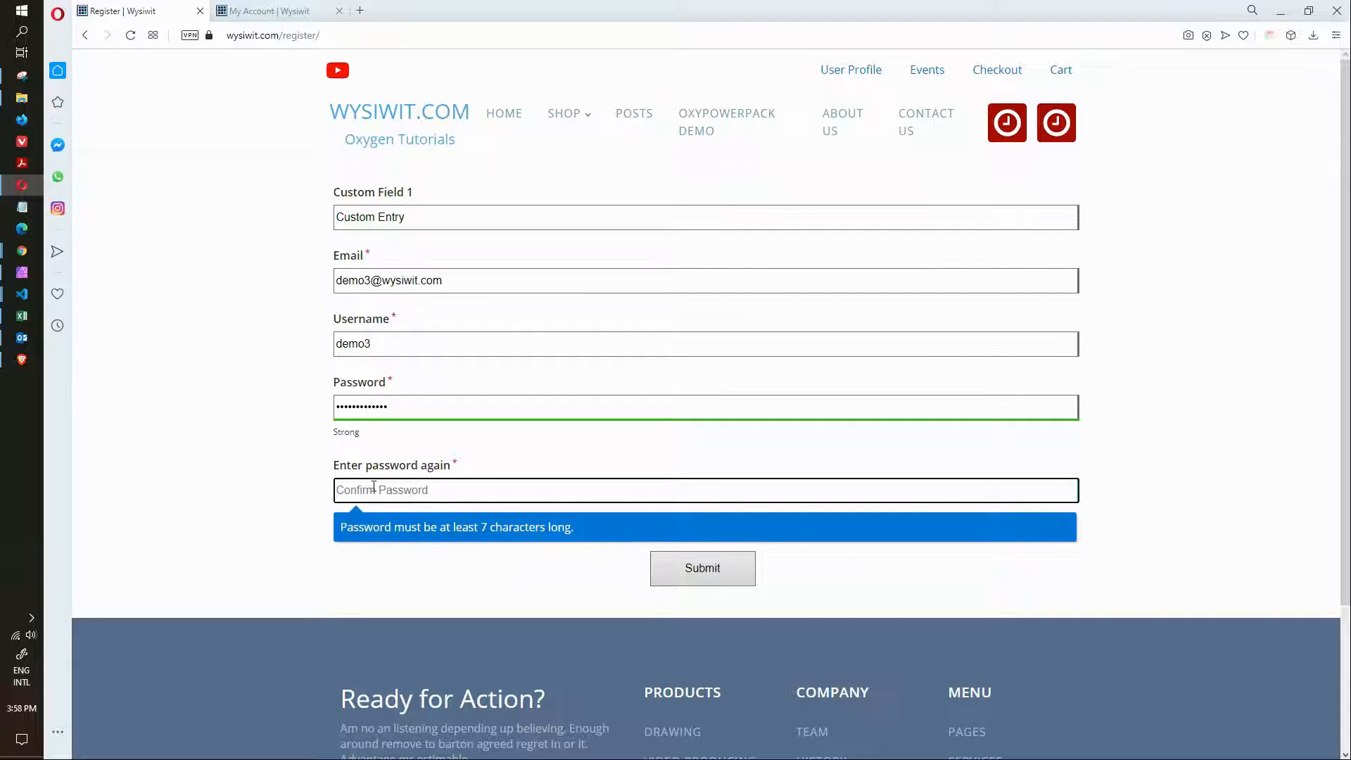
{"action": "type", "text": "password"}
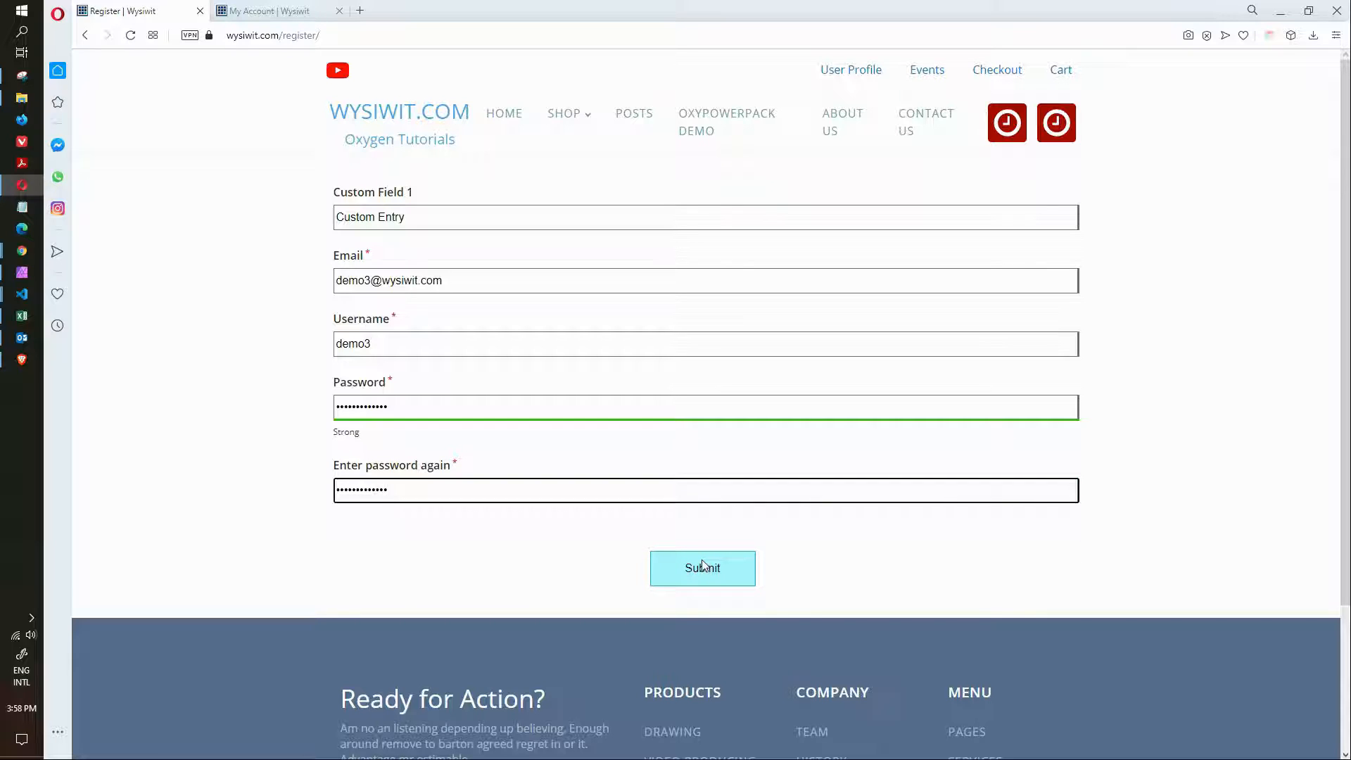
{"action": "left_click", "coordinate": [702, 567]}
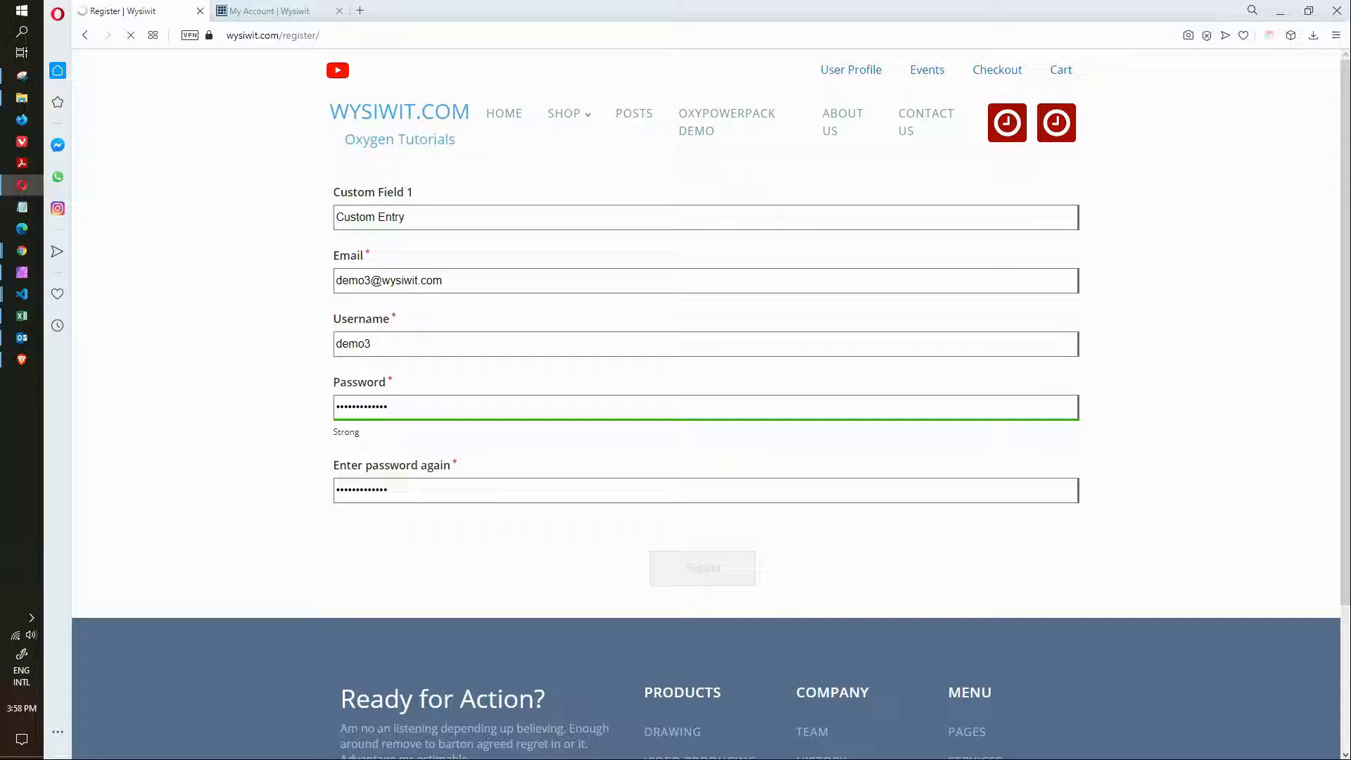
Let the submission finish until Demo Registration Use Submitted is confirmed
{"action": "left_click", "coordinate": [703, 567]}
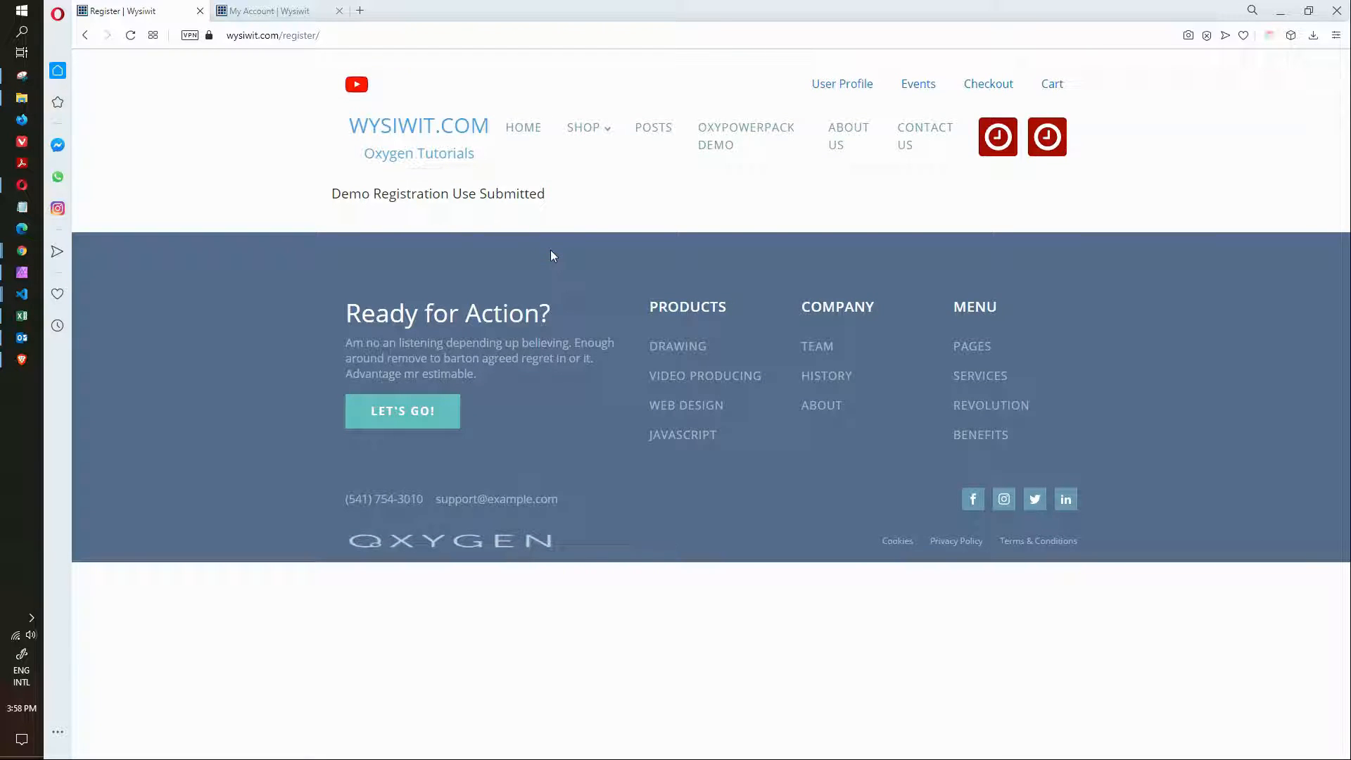
{"action": "mouse_move", "coordinate": [584, 214]}
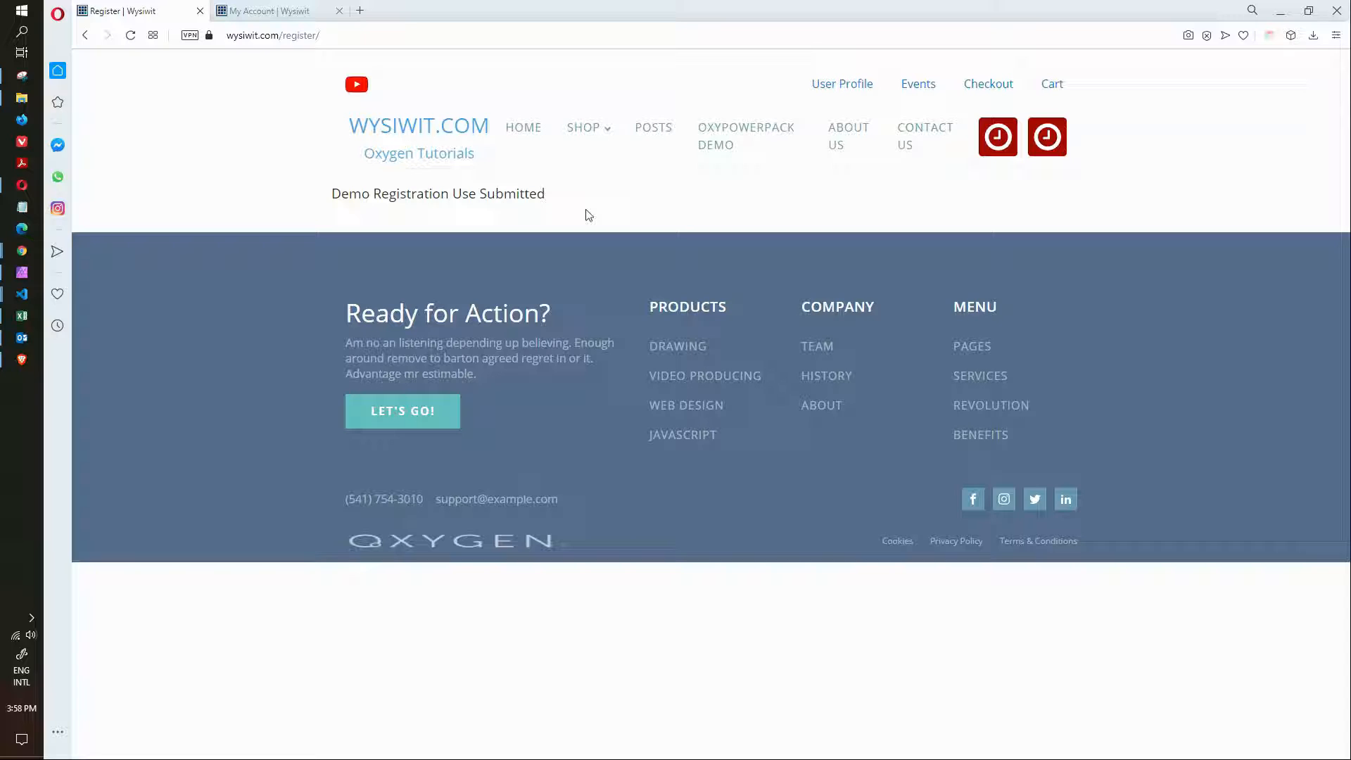
{"action": "mouse_move", "coordinate": [567, 241]}
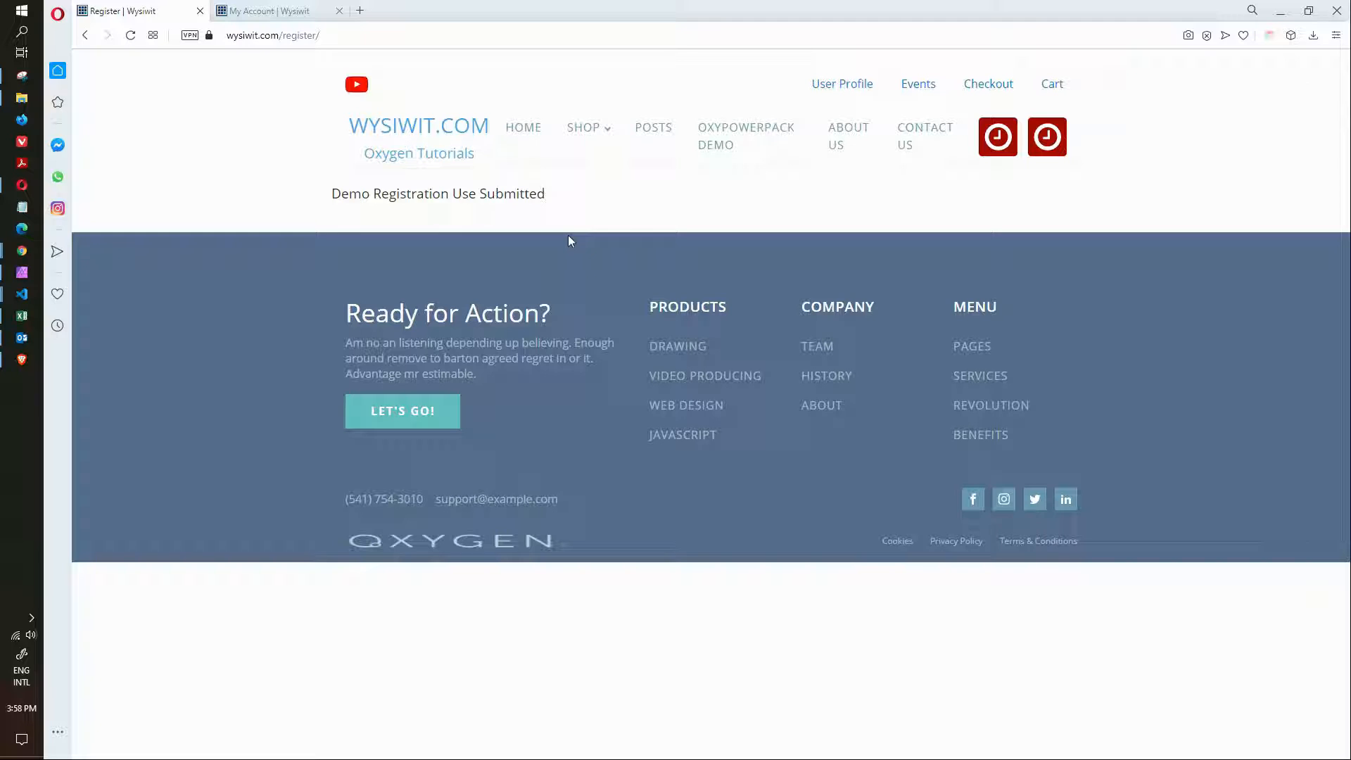
{"action": "mouse_move", "coordinate": [684, 161]}
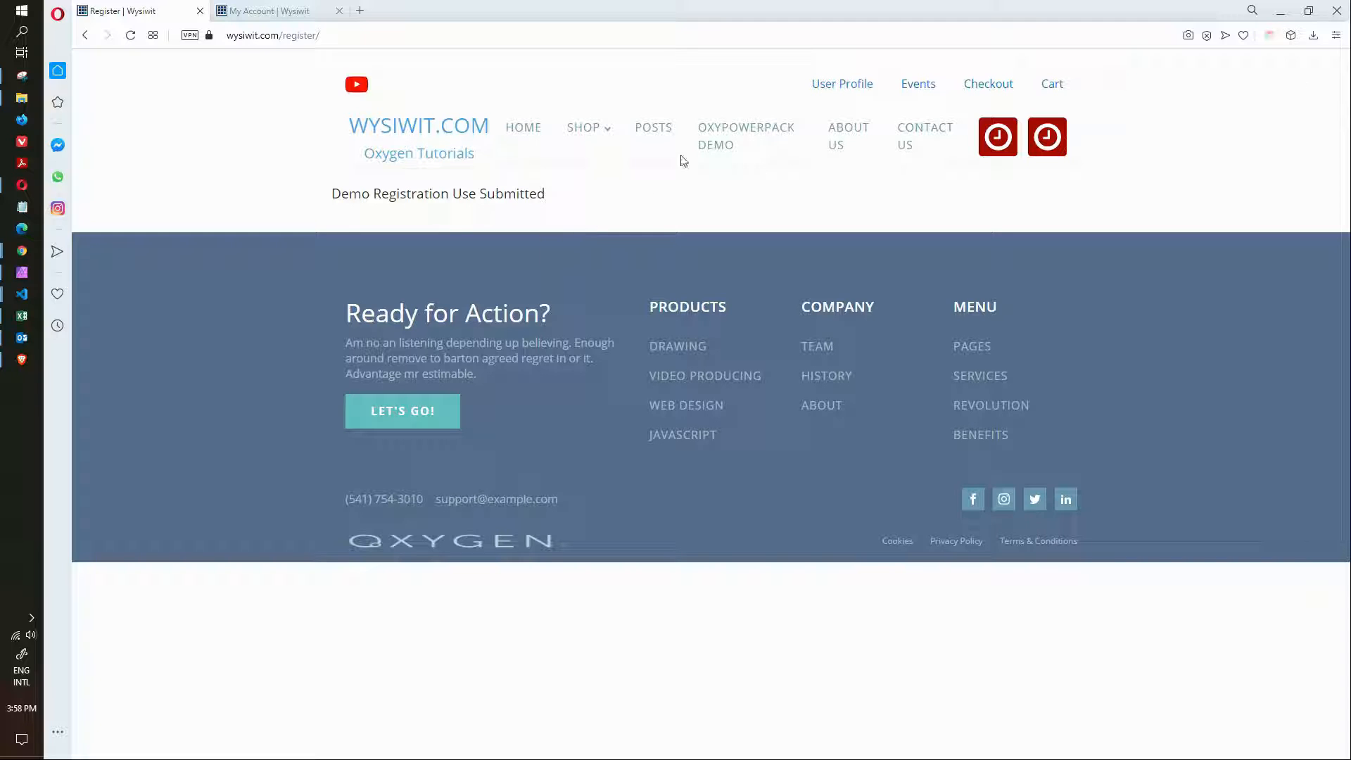
{"action": "mouse_move", "coordinate": [842, 84]}
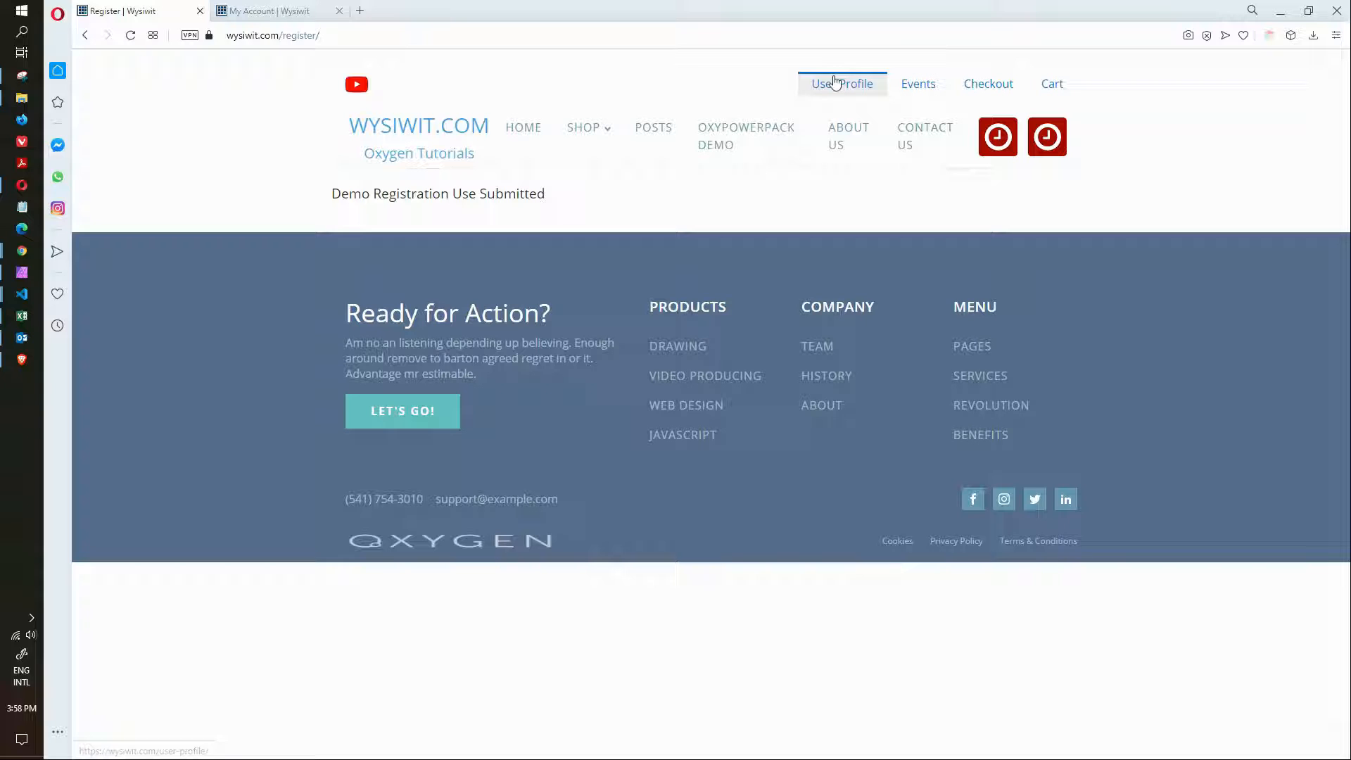
Go to the User Profile page and switch to the Please Login form
{"action": "left_click", "coordinate": [842, 83]}
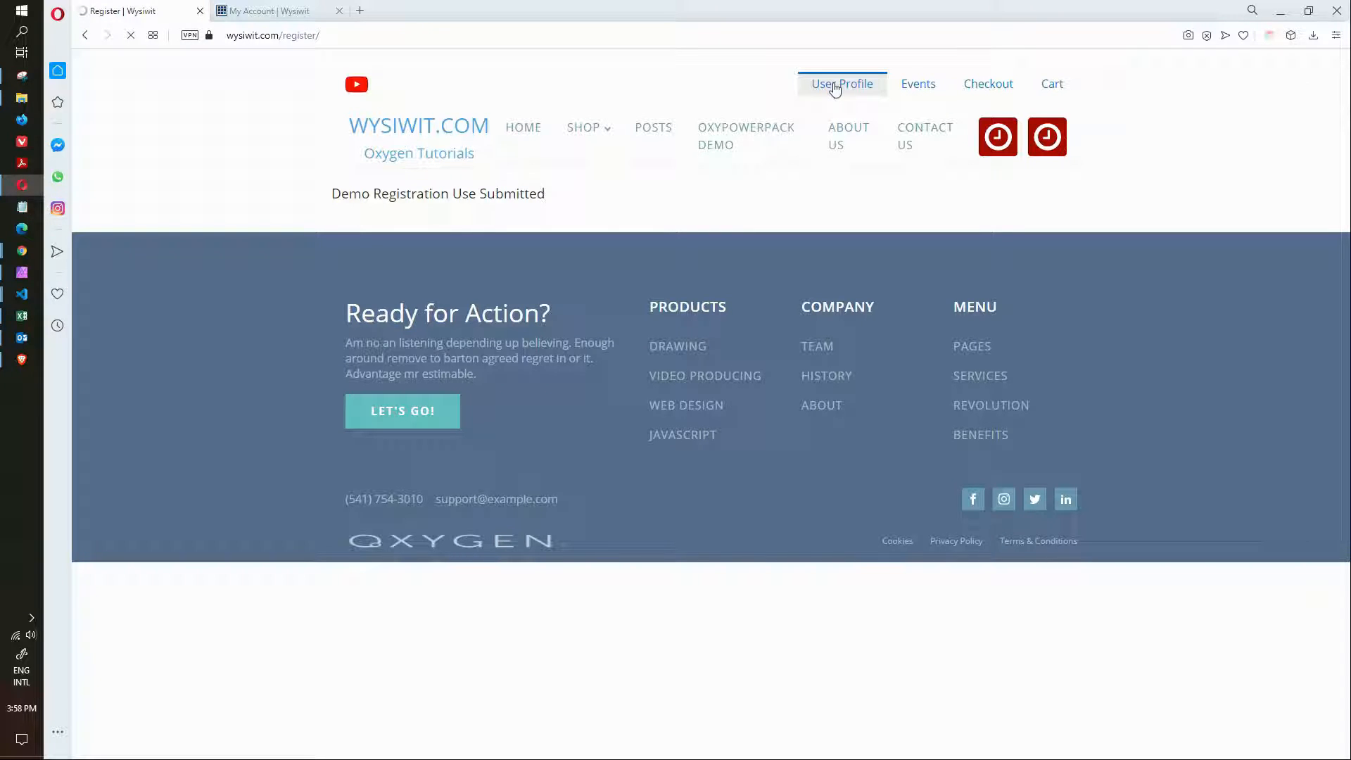
{"action": "left_click", "coordinate": [841, 83]}
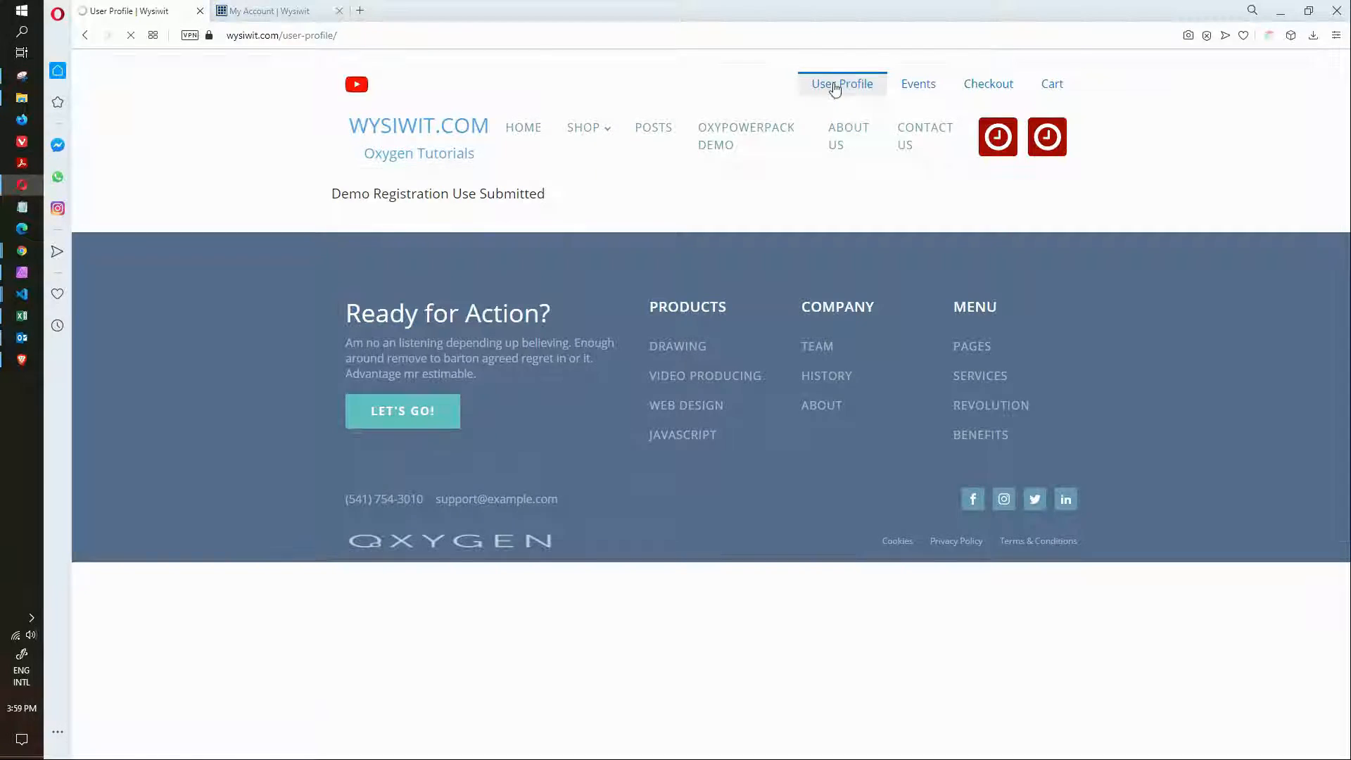
{"action": "left_click", "coordinate": [842, 83]}
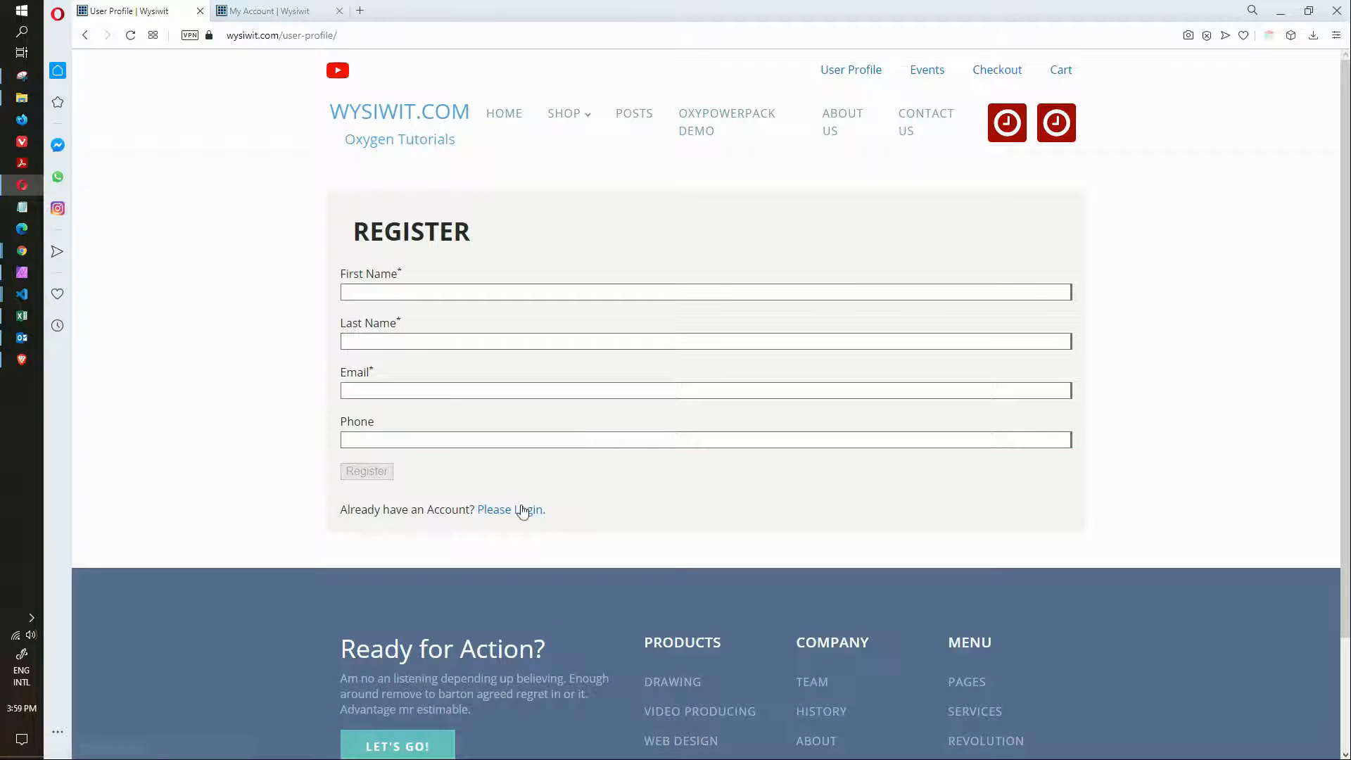
{"action": "left_click", "coordinate": [527, 509]}
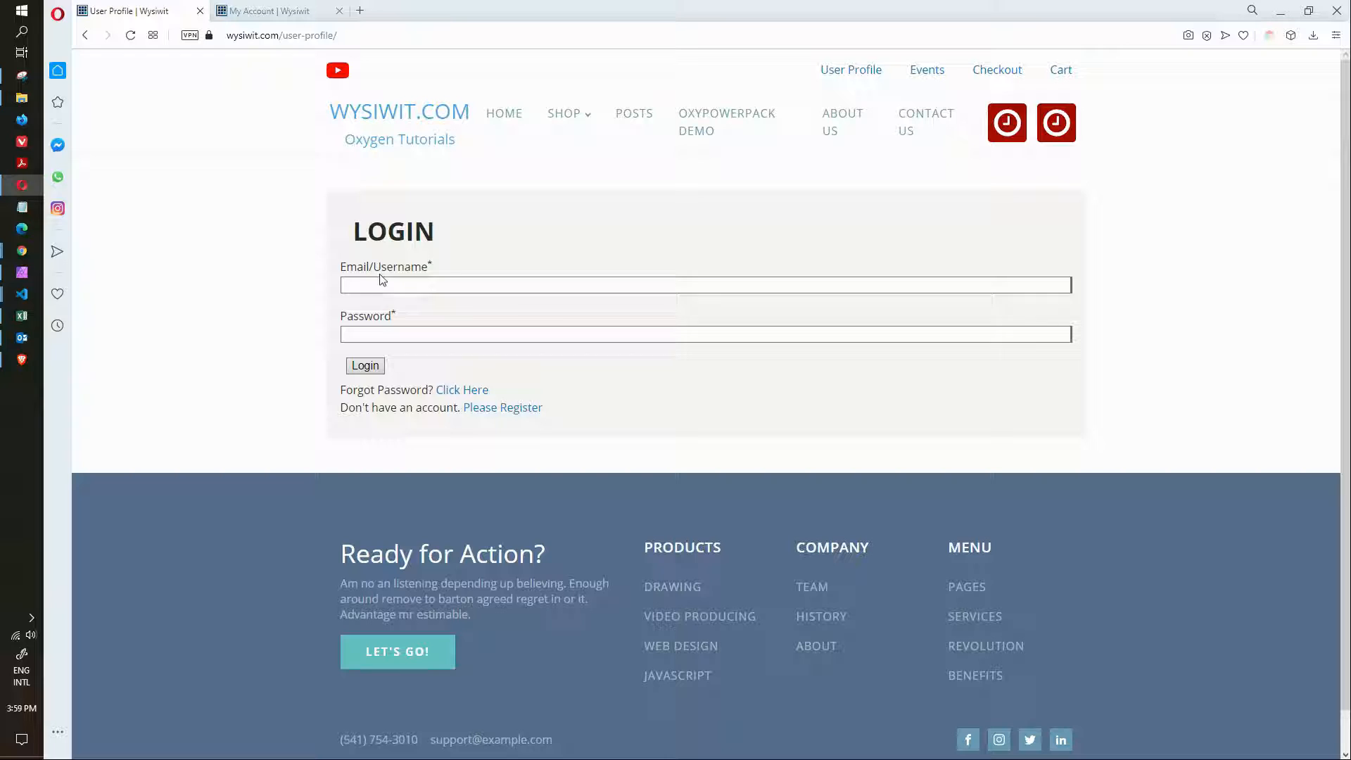
{"action": "left_click", "coordinate": [705, 284]}
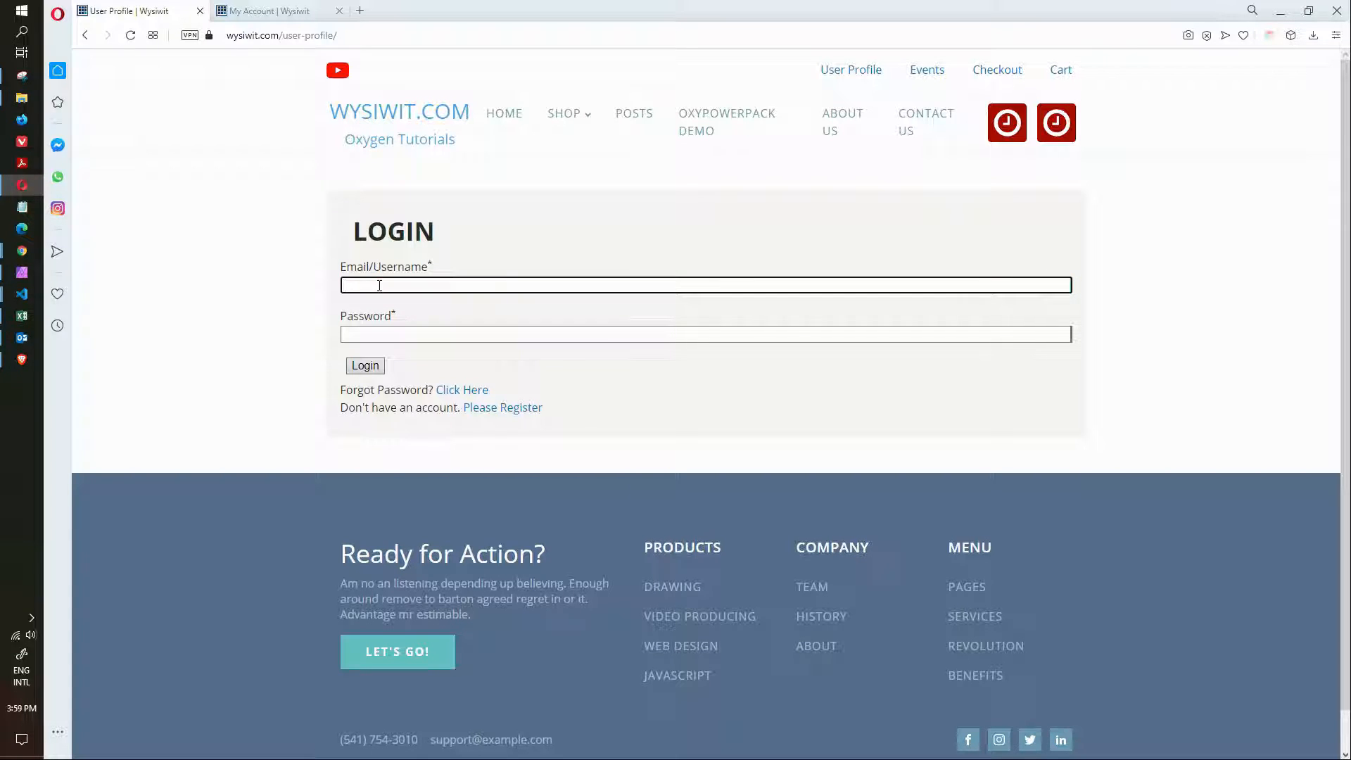
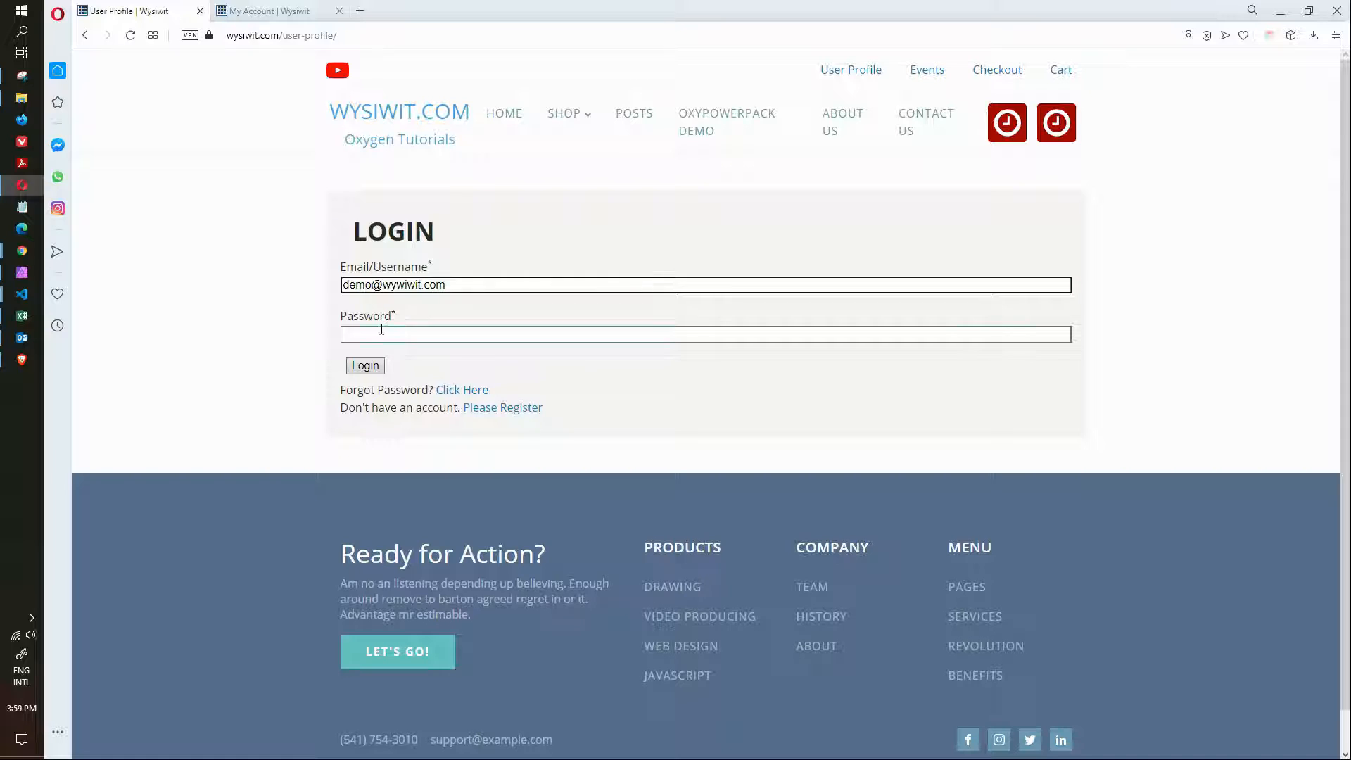
{"action": "type", "text": "•••••"}
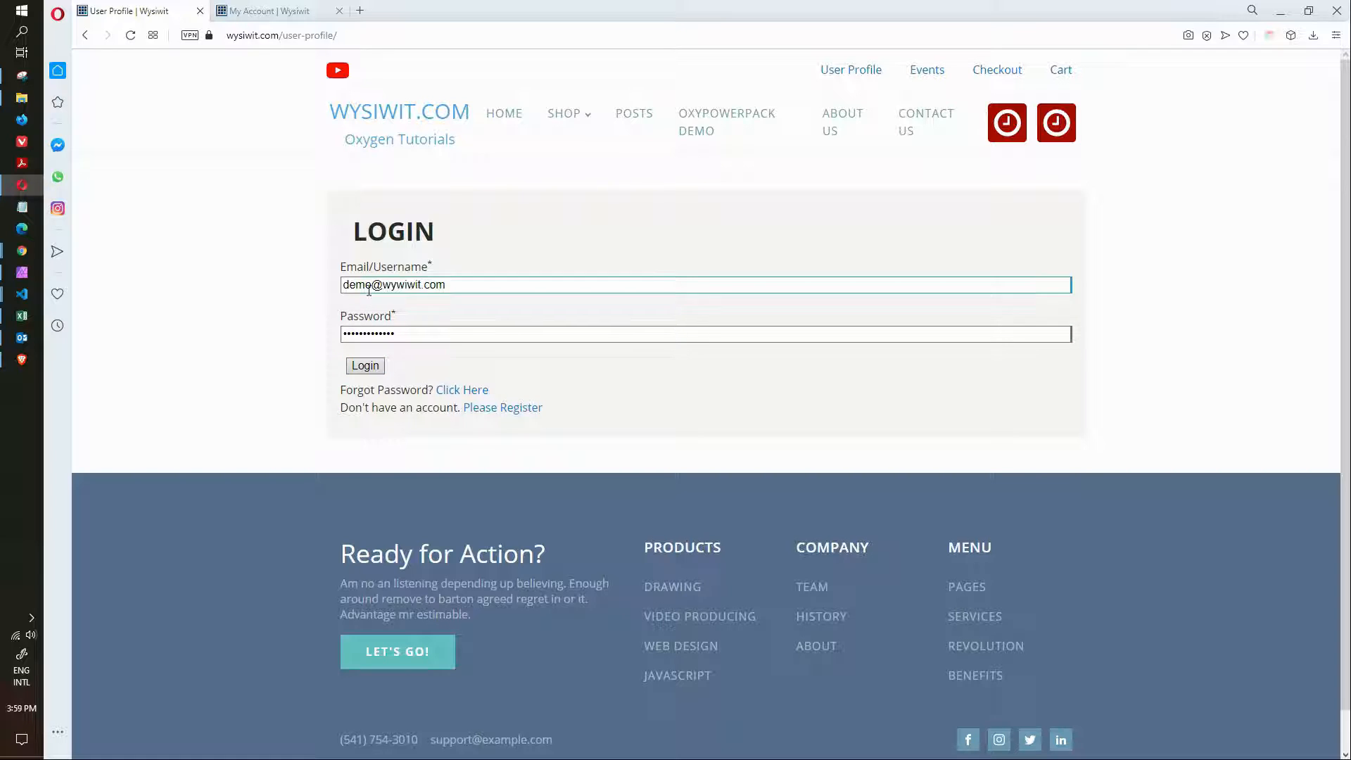
{"action": "left_click", "coordinate": [365, 366]}
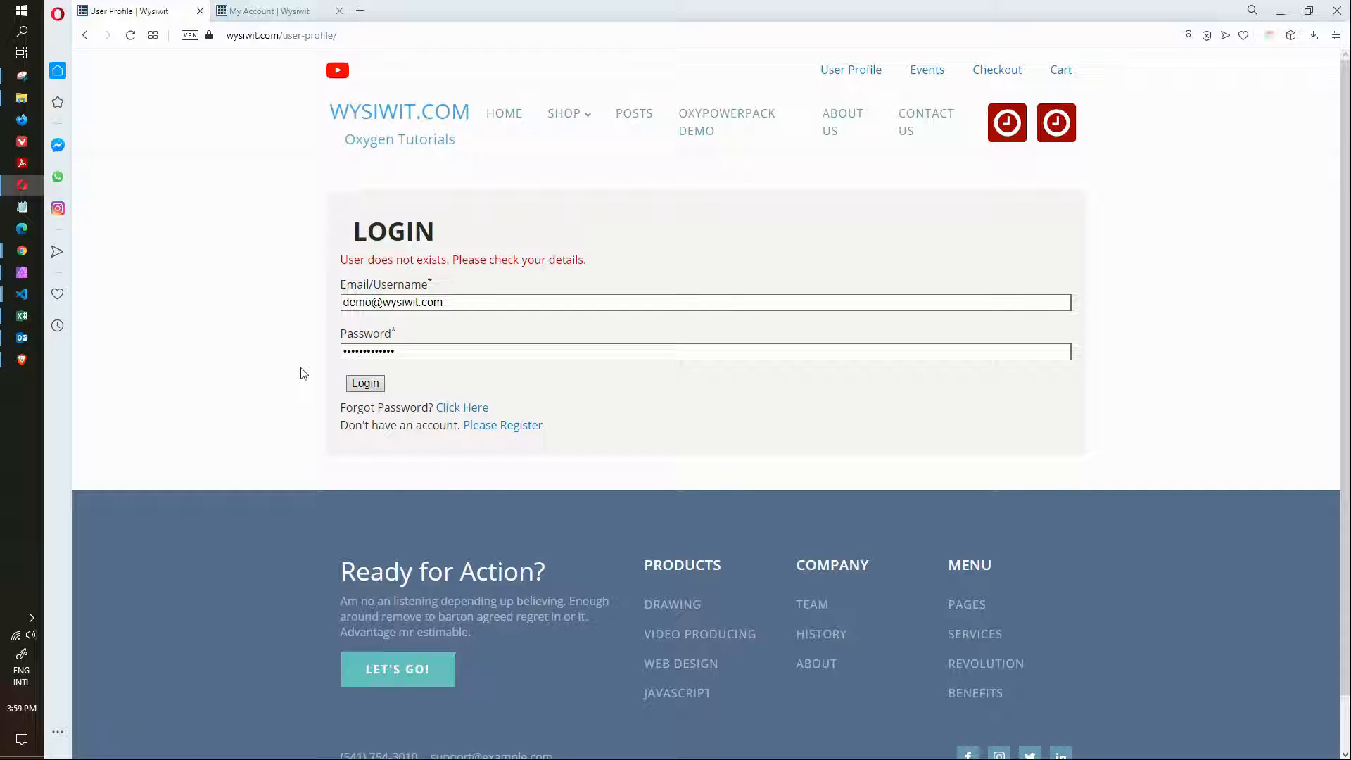
{"action": "left_click", "coordinate": [364, 382]}
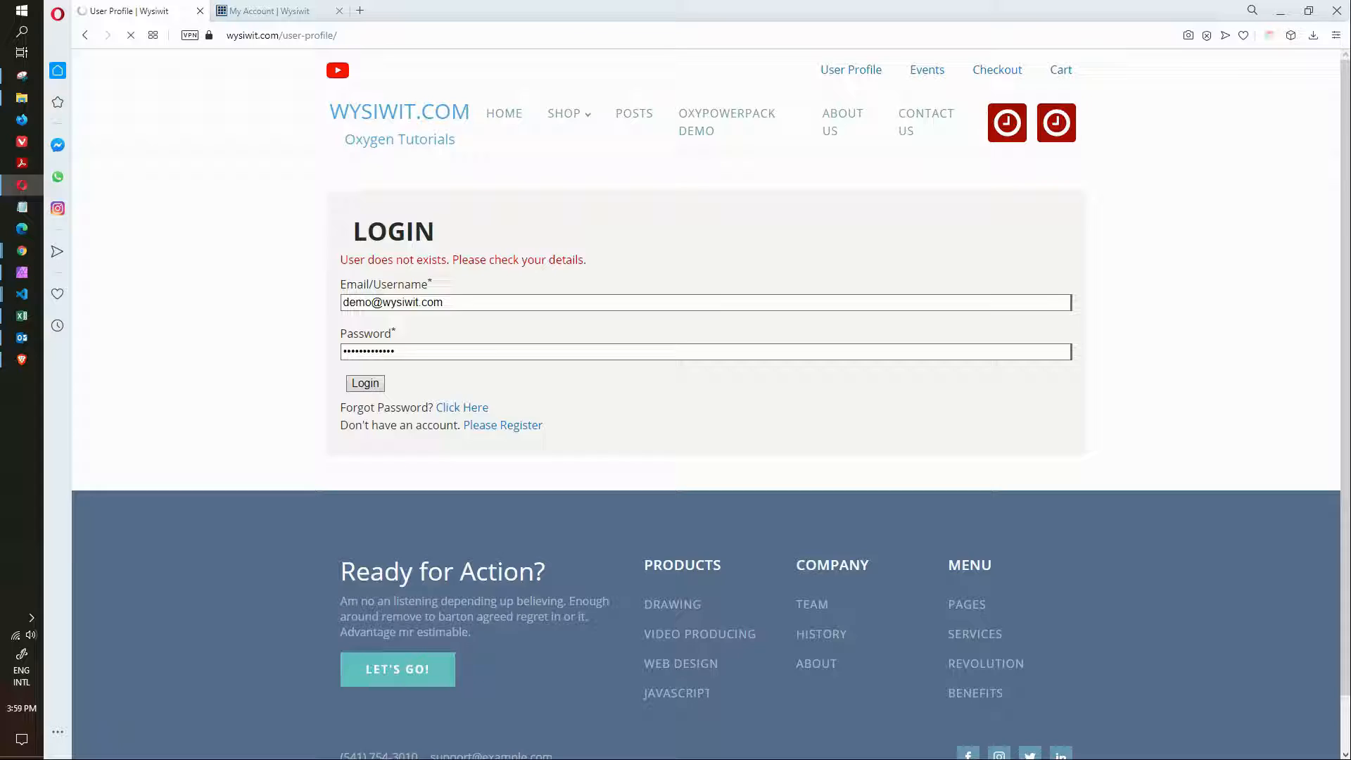
Land on the demo user's profile page with My Bookings listing eight Demo Events
{"action": "left_click", "coordinate": [364, 383]}
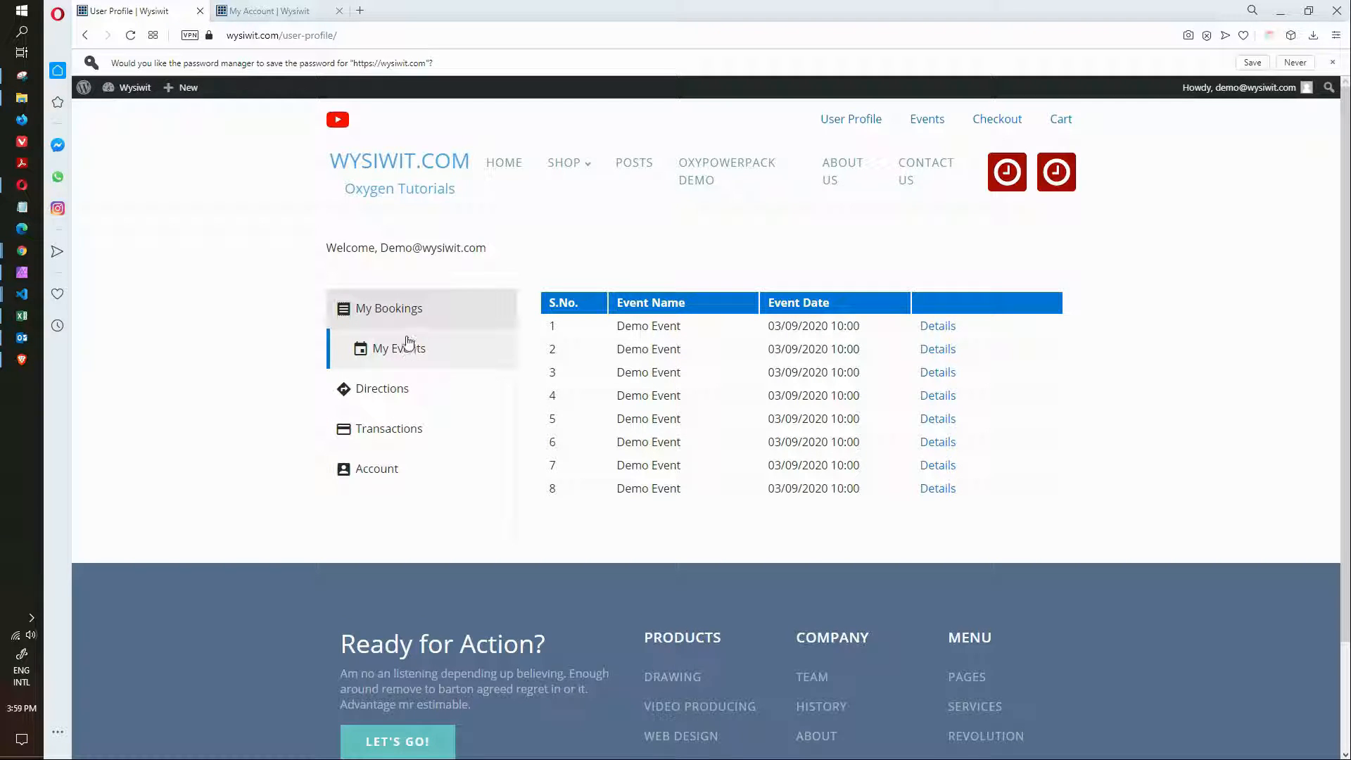
{"action": "mouse_move", "coordinate": [413, 345]}
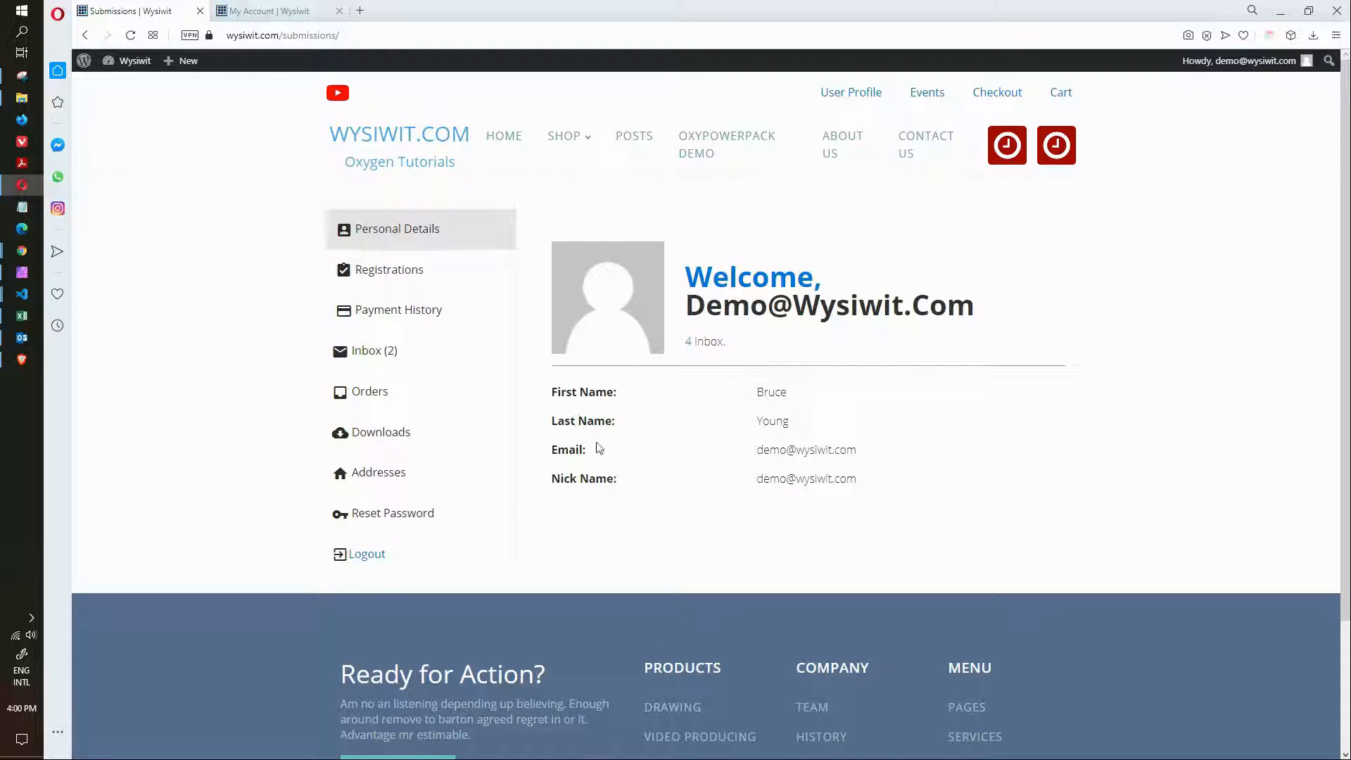
{"action": "mouse_move", "coordinate": [583, 444]}
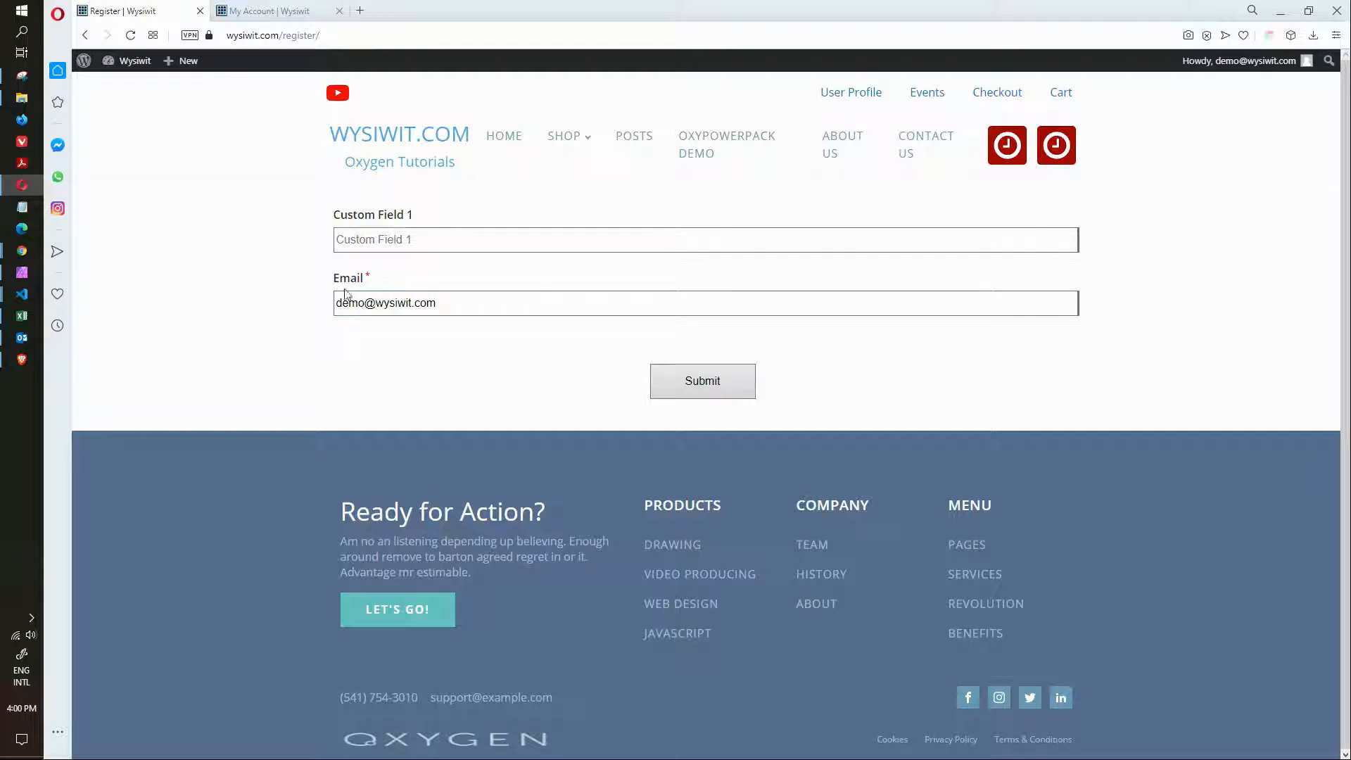
Fill Custom Field 1 with 'Custom Entry 1' and submit the registration form
{"action": "left_click", "coordinate": [704, 239]}
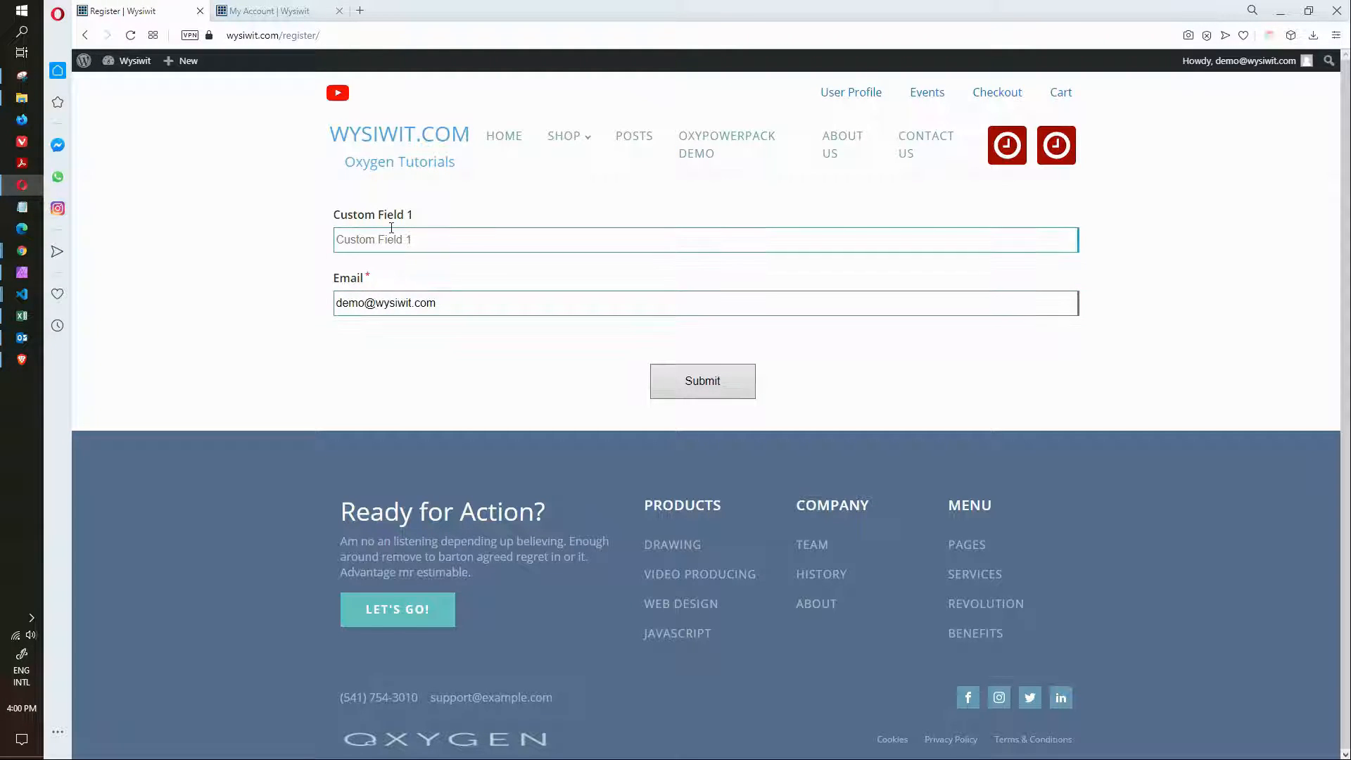
{"action": "type", "text": "Cust"}
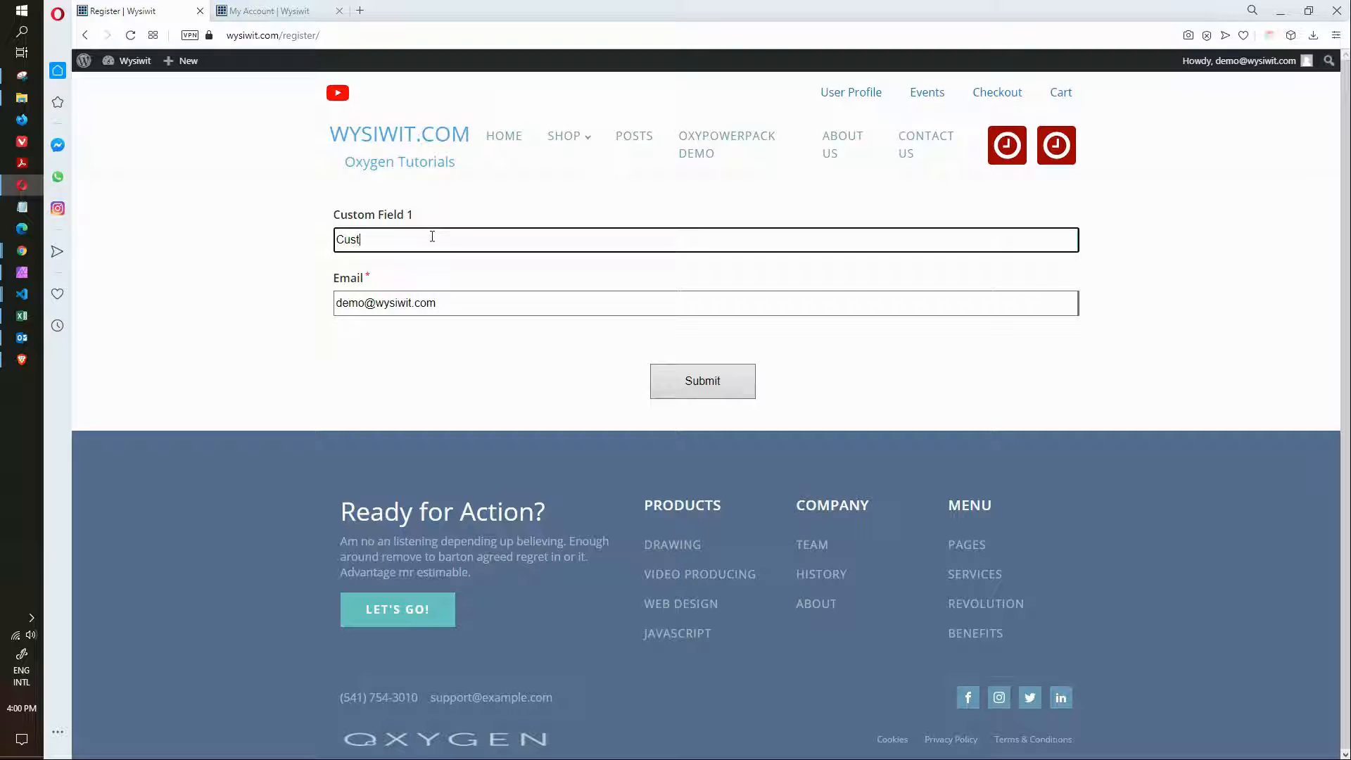
{"action": "type", "text": "om"}
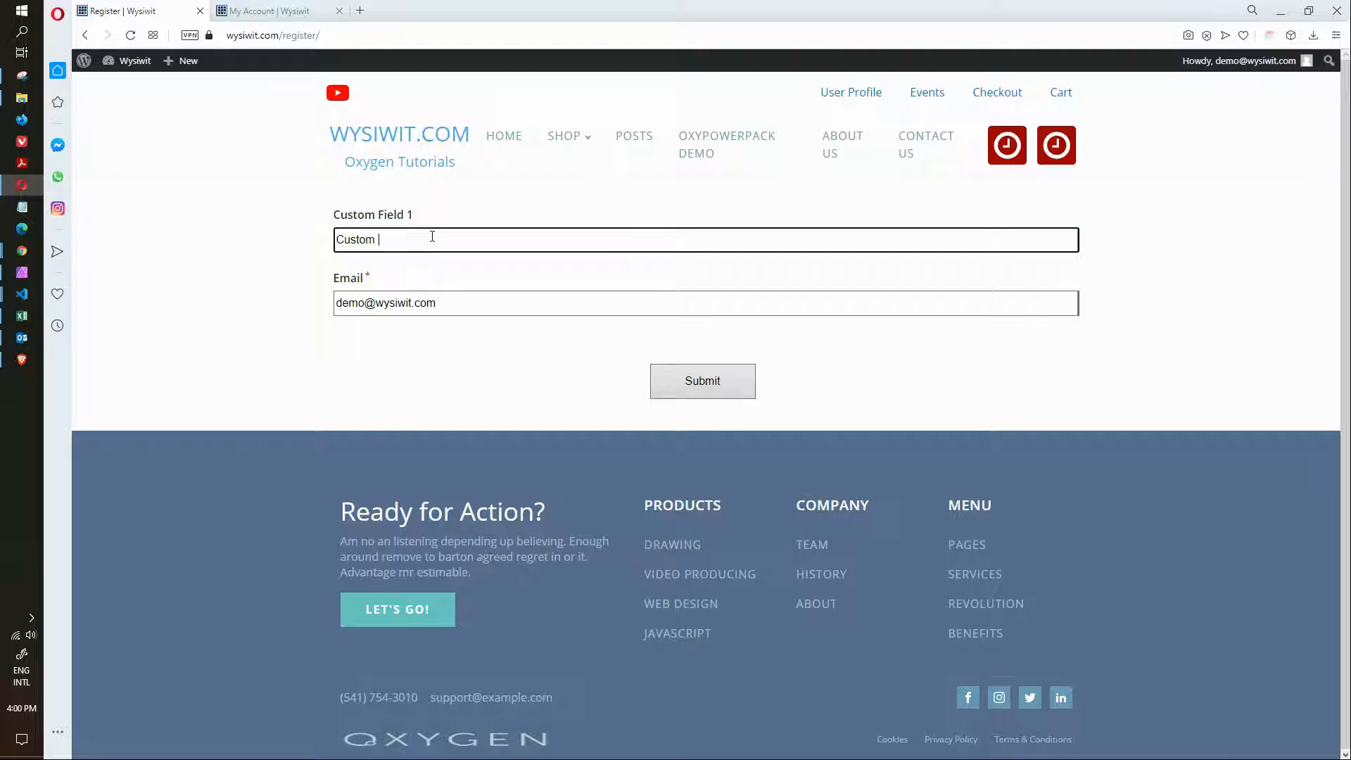
{"action": "type", "text": "Entry"}
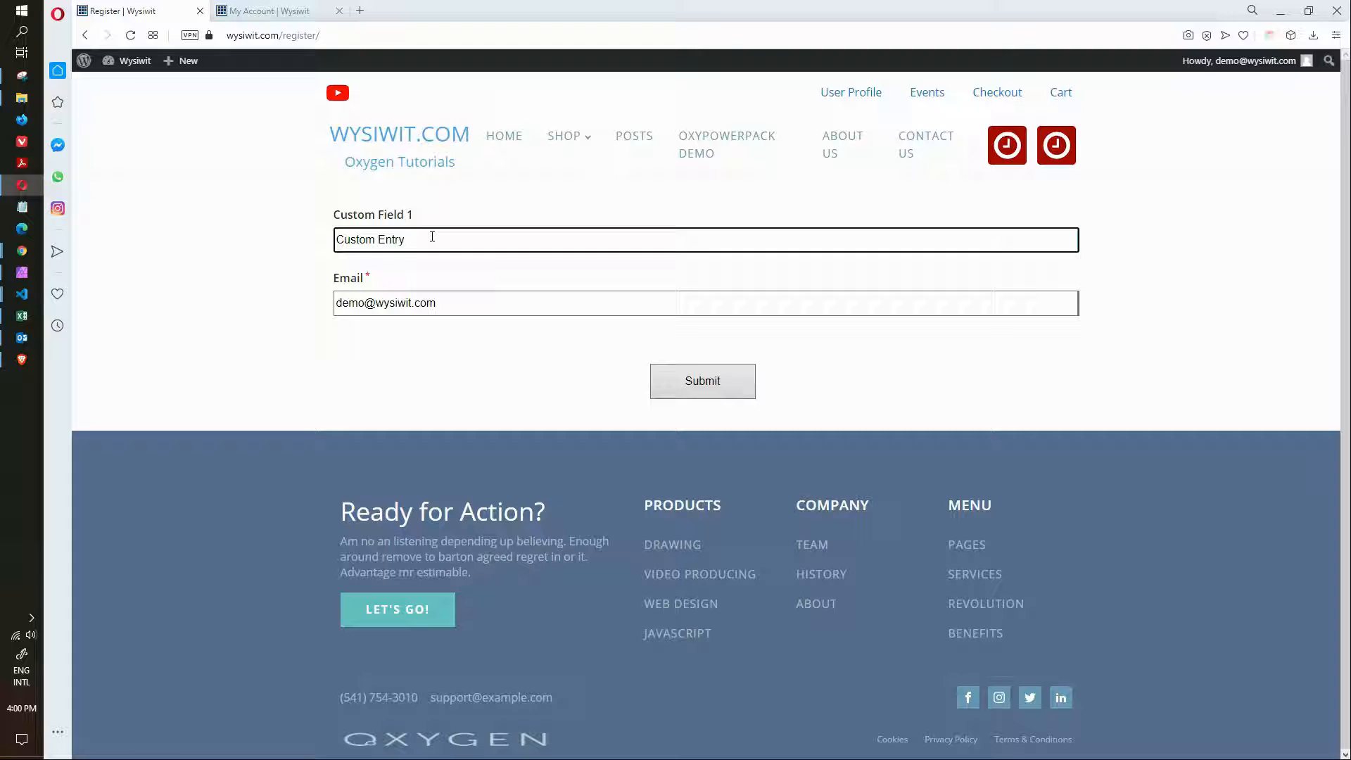
{"action": "left_click", "coordinate": [701, 382]}
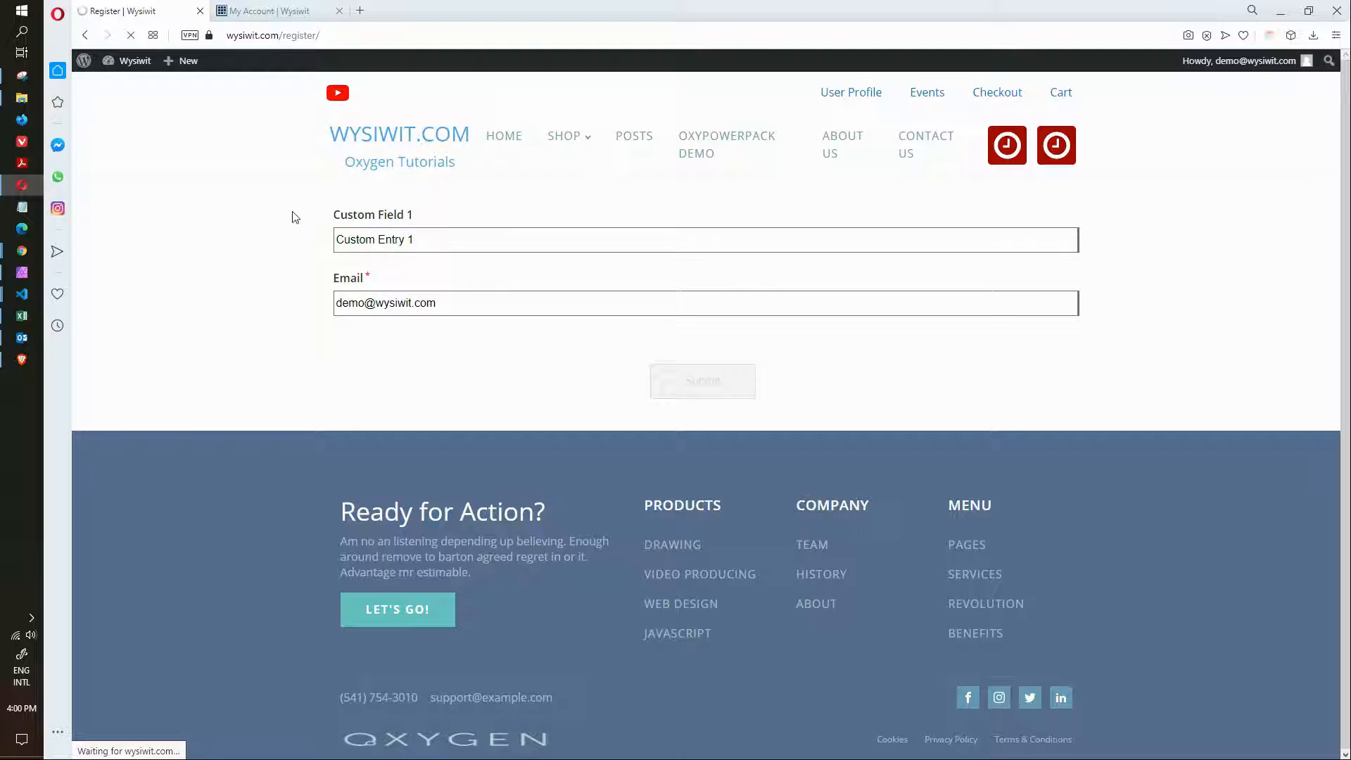
{"action": "left_click", "coordinate": [703, 381]}
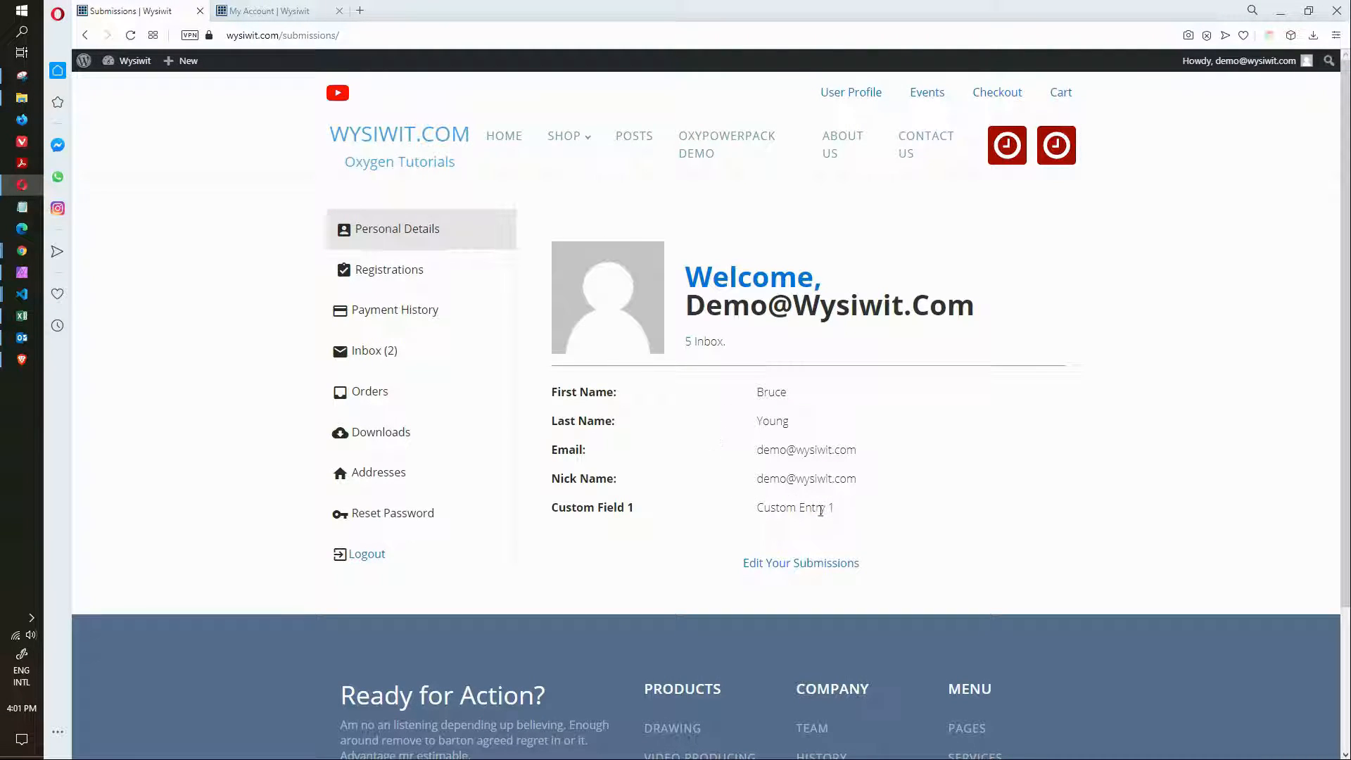
Highlight the Custom Field 1 value 'Custom Entry 1' in Personal Details
{"action": "double_click", "coordinate": [794, 508]}
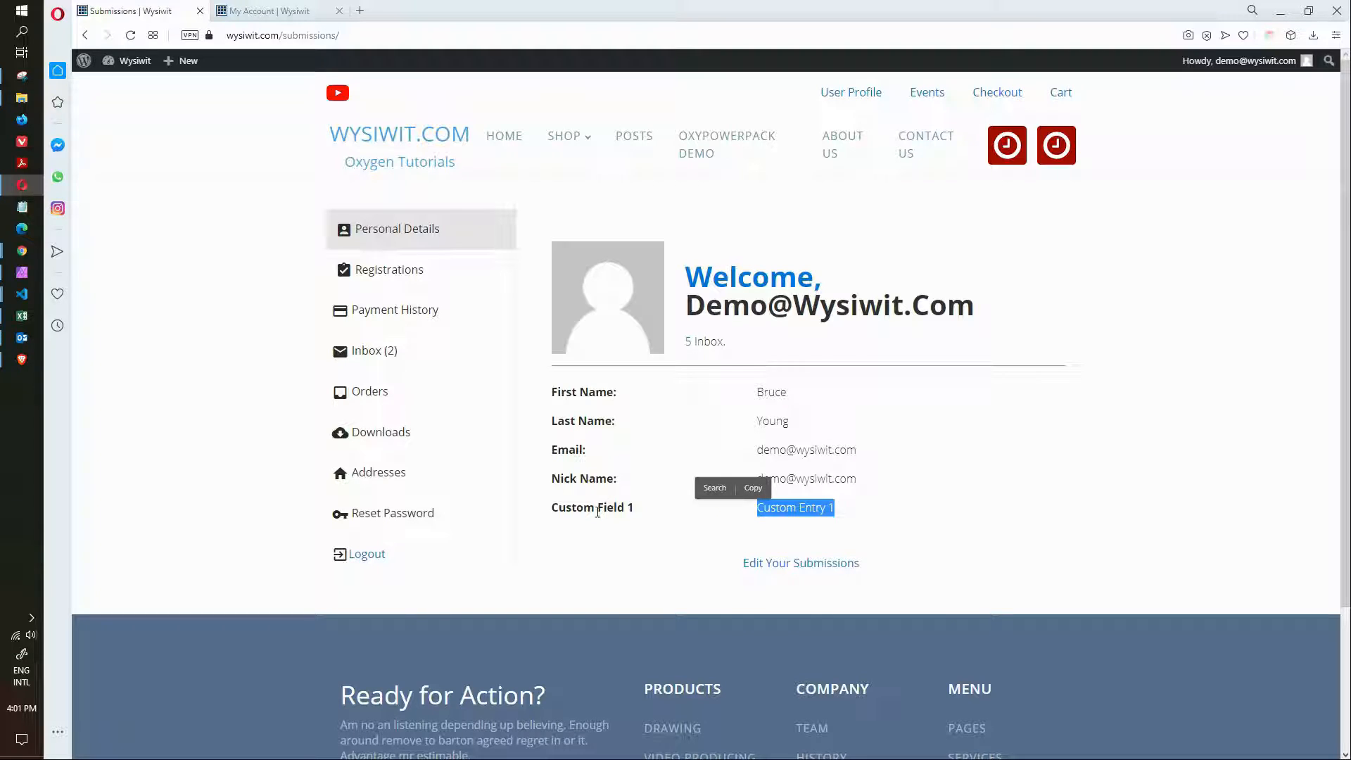
{"action": "mouse_move", "coordinate": [794, 503]}
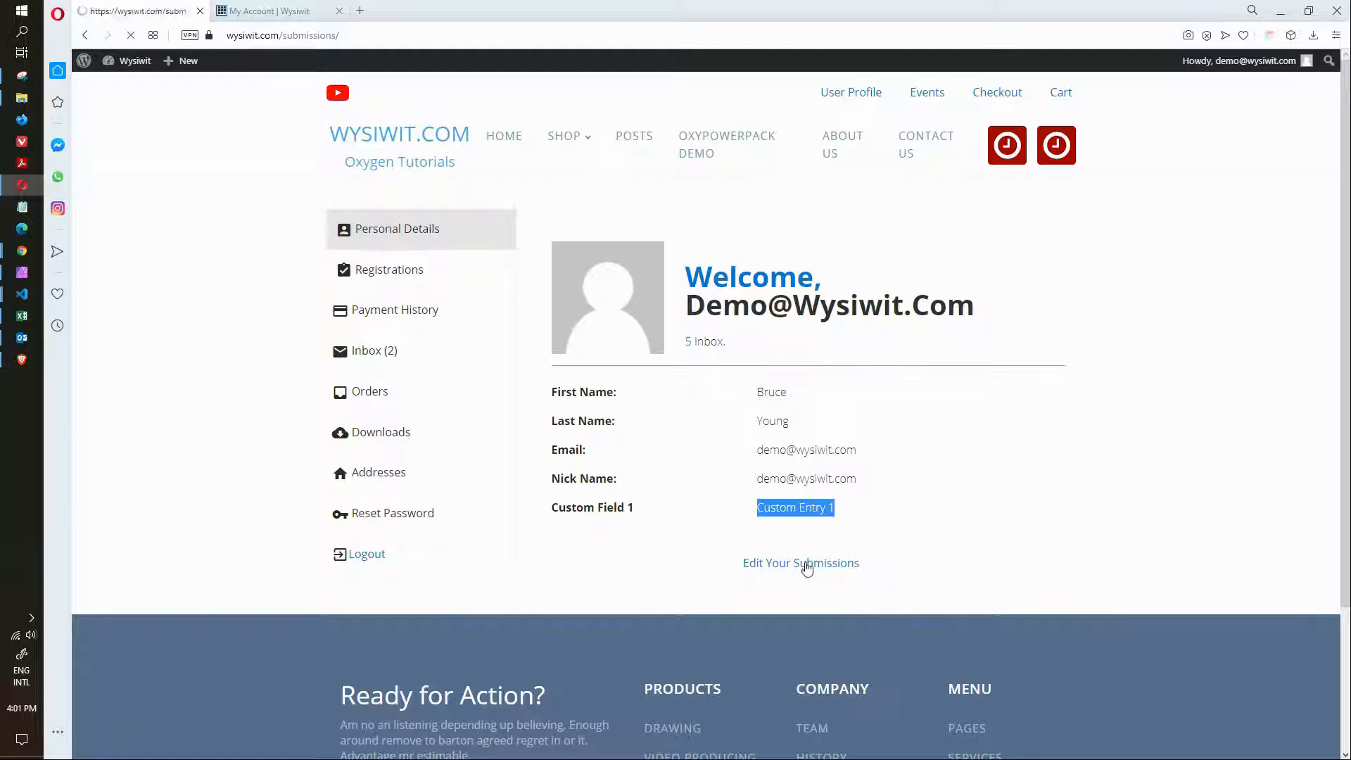
From the Registrations tab, open submission 10 of the Demo Registration Use form
{"action": "left_click", "coordinate": [388, 269]}
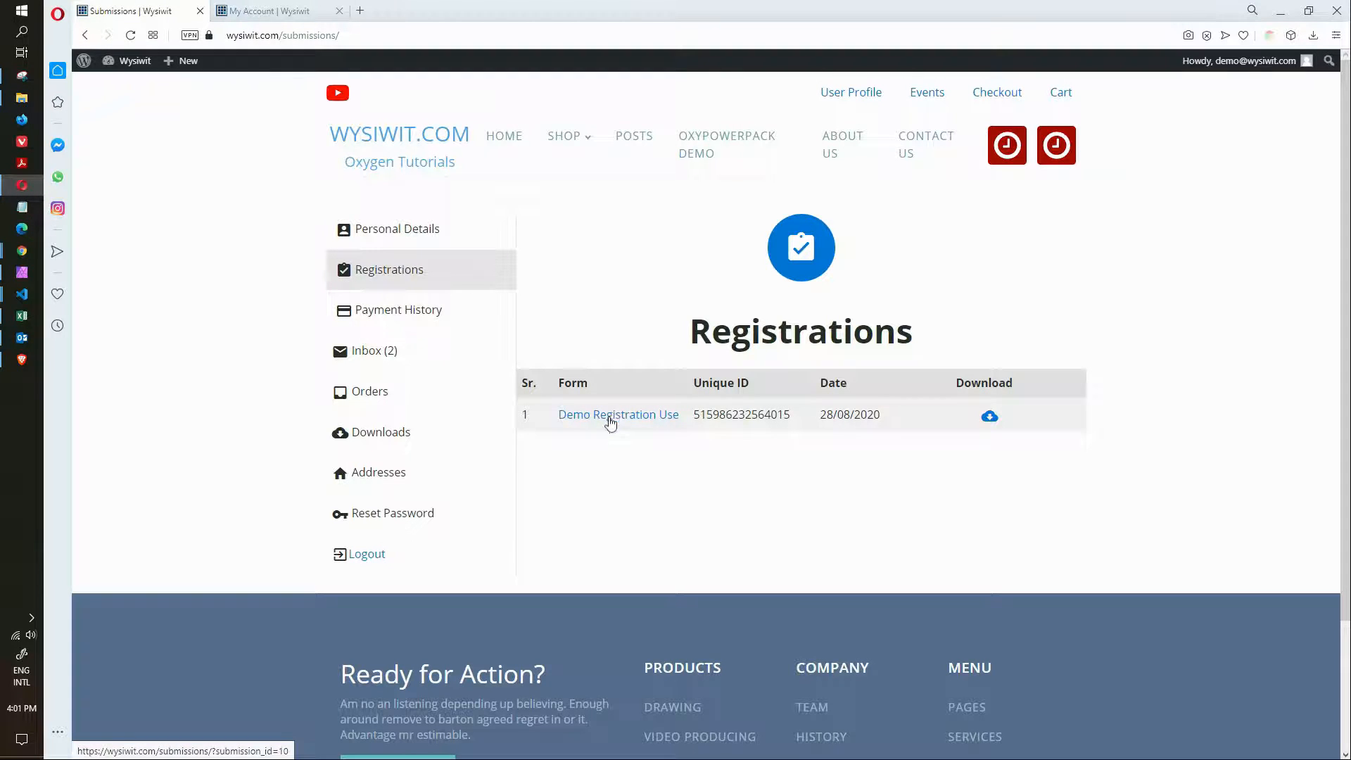
{"action": "left_click", "coordinate": [618, 414]}
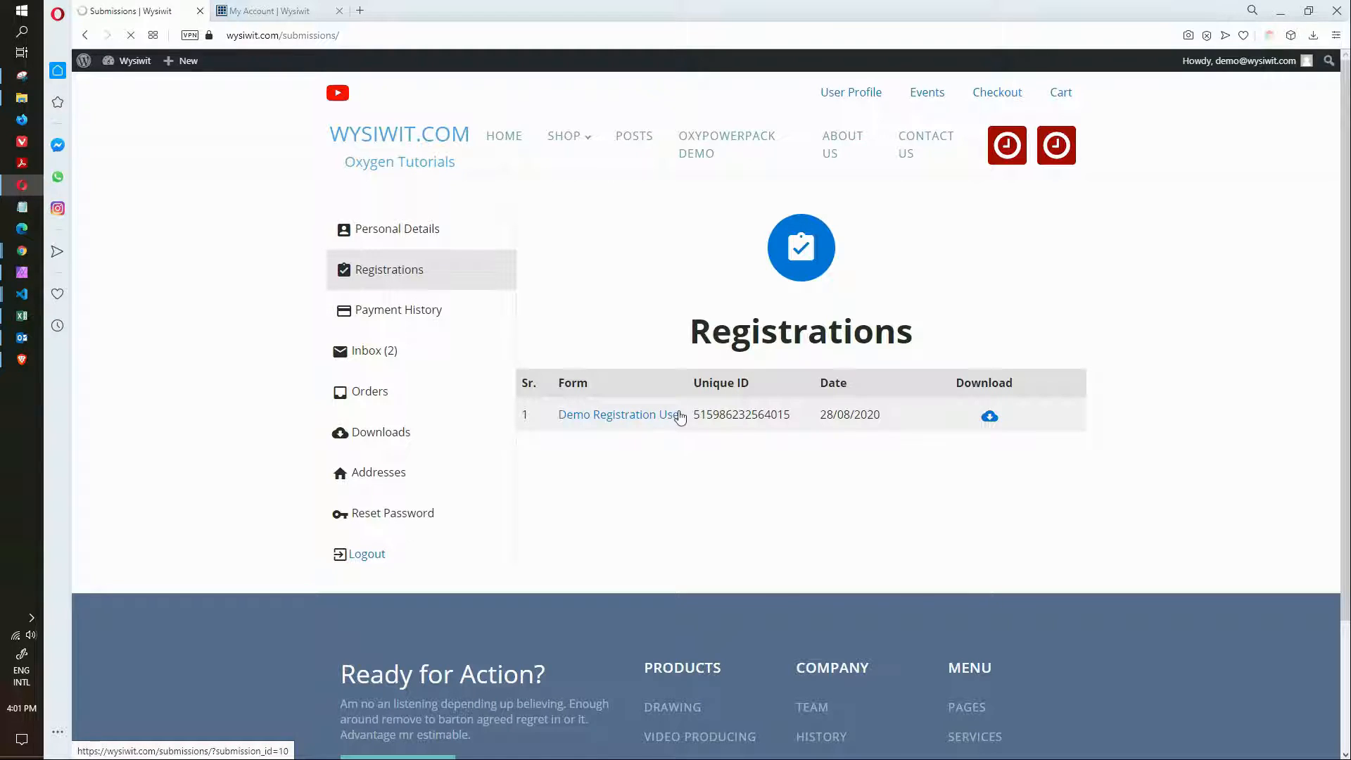
{"action": "left_click", "coordinate": [617, 414]}
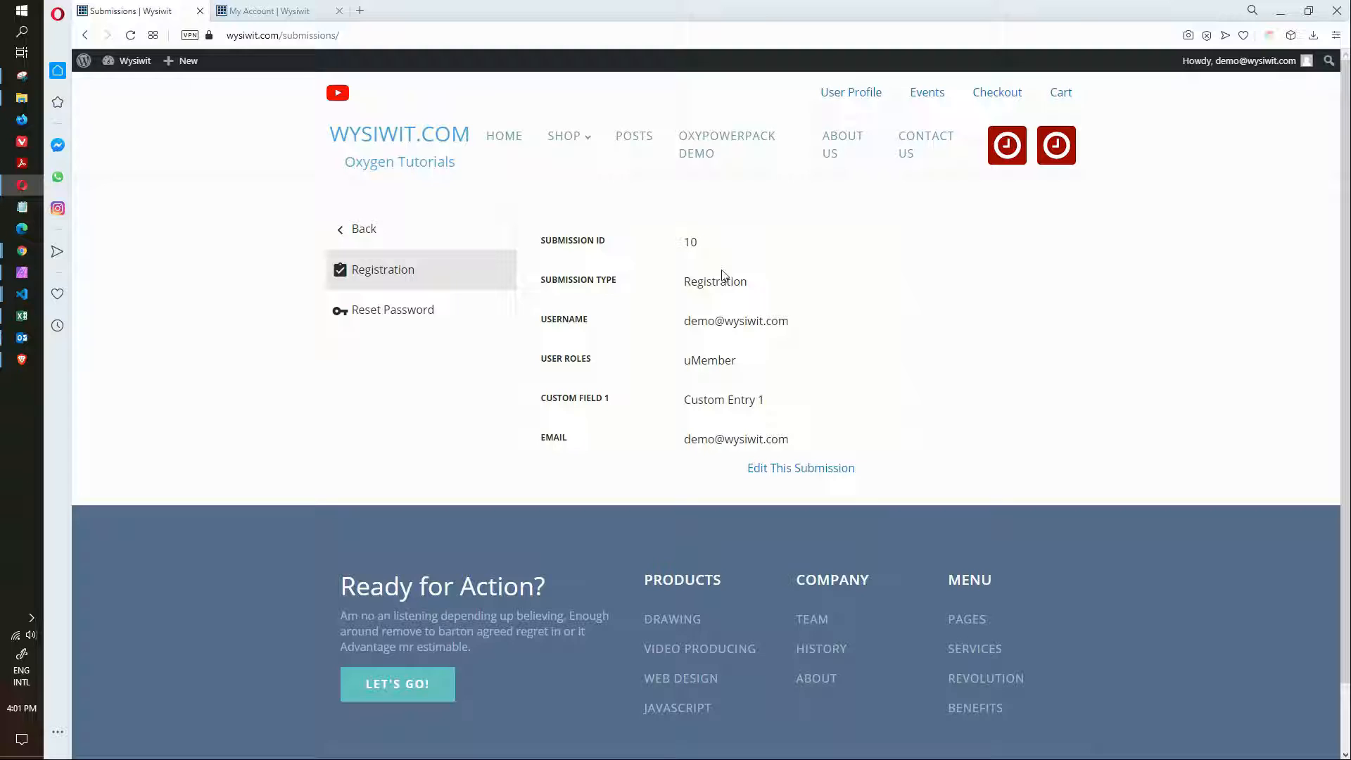
{"action": "left_click", "coordinate": [800, 468]}
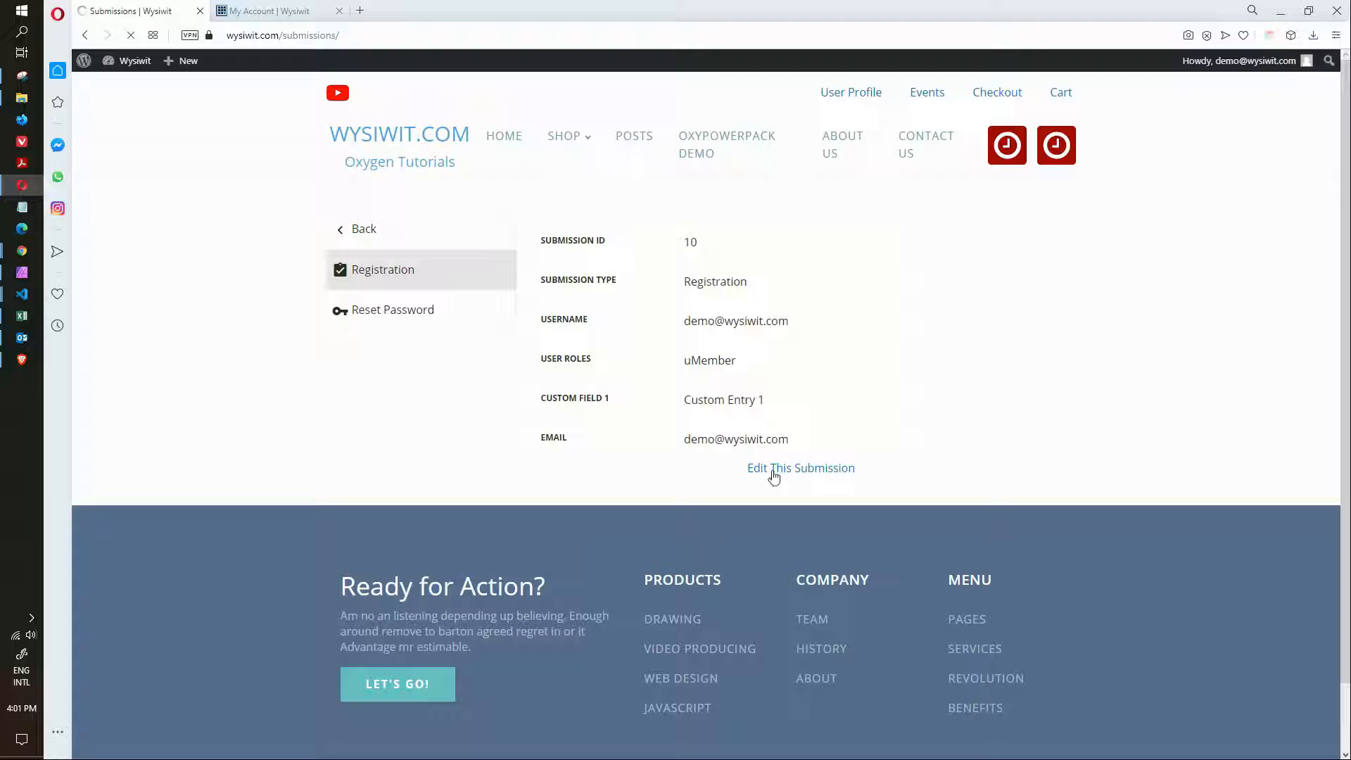
Append 'More Details' to Custom Field 1 and update the submission
{"action": "left_click", "coordinate": [800, 467]}
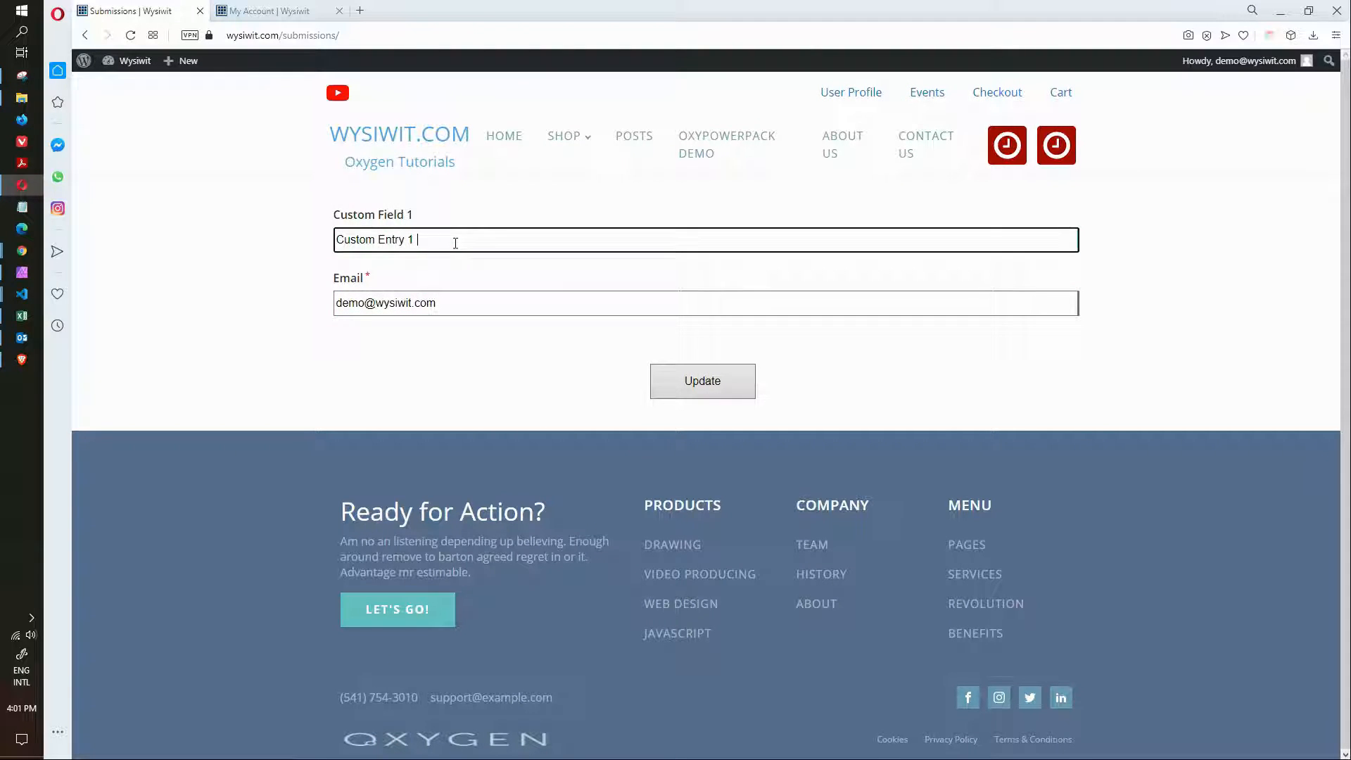
{"action": "type", "text": "More Detail"}
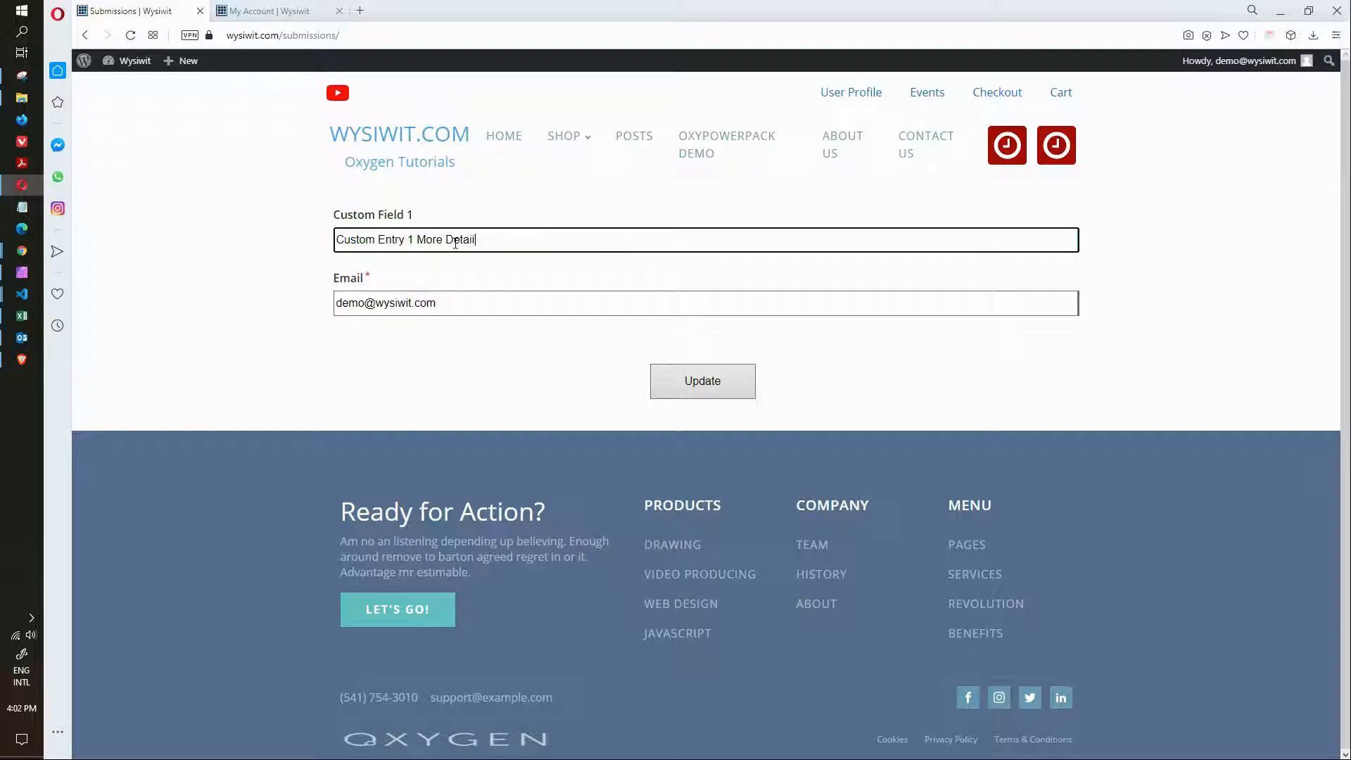
{"action": "left_click", "coordinate": [701, 382]}
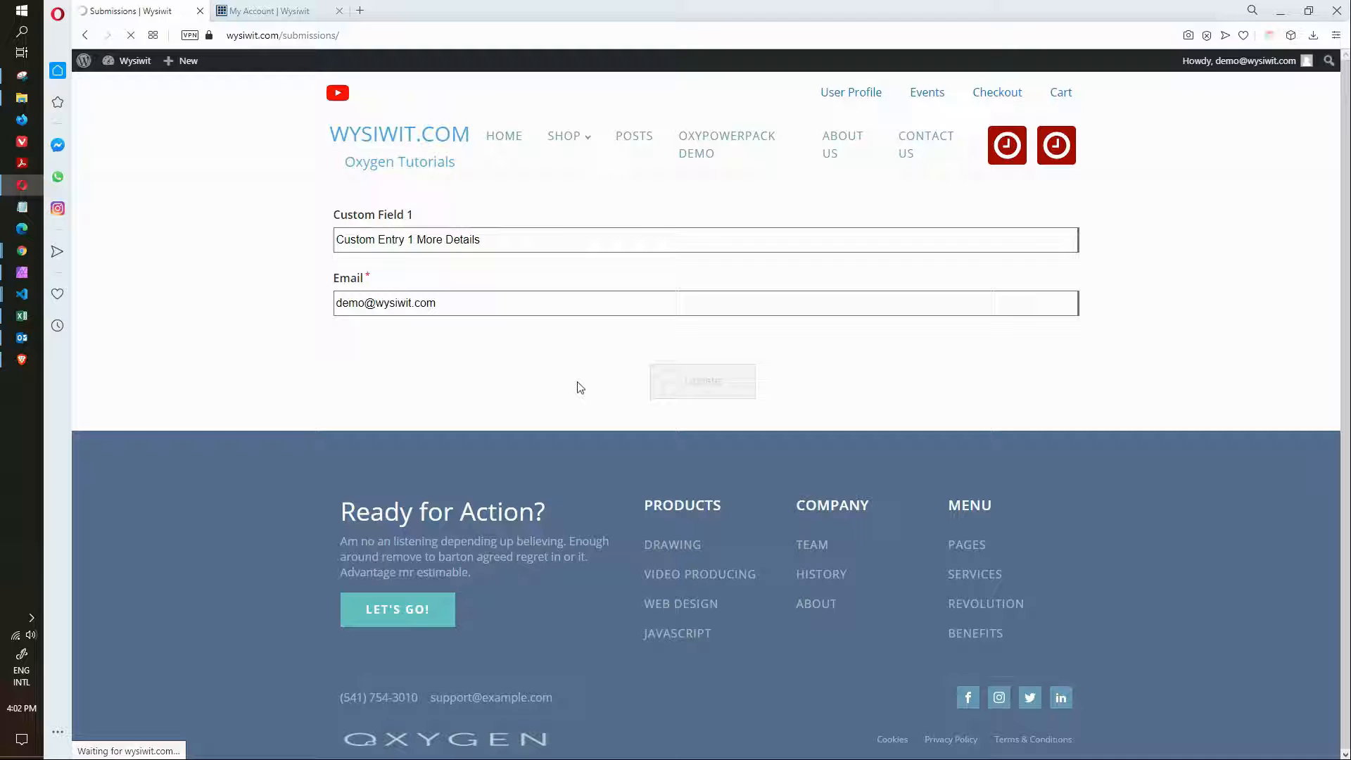
{"action": "left_click", "coordinate": [703, 380]}
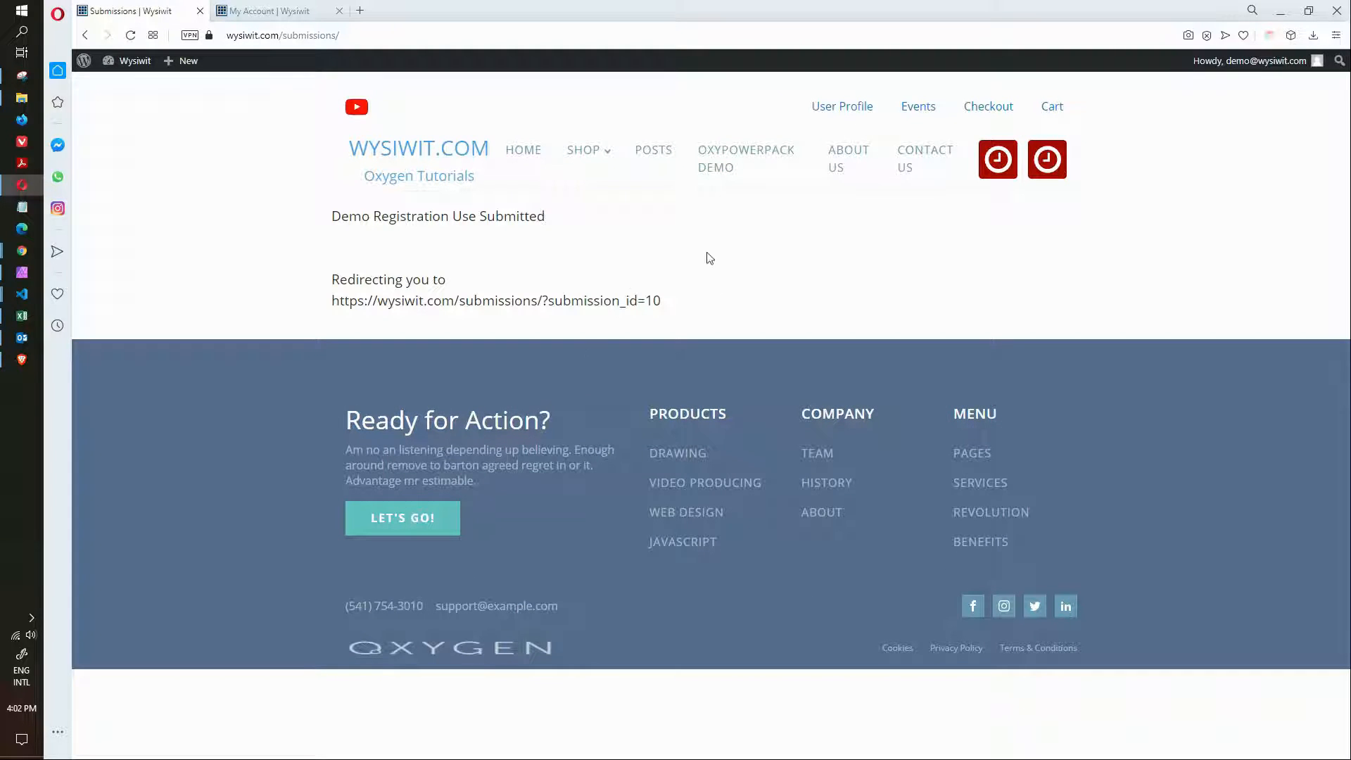
{"action": "mouse_move", "coordinate": [713, 256]}
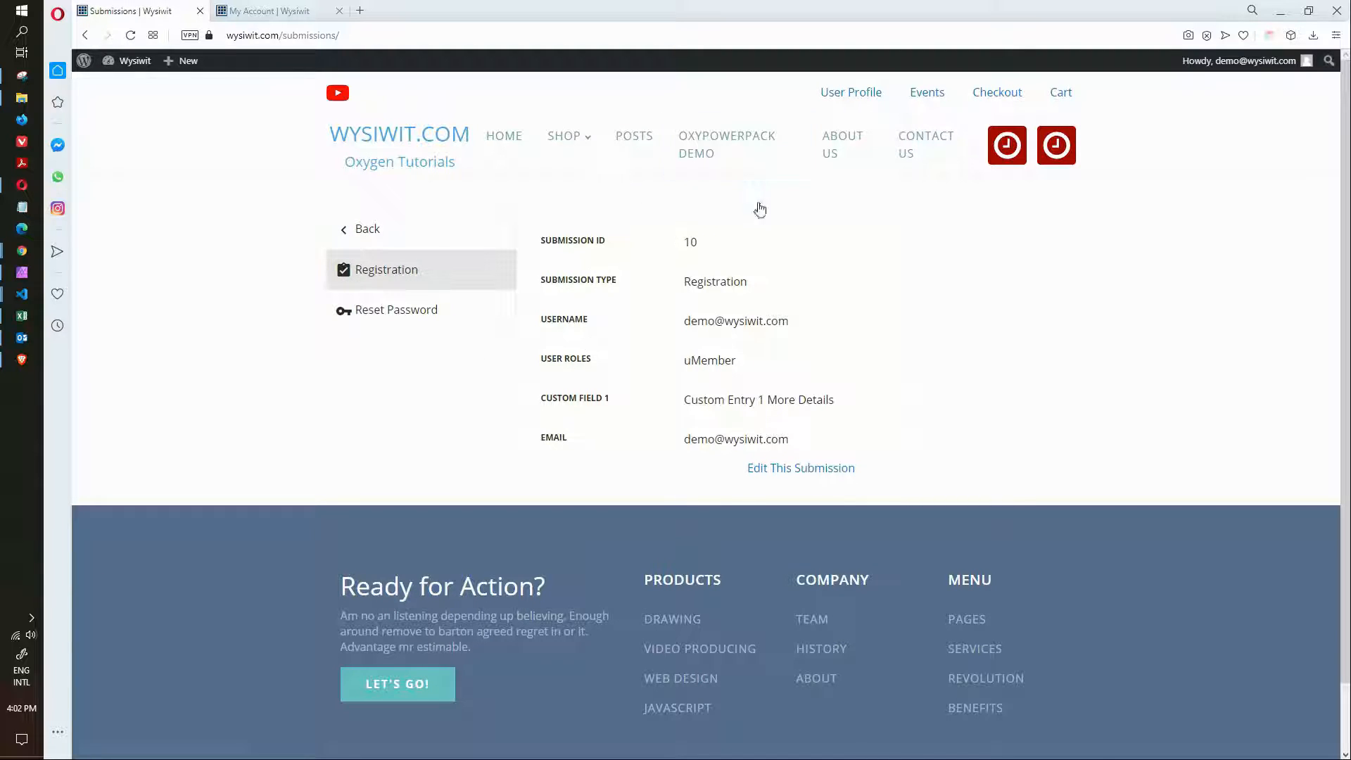
{"action": "mouse_move", "coordinate": [366, 228]}
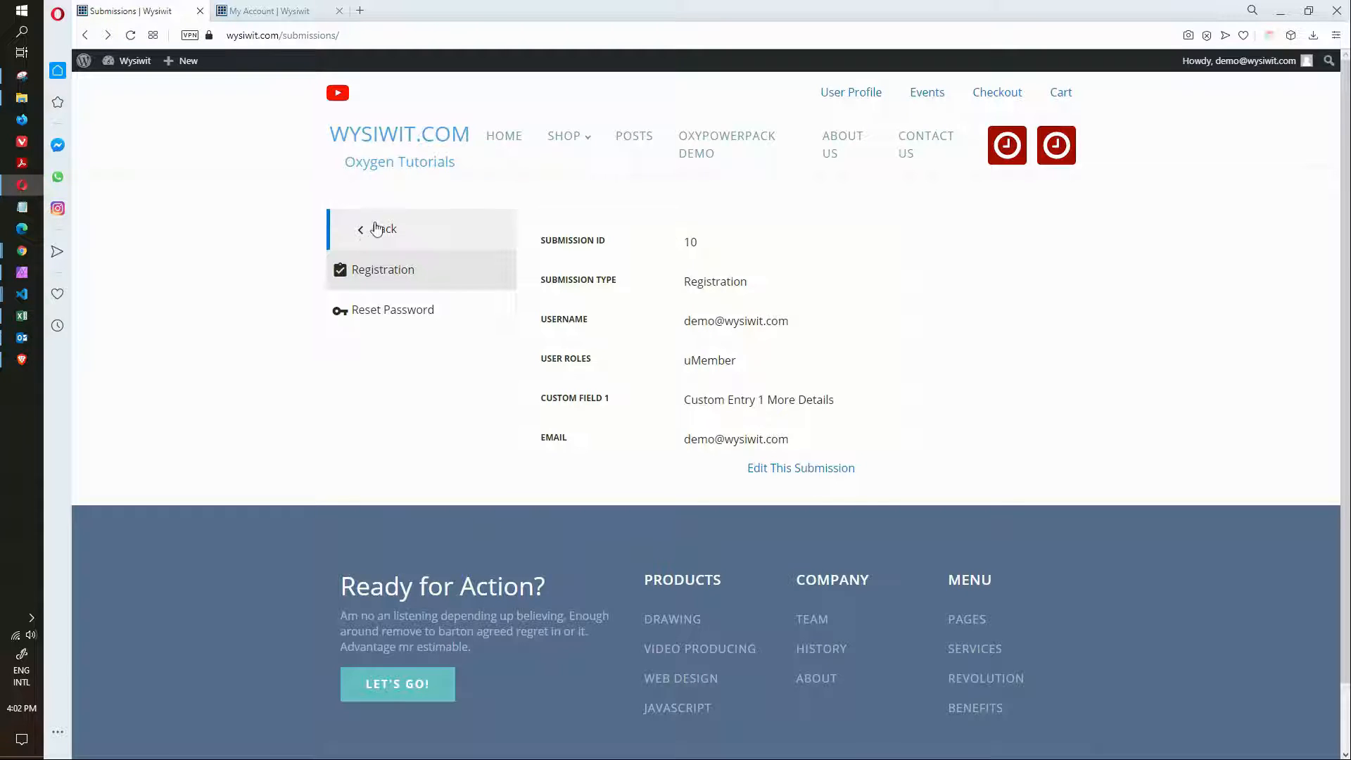
Go back to Personal Details, now showing 'Custom Entry 1 More Details'
{"action": "left_click", "coordinate": [378, 230]}
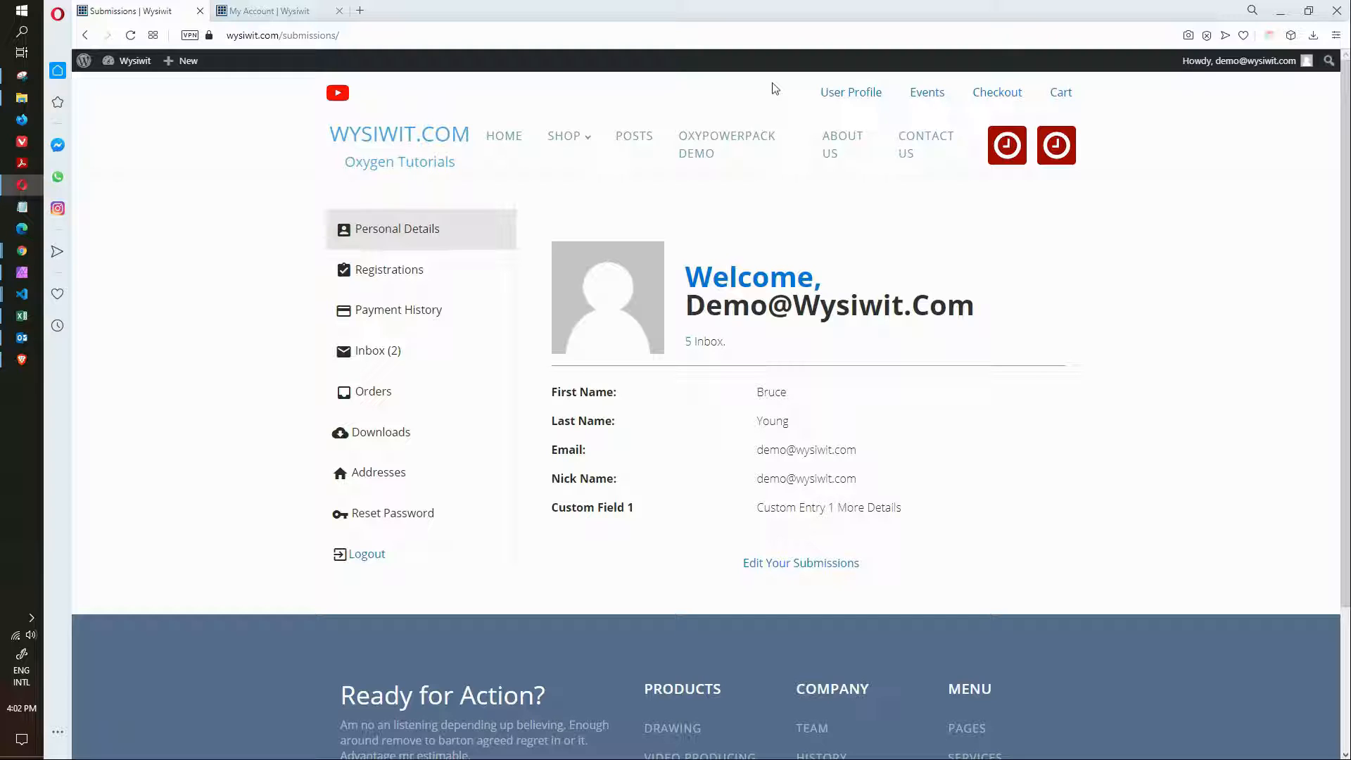
{"action": "mouse_move", "coordinate": [783, 372]}
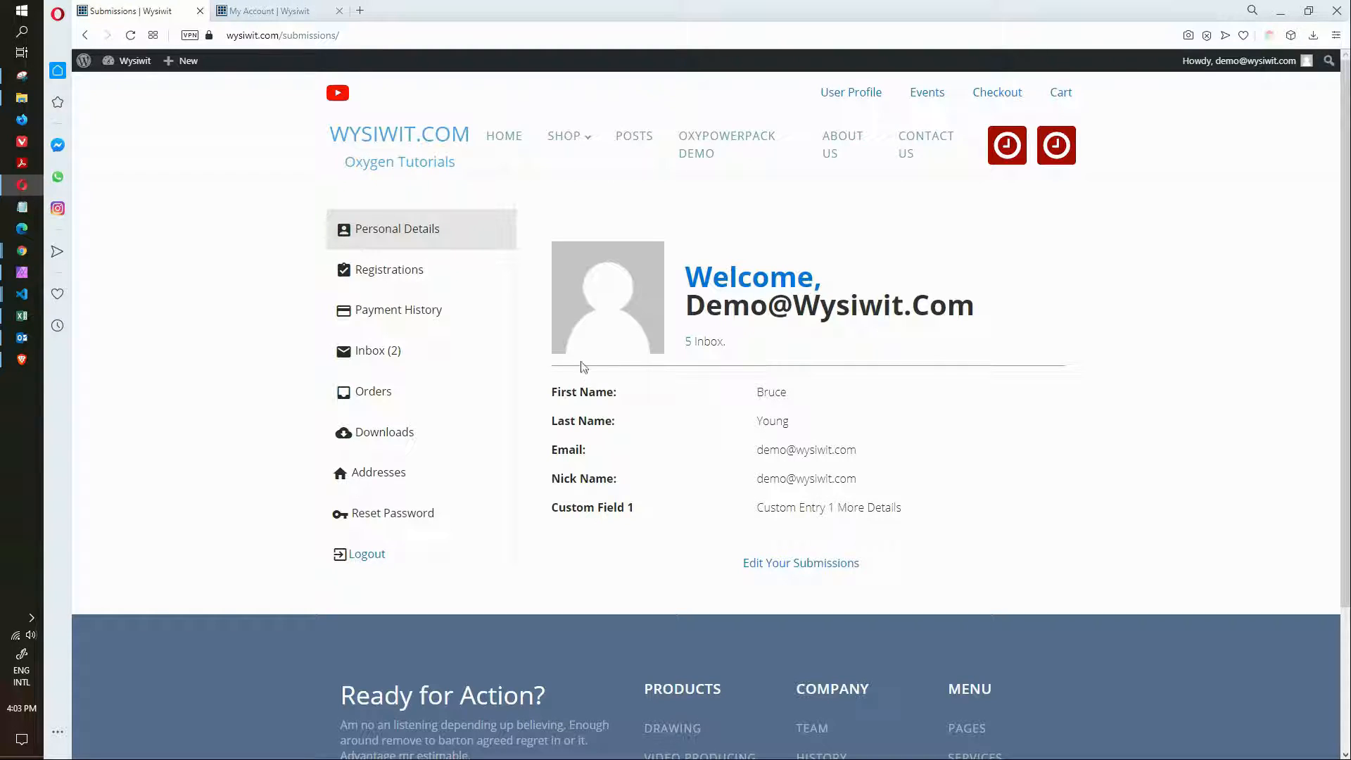
{"action": "mouse_move", "coordinate": [496, 321]}
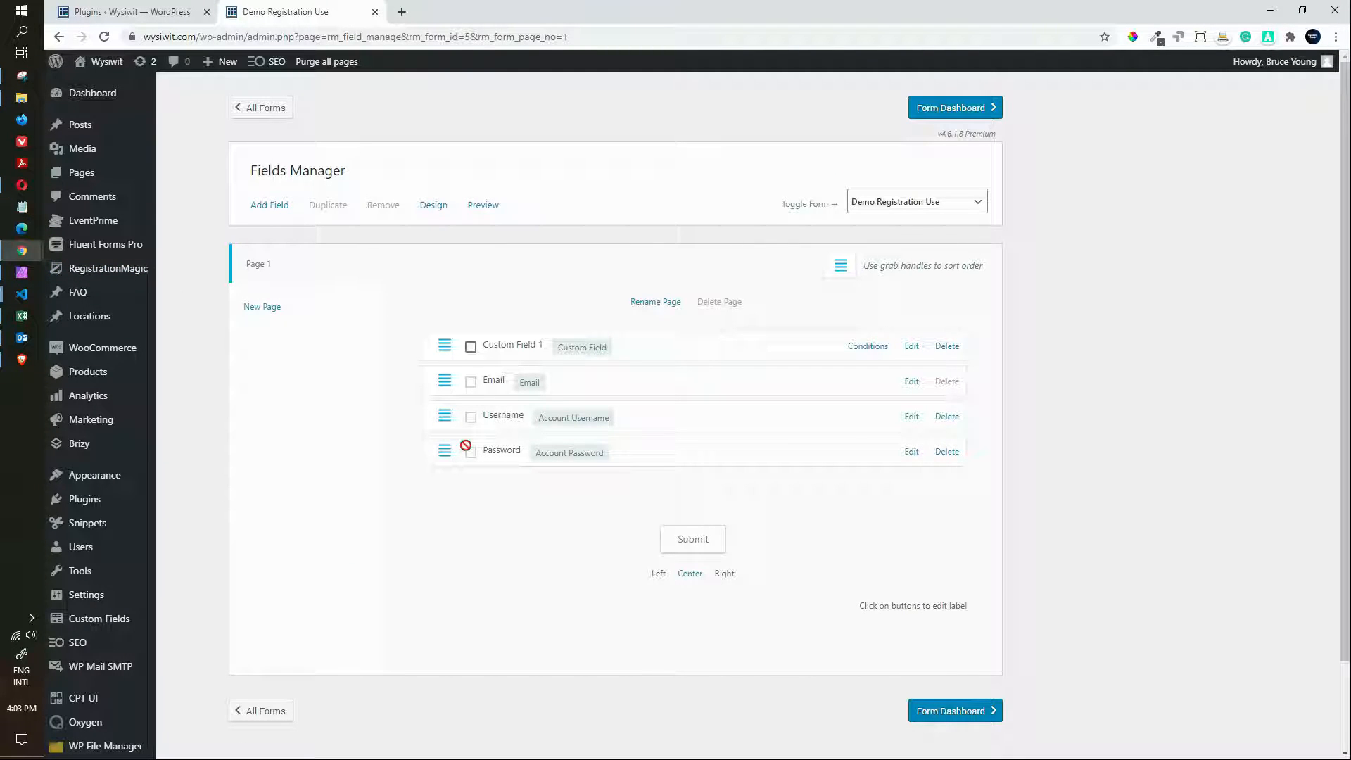
From All Forms, open the Demo Registration Use Inbox and view the demo3 submission
{"action": "left_click", "coordinate": [266, 109]}
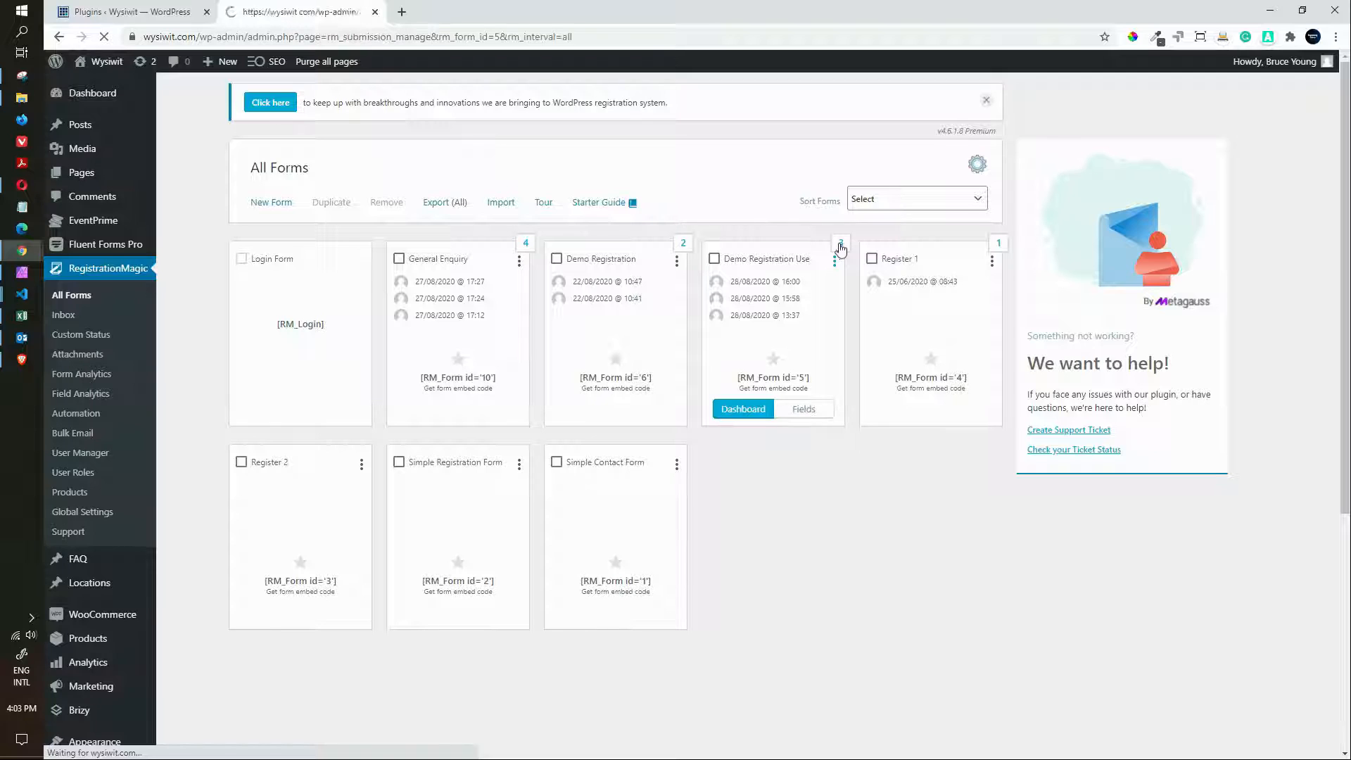
{"action": "left_click", "coordinate": [840, 245]}
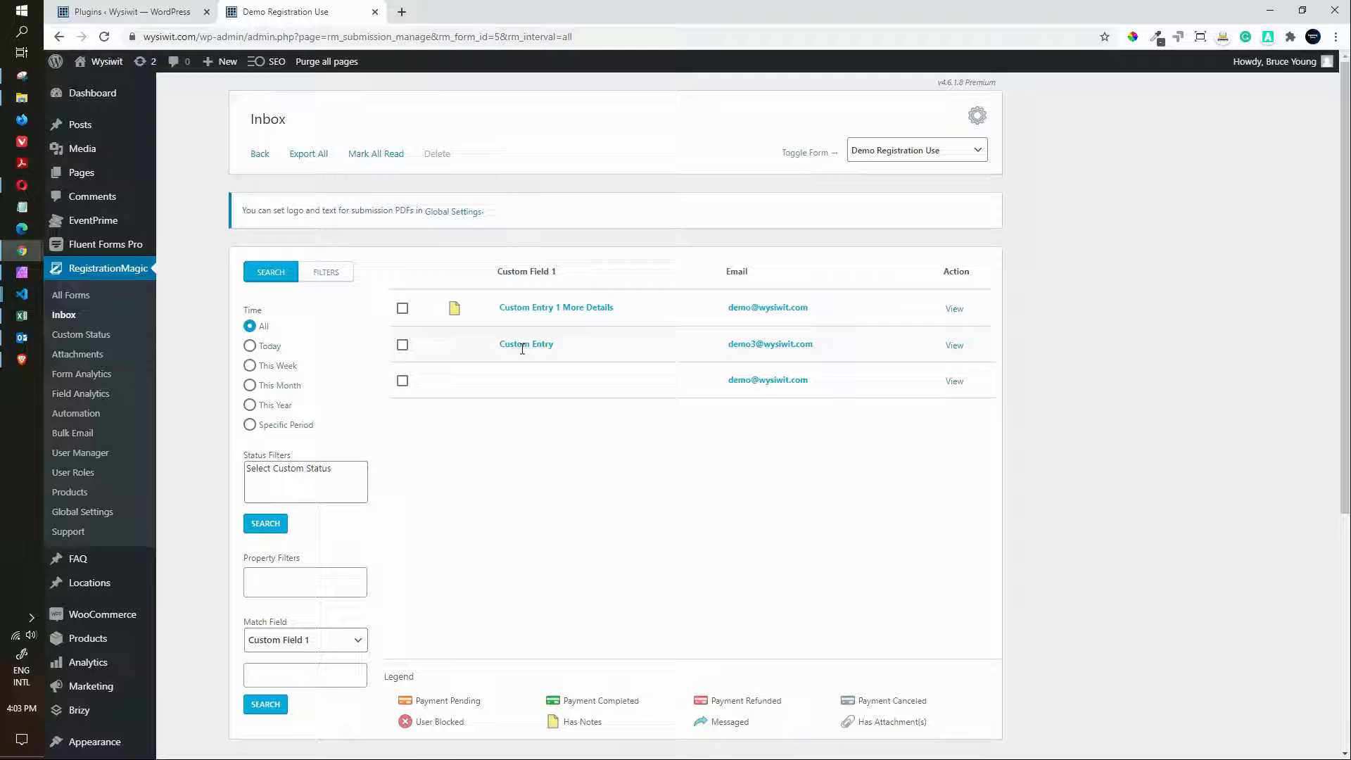
{"action": "left_click", "coordinate": [954, 345]}
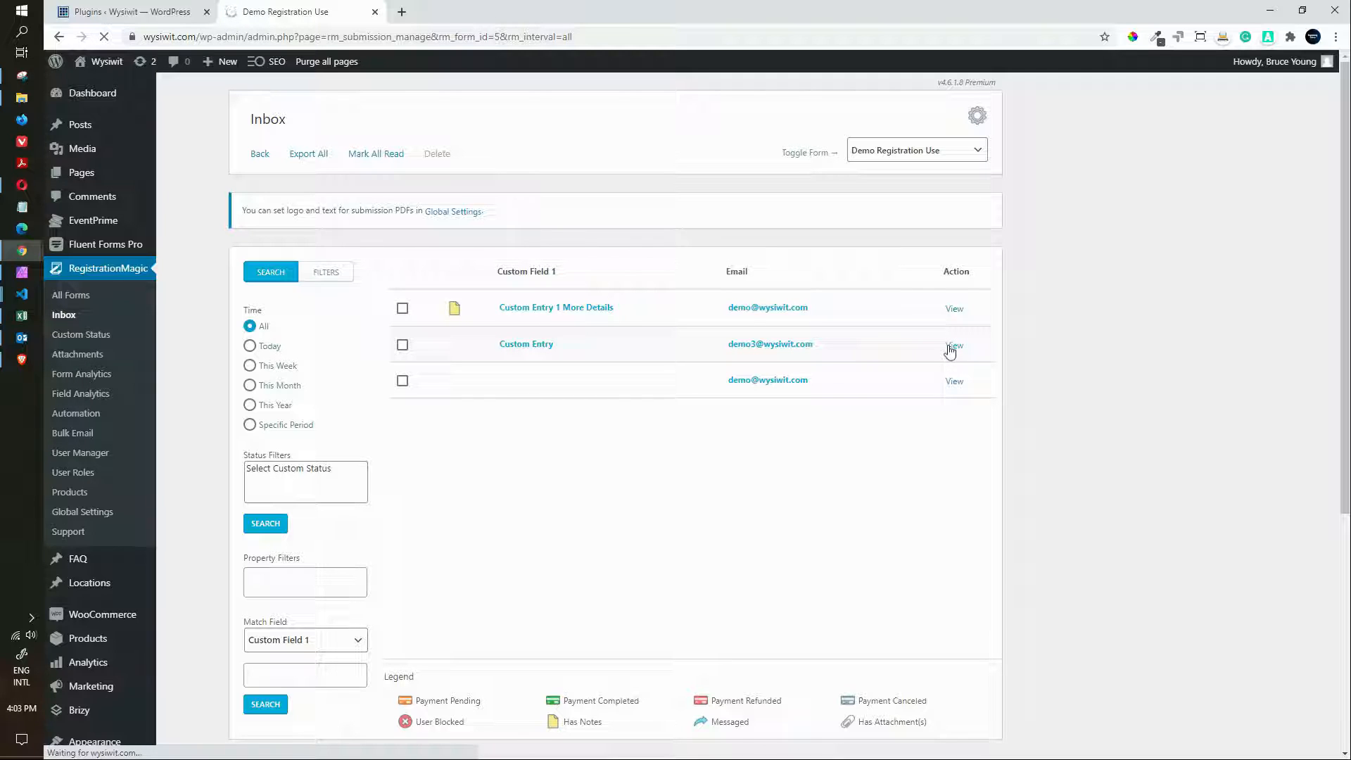
{"action": "left_click", "coordinate": [954, 345]}
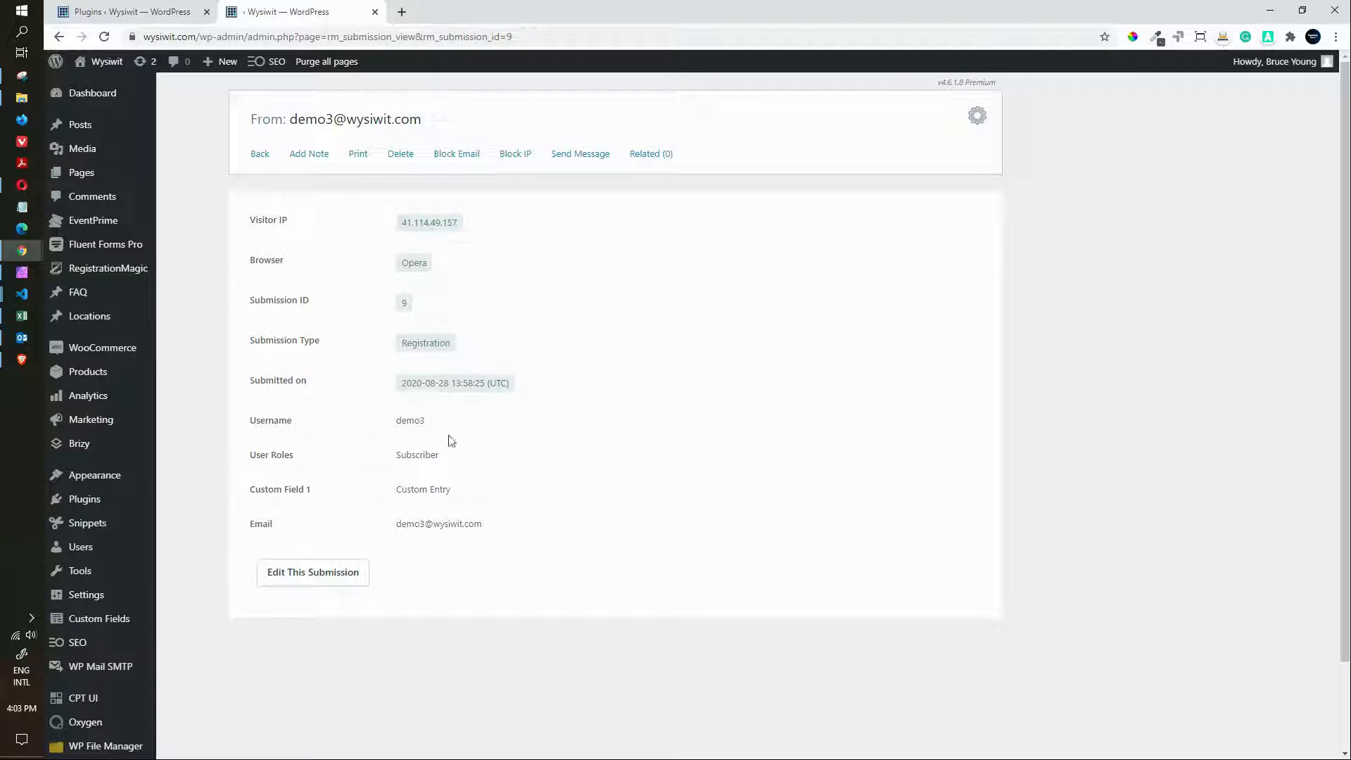
{"action": "mouse_move", "coordinate": [439, 428]}
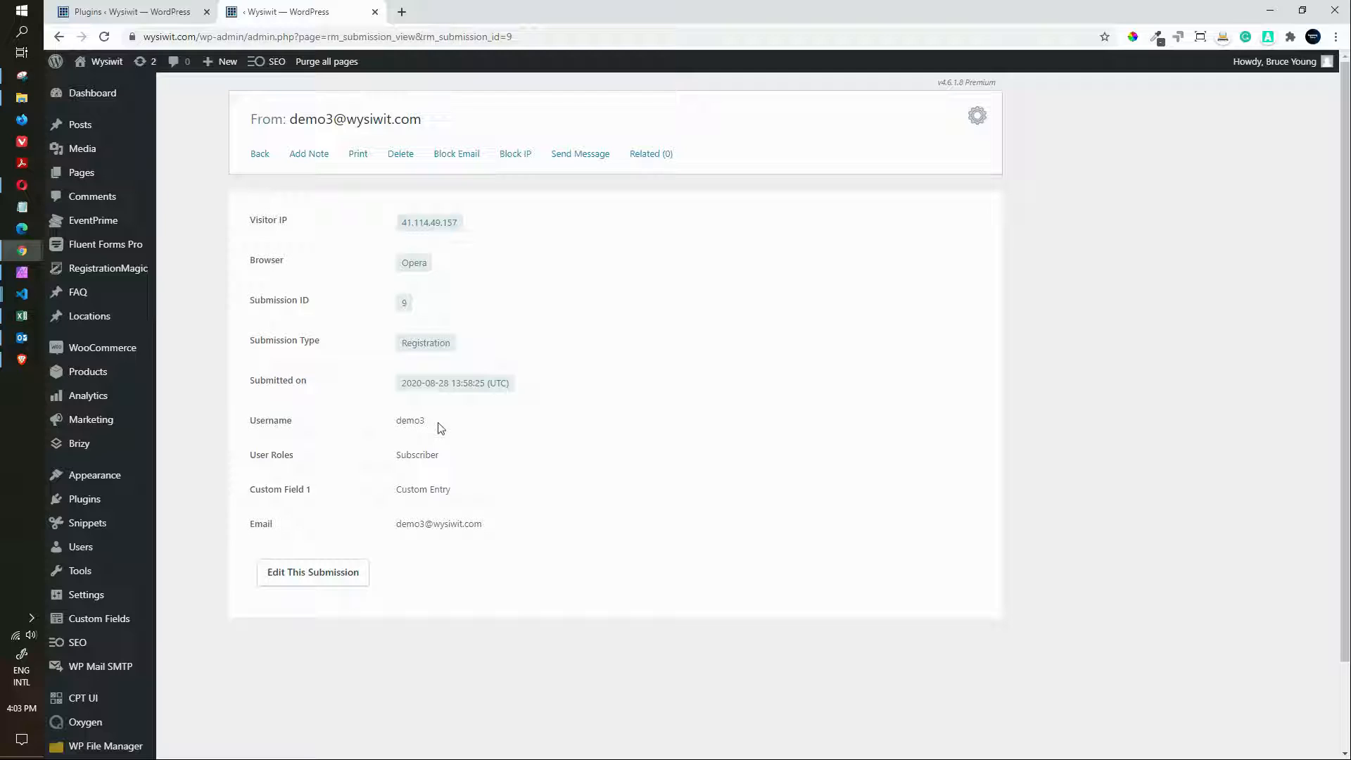
{"action": "mouse_move", "coordinate": [296, 505]}
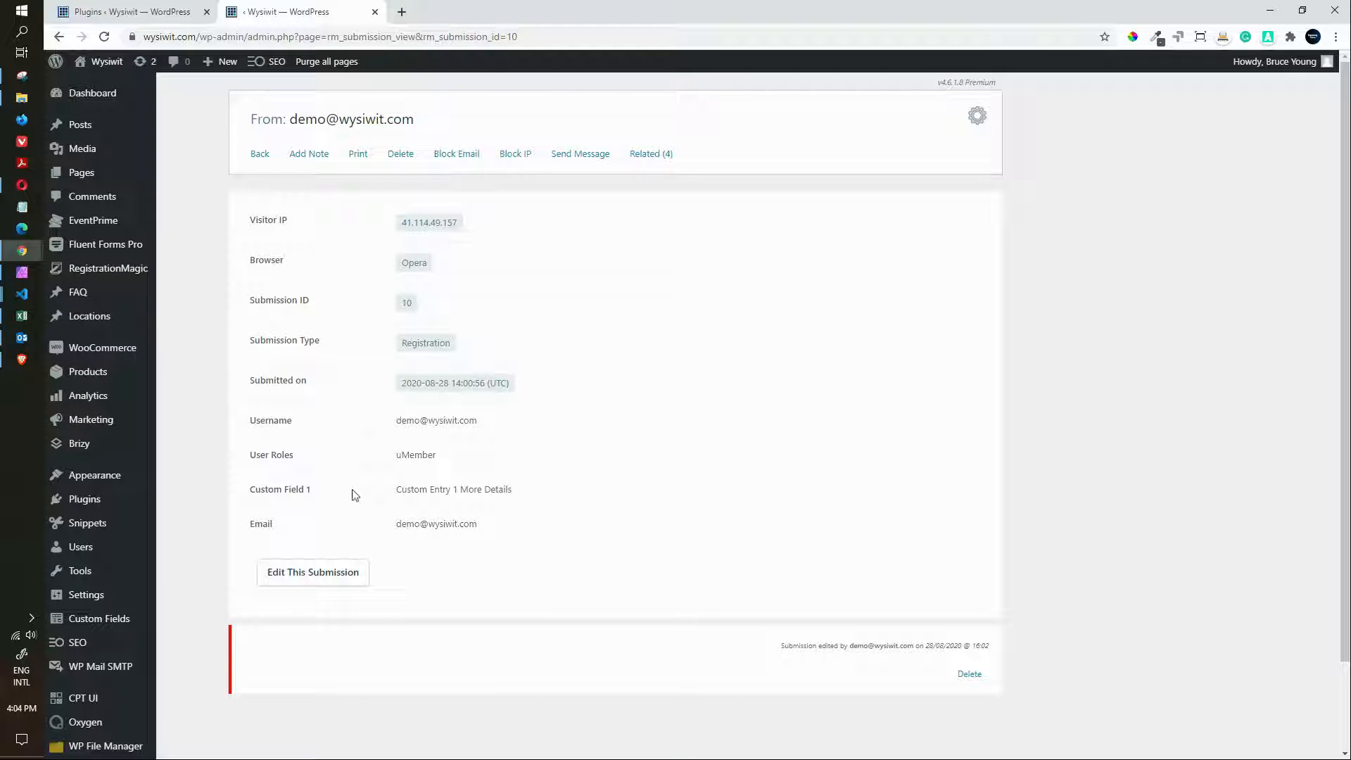
{"action": "mouse_move", "coordinate": [438, 484]}
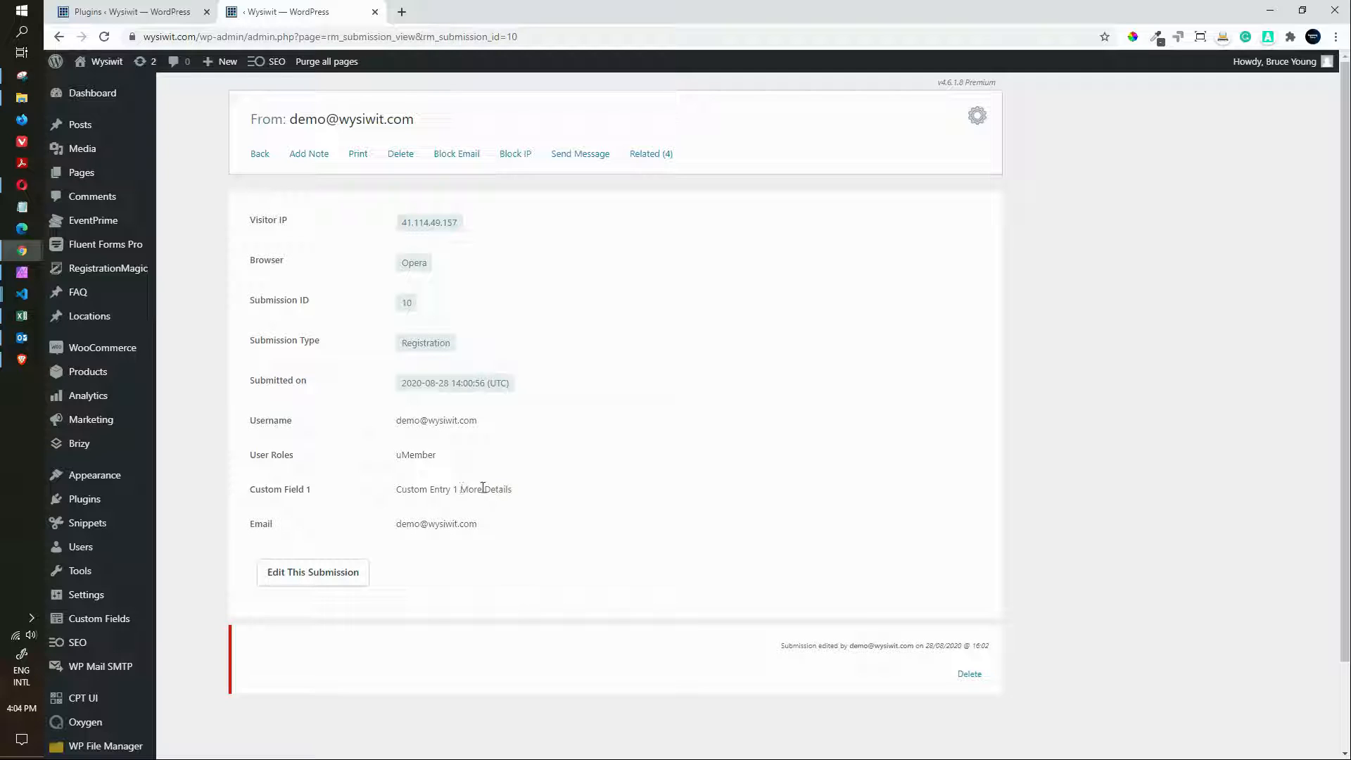
{"action": "mouse_move", "coordinate": [523, 493]}
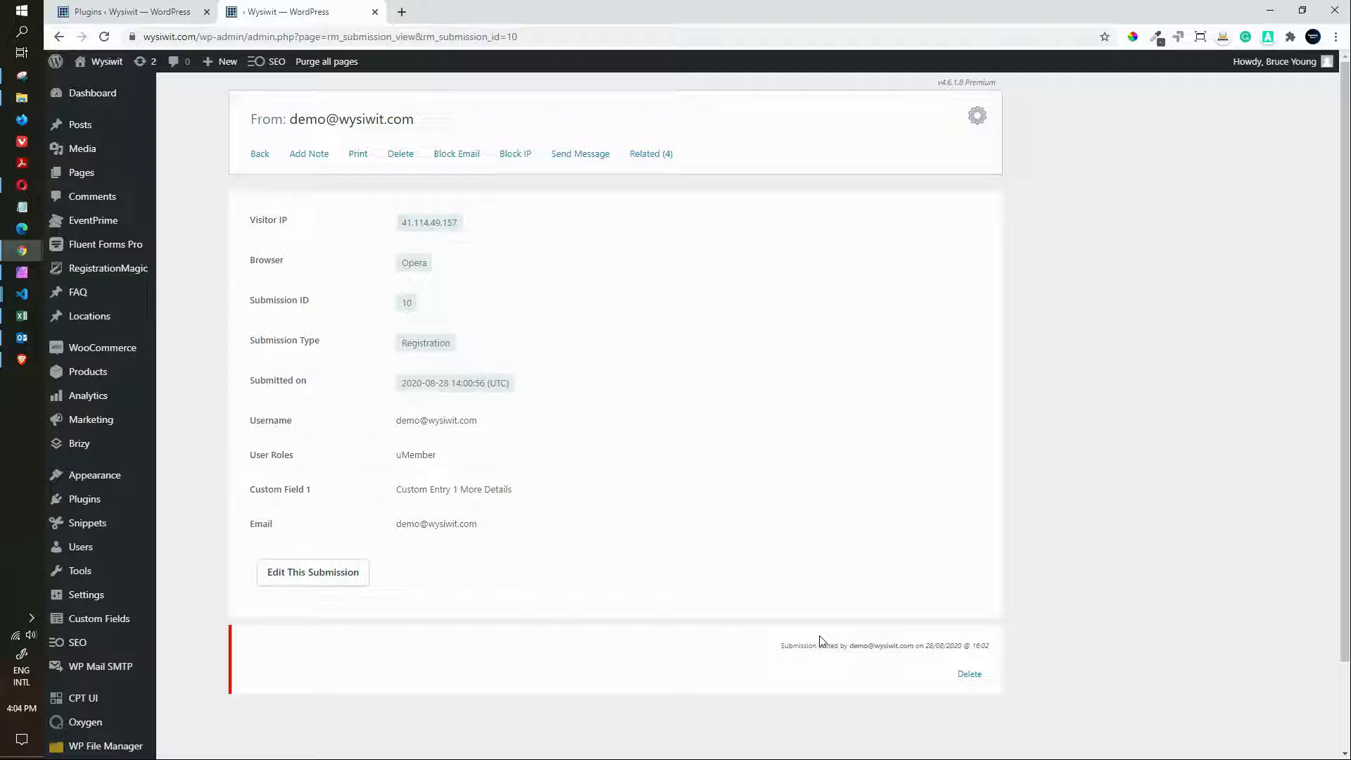
{"action": "left_click_drag", "start_coordinate": [780, 645], "coordinate": [929, 644]}
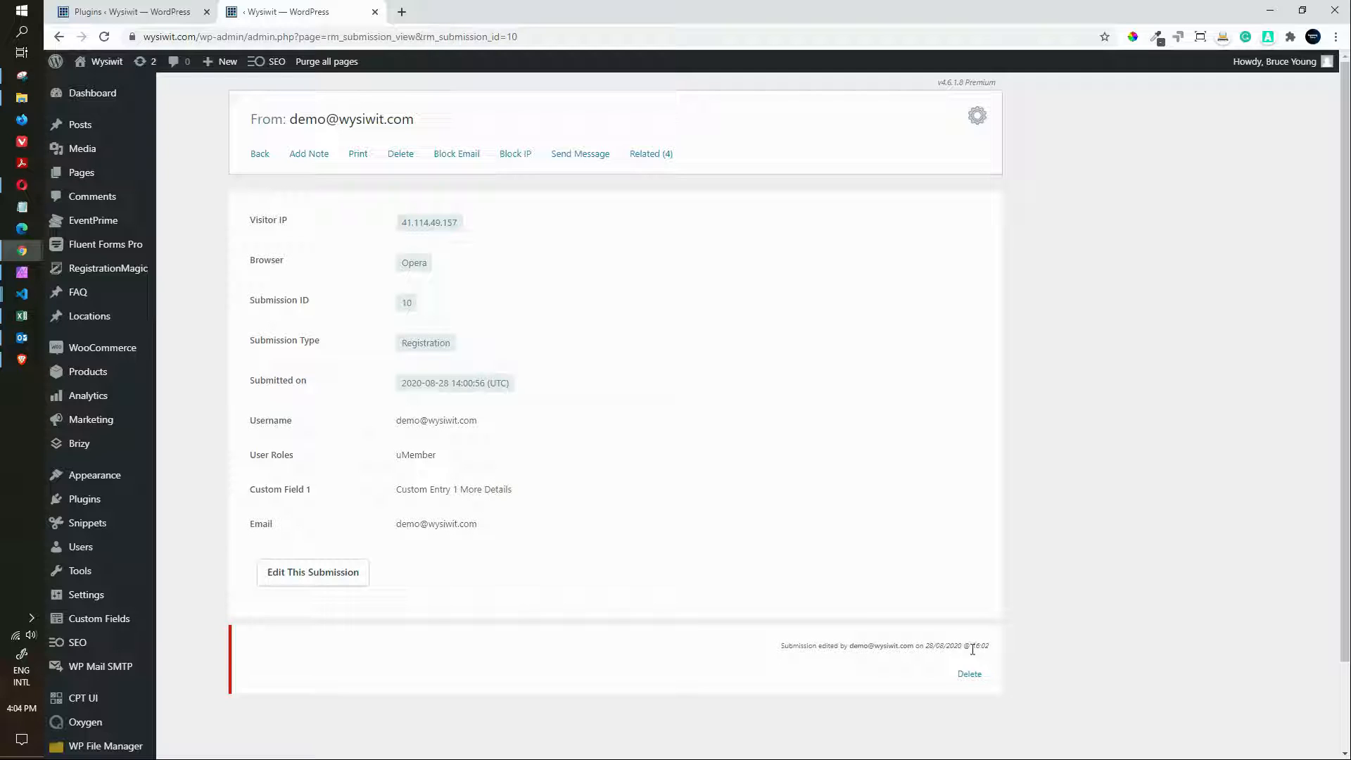
{"action": "mouse_move", "coordinate": [988, 619]}
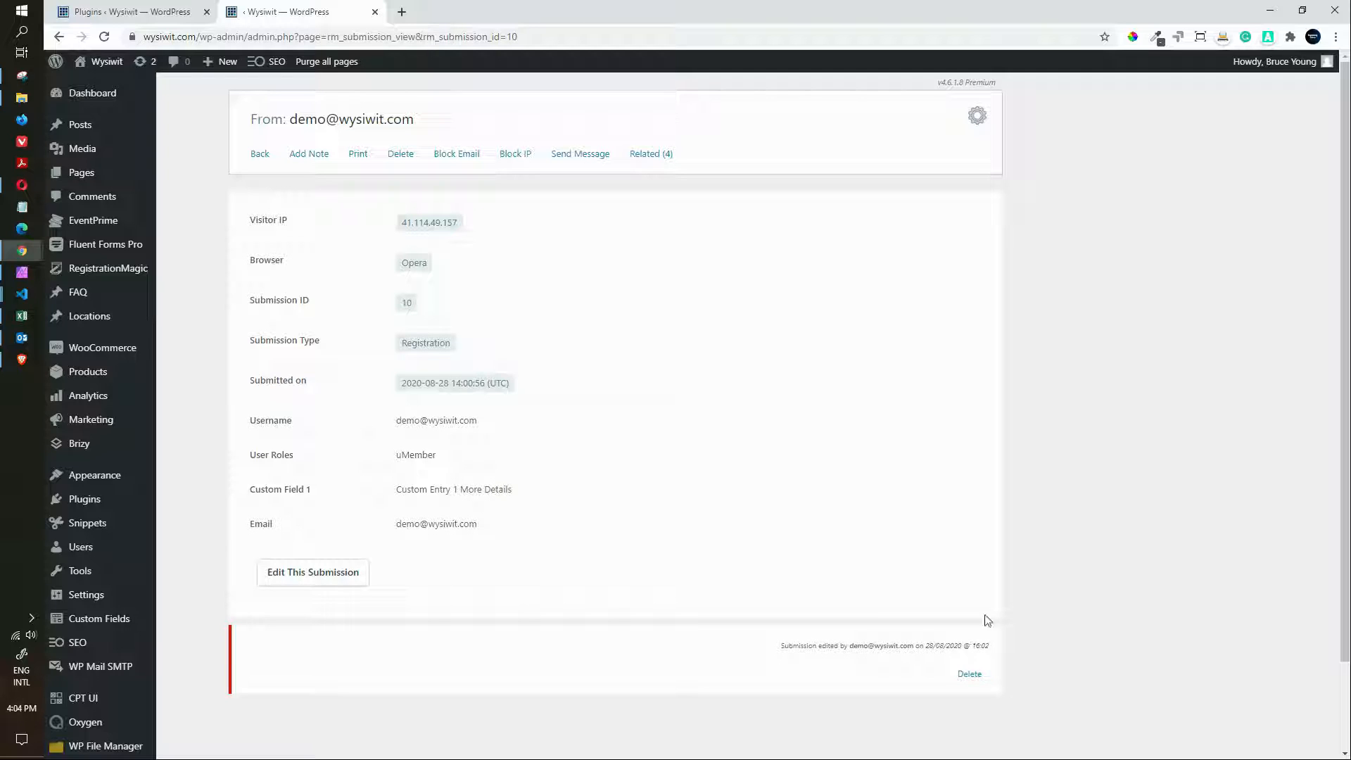
{"action": "left_click", "coordinate": [259, 153]}
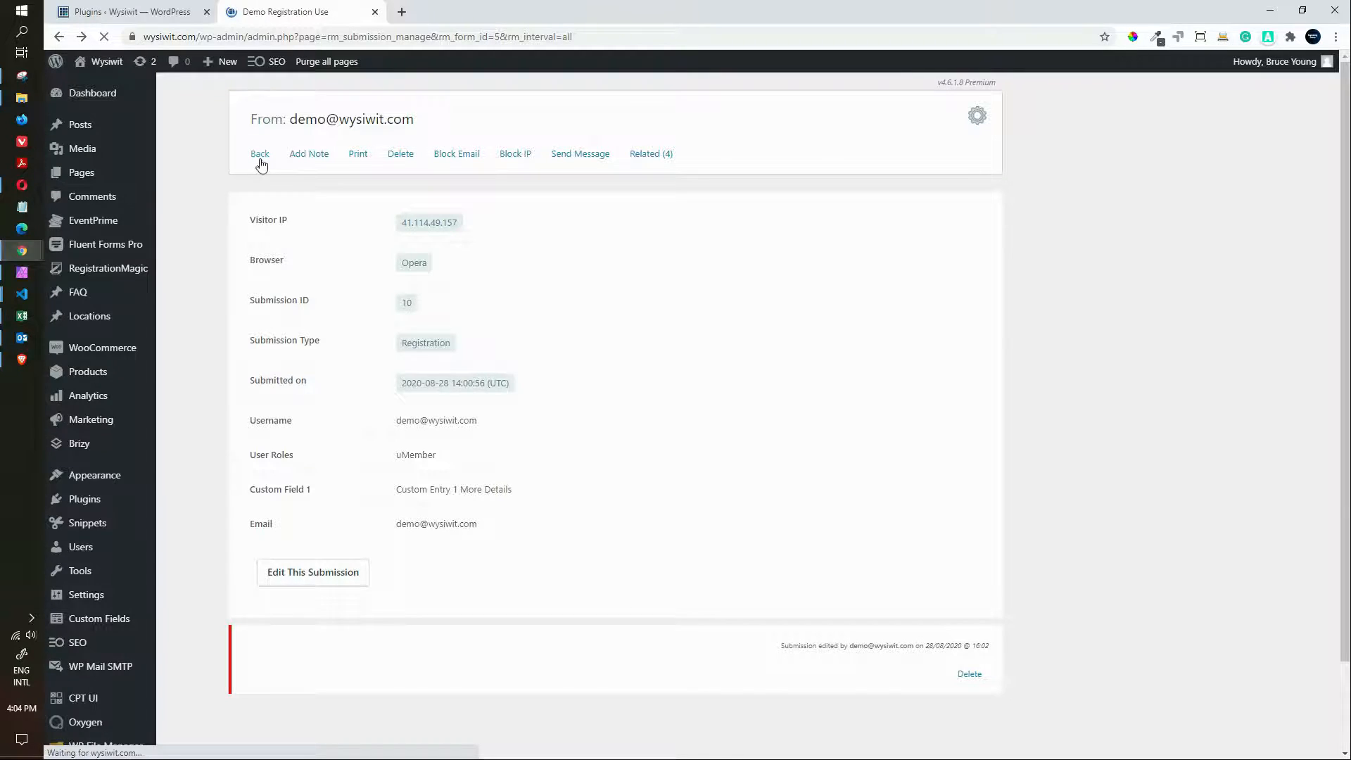
{"action": "left_click", "coordinate": [259, 153]}
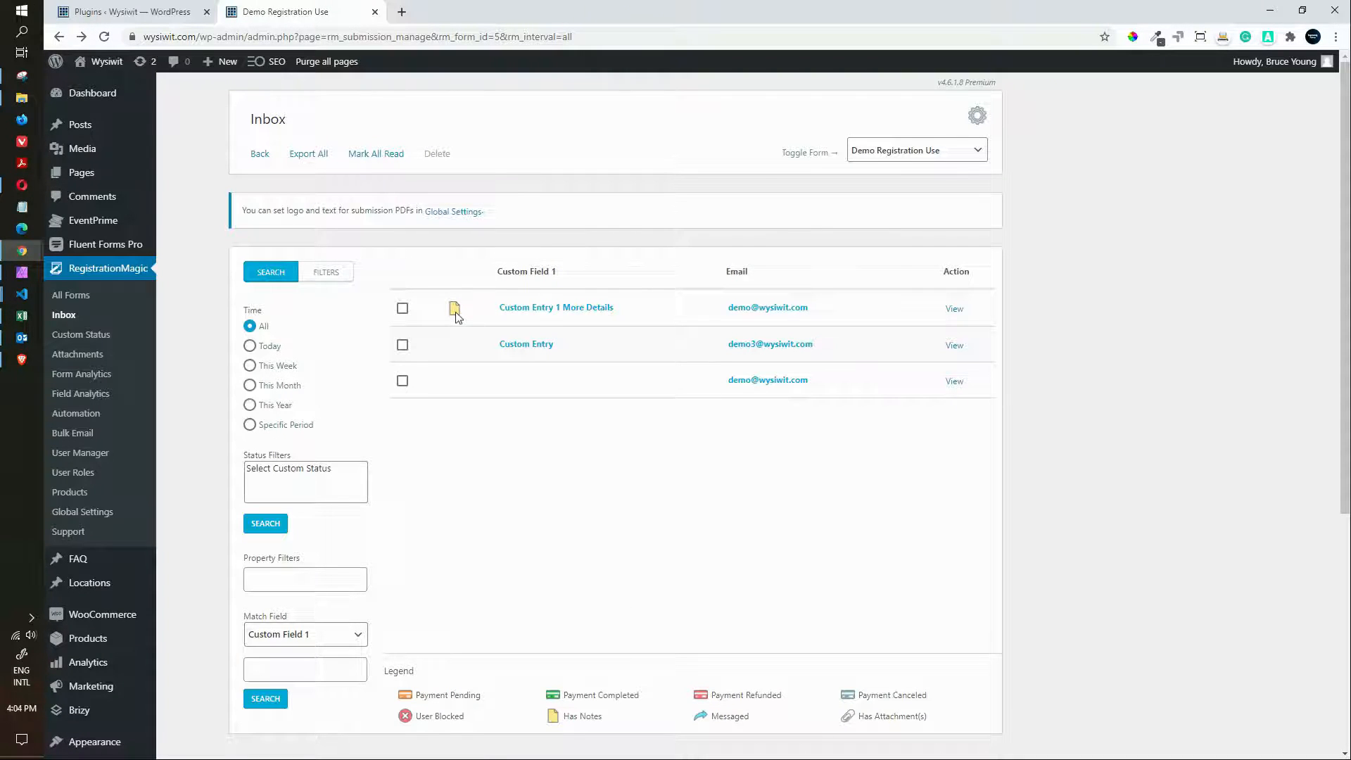